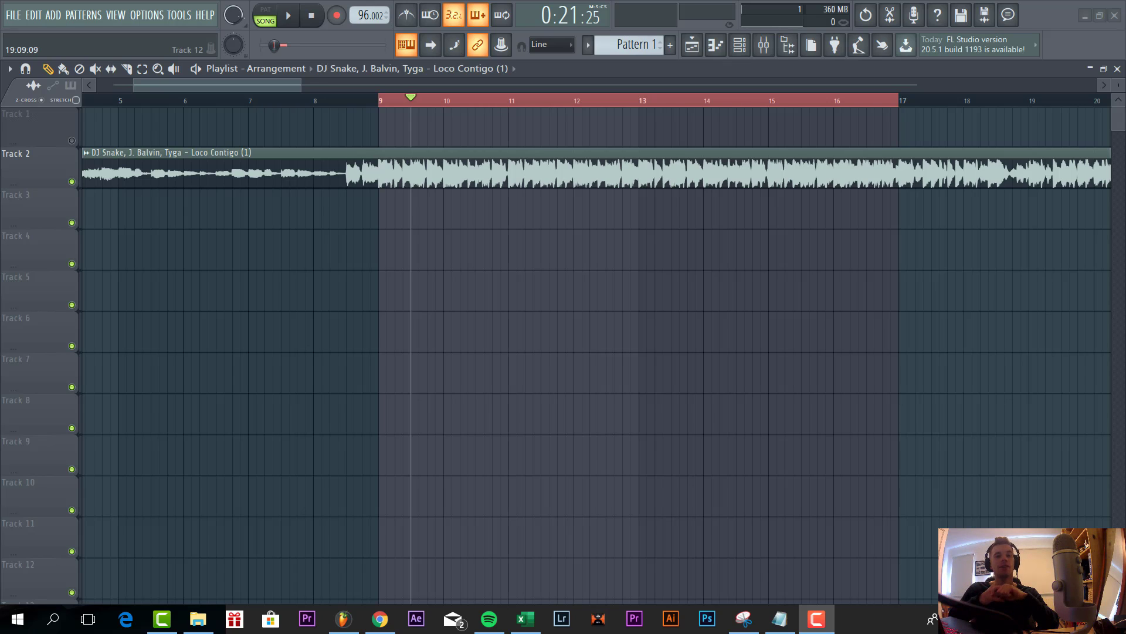
Step: Show the Browser with All content and expand the KRS drum kit folders, auditioning a dancehall kick
click(787, 45)
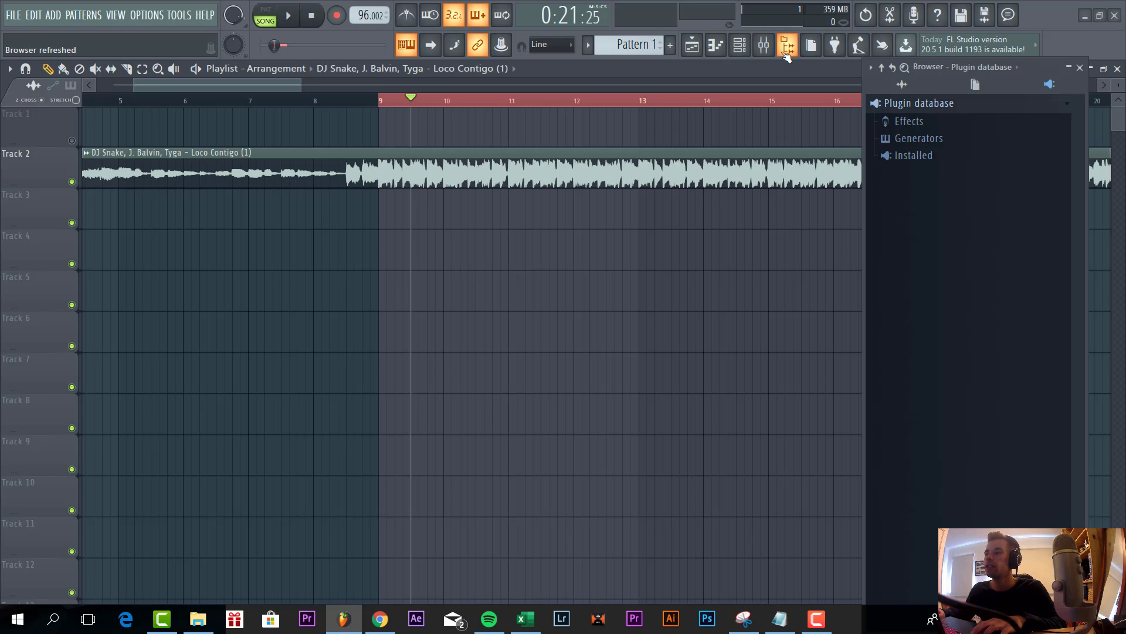
click(787, 44)
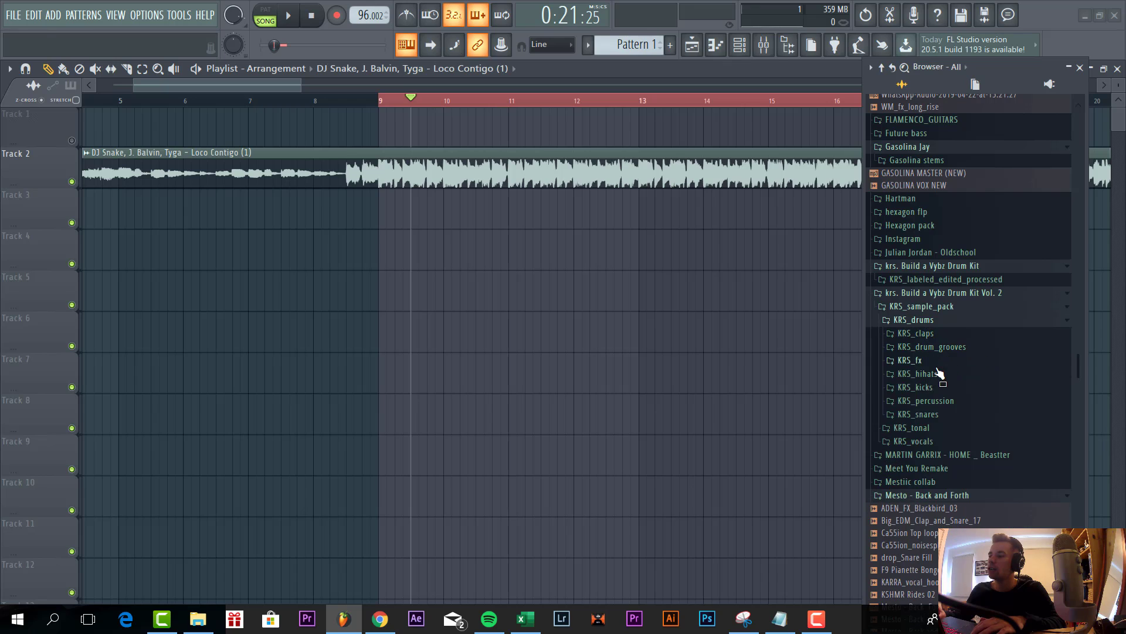
click(915, 386)
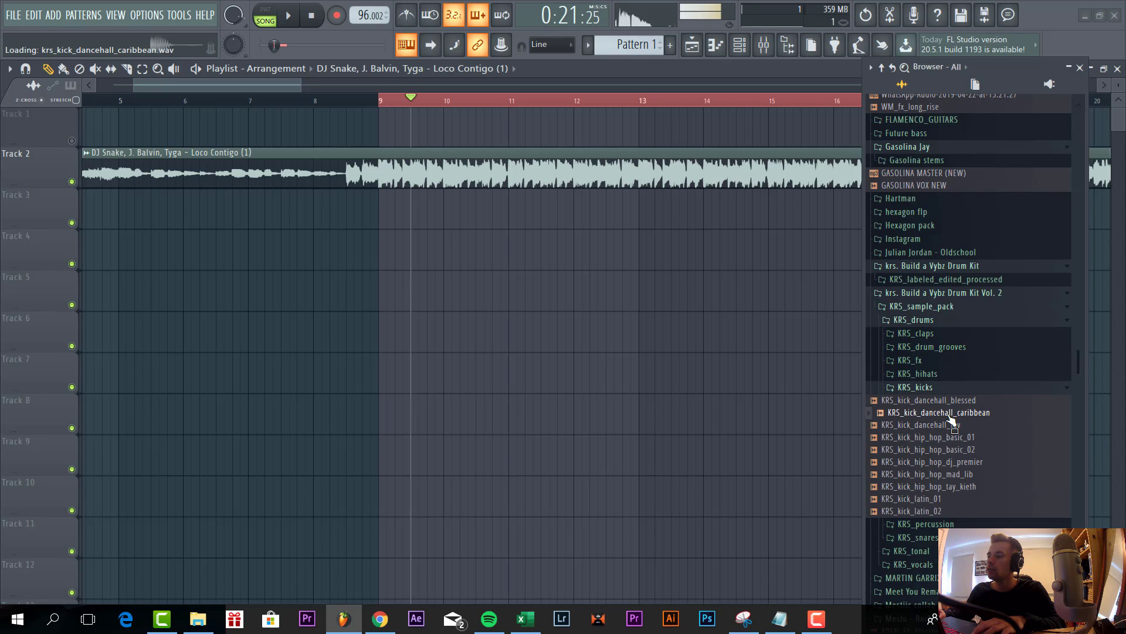
click(927, 424)
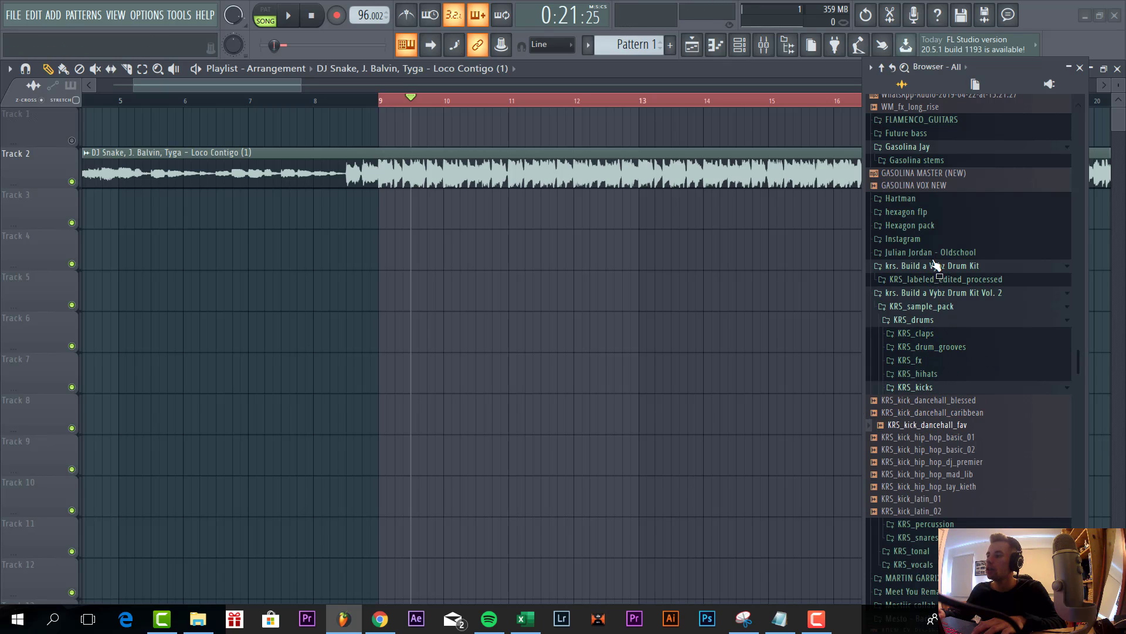
click(932, 265)
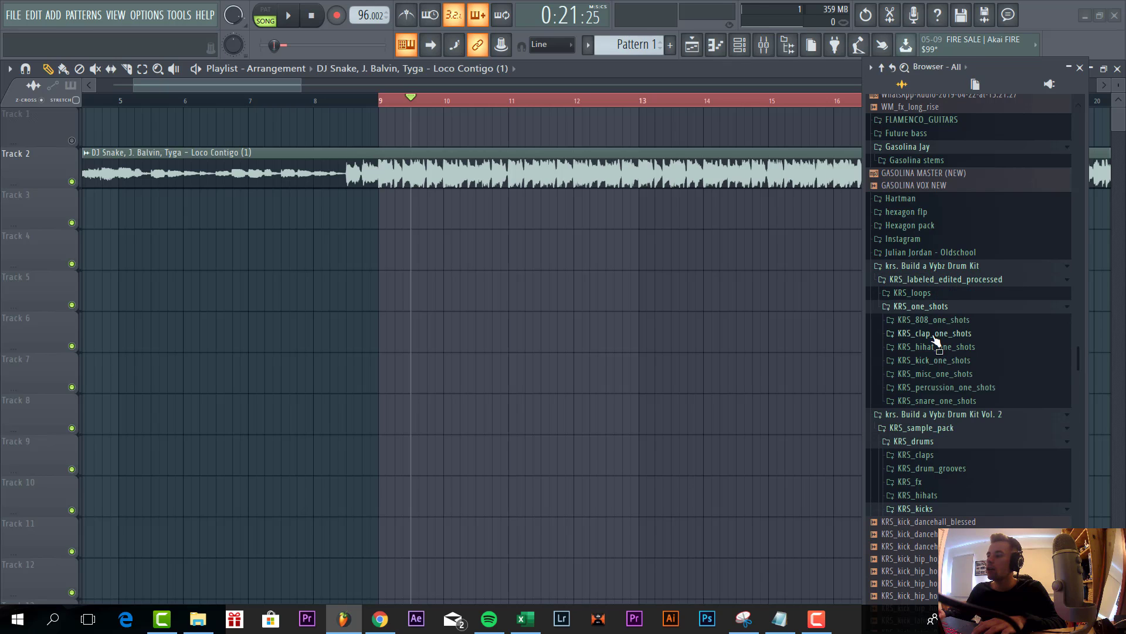
Step: Place KRS_kick_dancehall_punch_04 from the kick one-shots as a repeating kick on Track 5
click(935, 360)
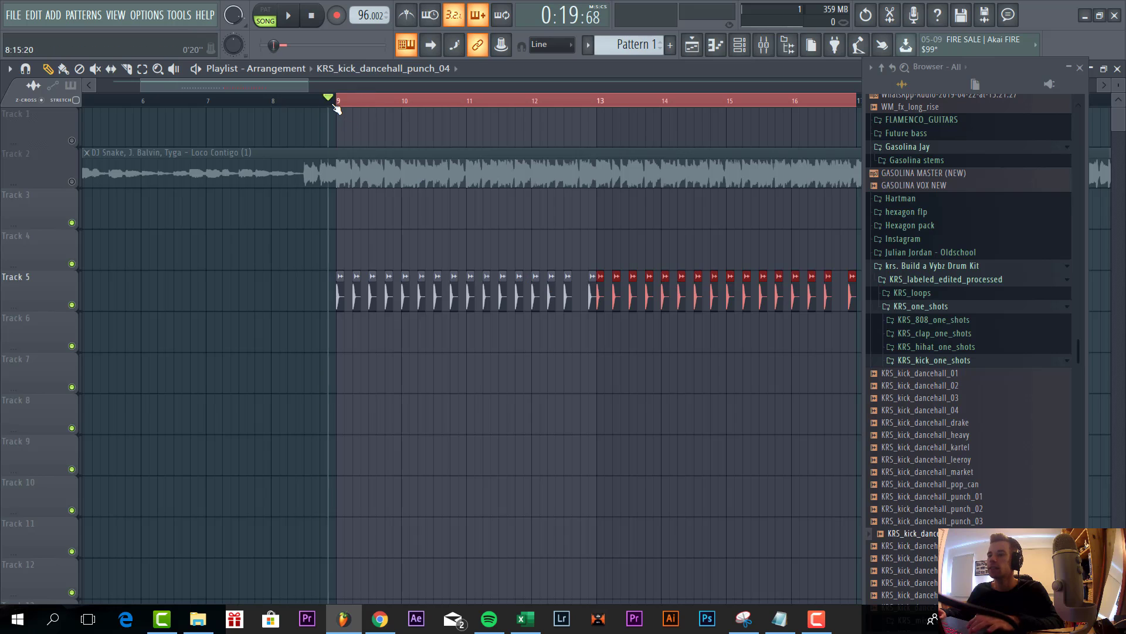
click(289, 14)
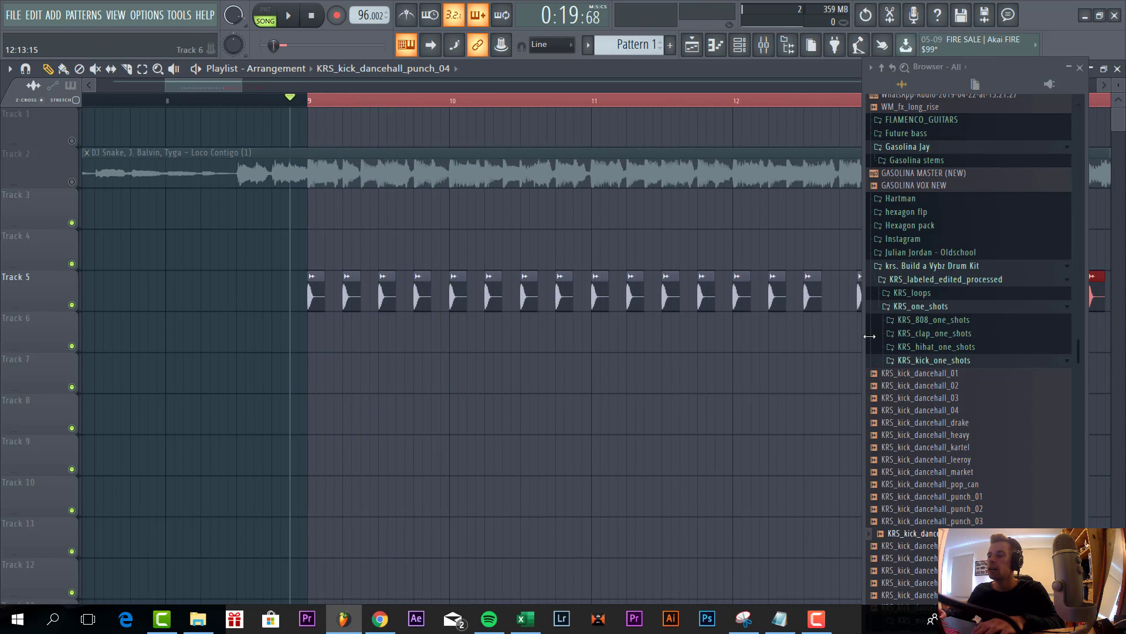
Step: Audition dancehall snares and place snare hits on Track 6 between the kicks, trying another snare for Track 7
scroll(down, 3)
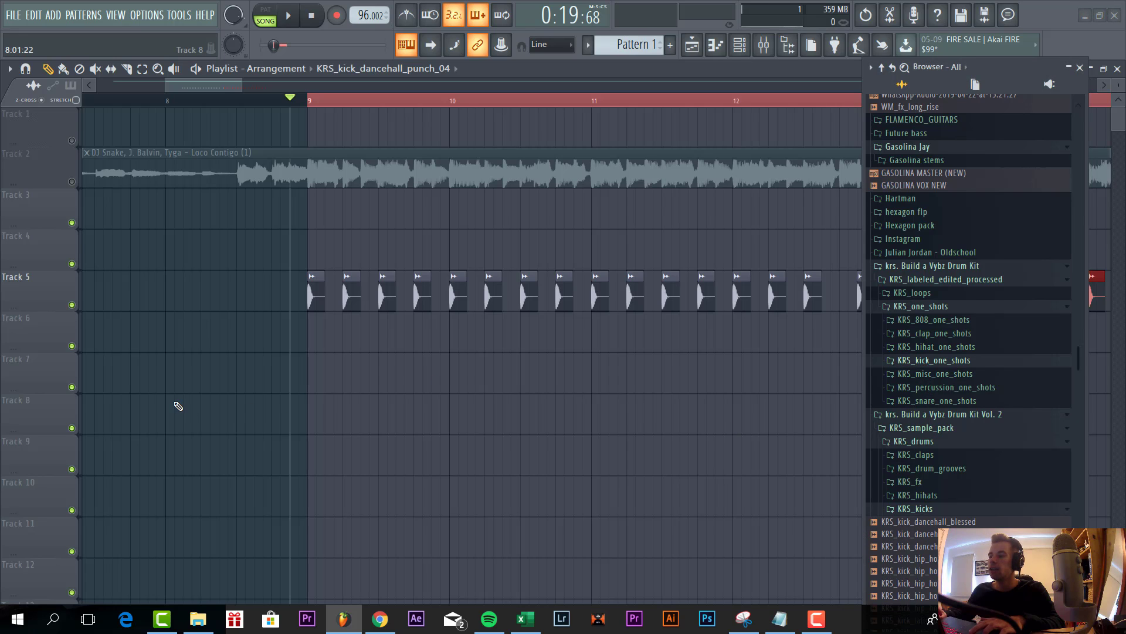
scroll(down, 3)
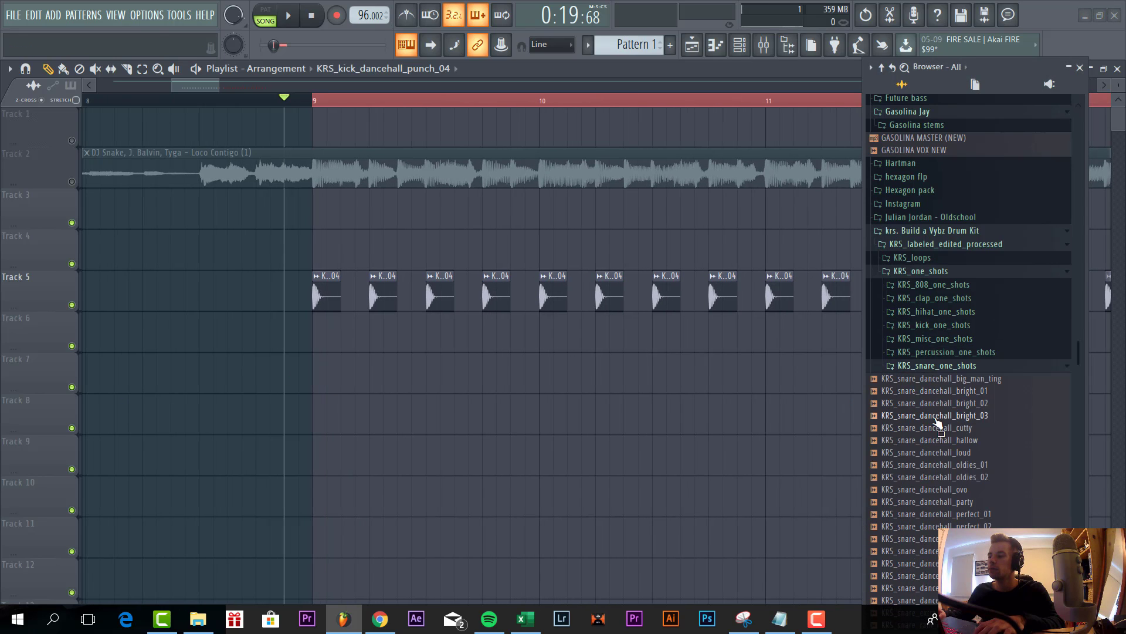
click(935, 402)
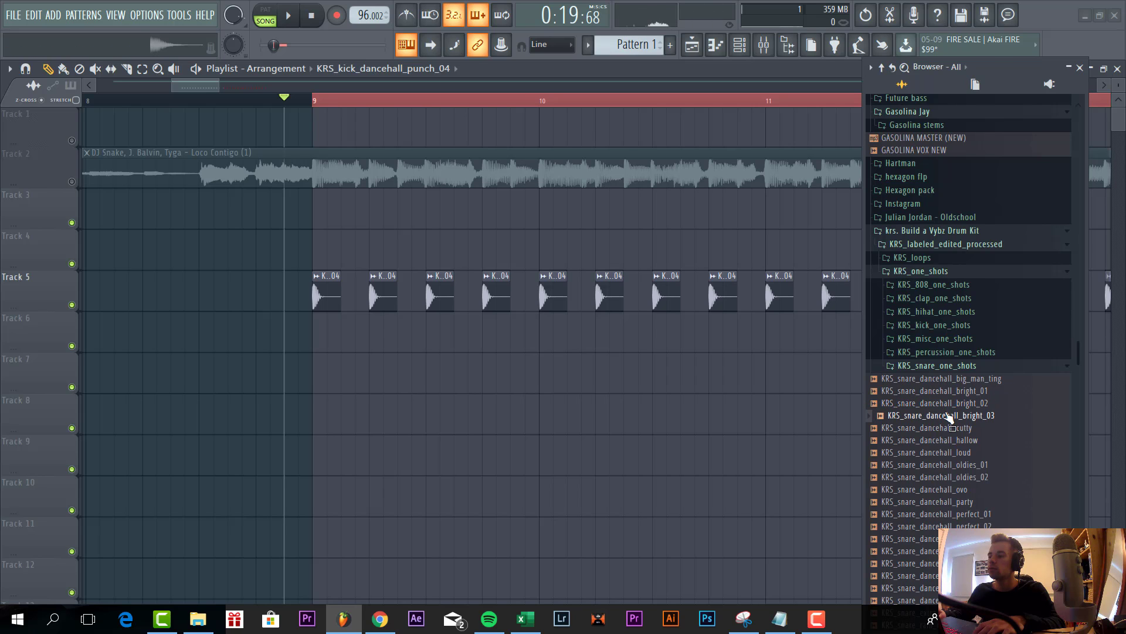
click(379, 334)
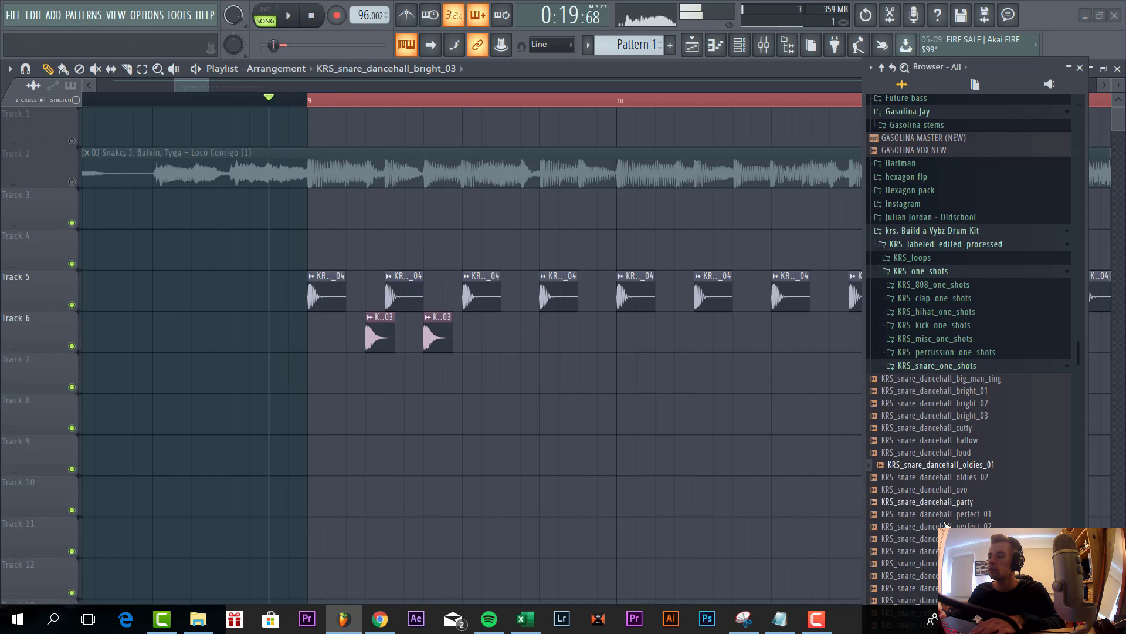
click(927, 489)
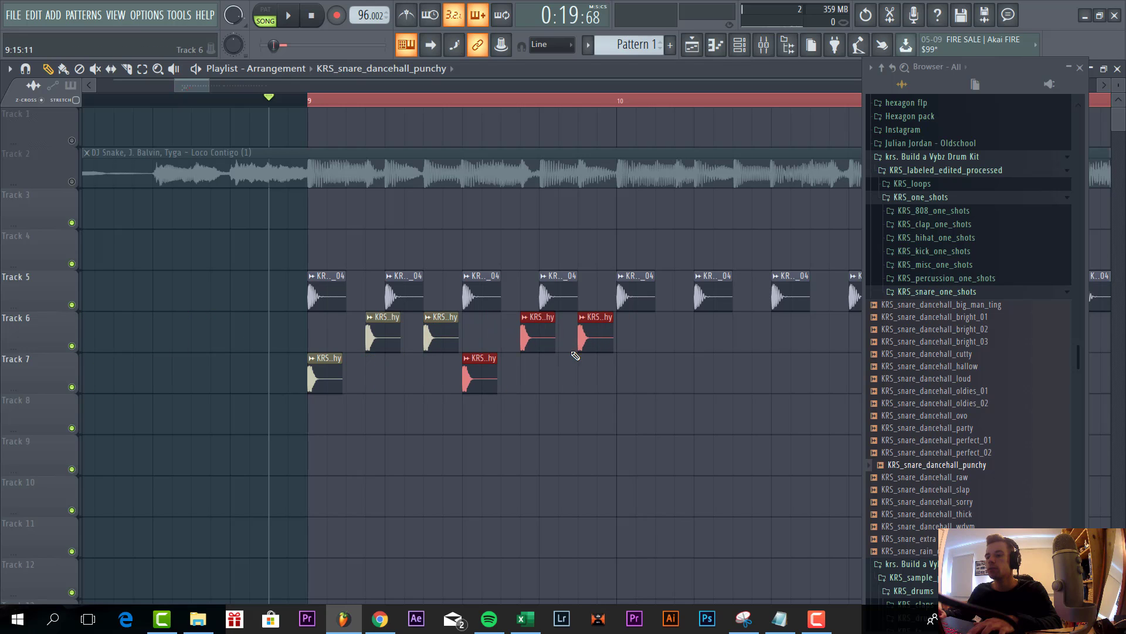
Step: Layer a second snare under each Track 6 snare on Track 7, audition the cutty snare, and remove trial hits from Track 8
click(287, 14)
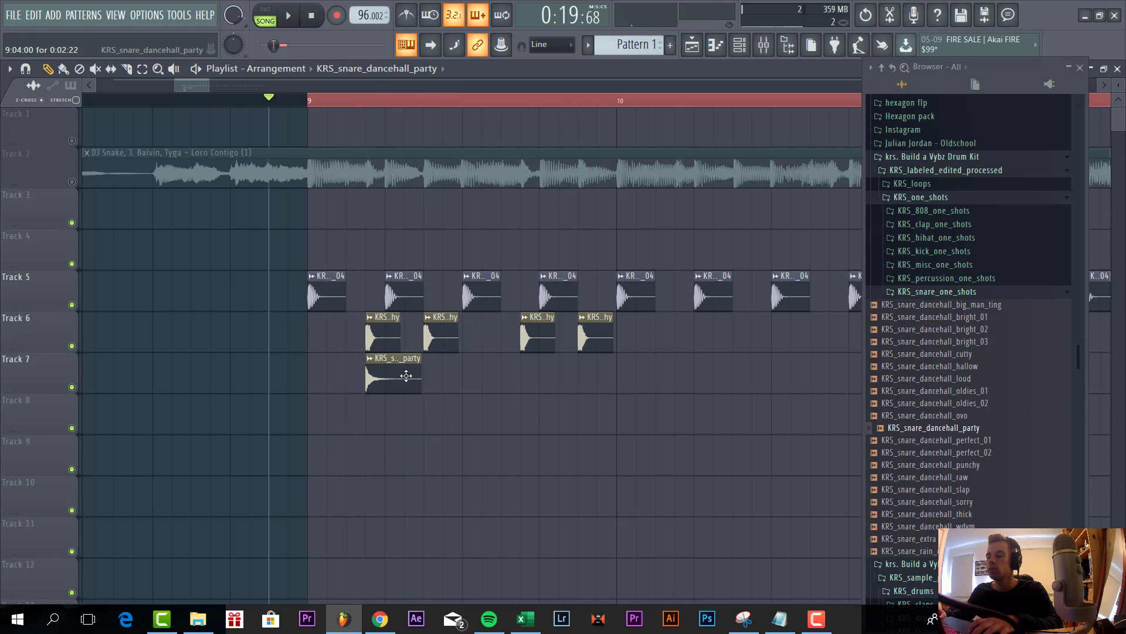
key(ctrl+z)
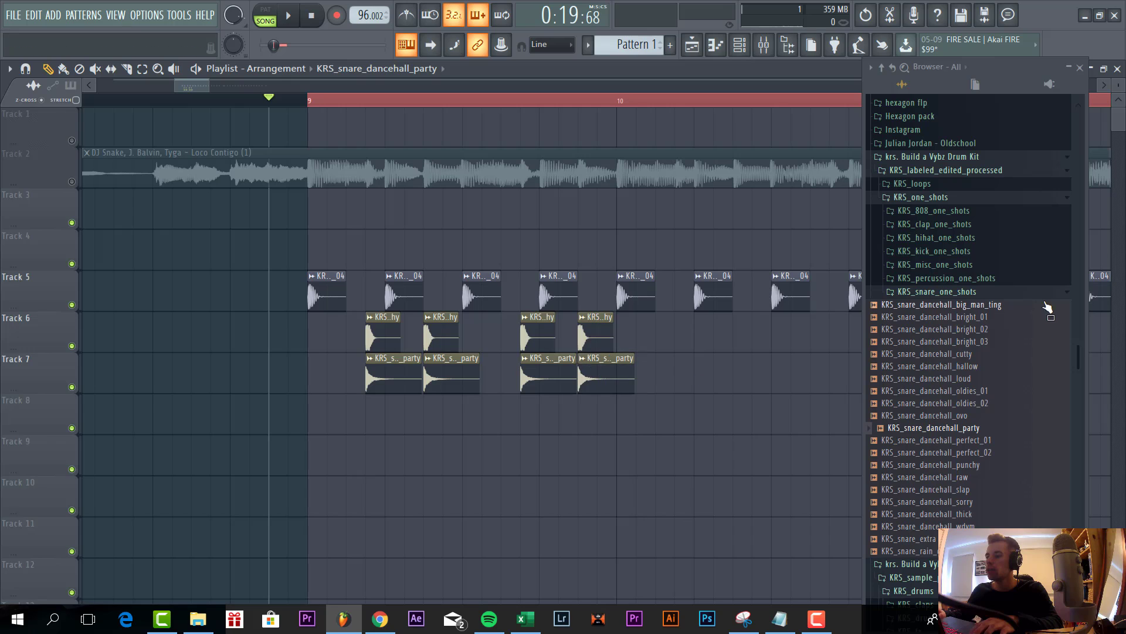
click(935, 341)
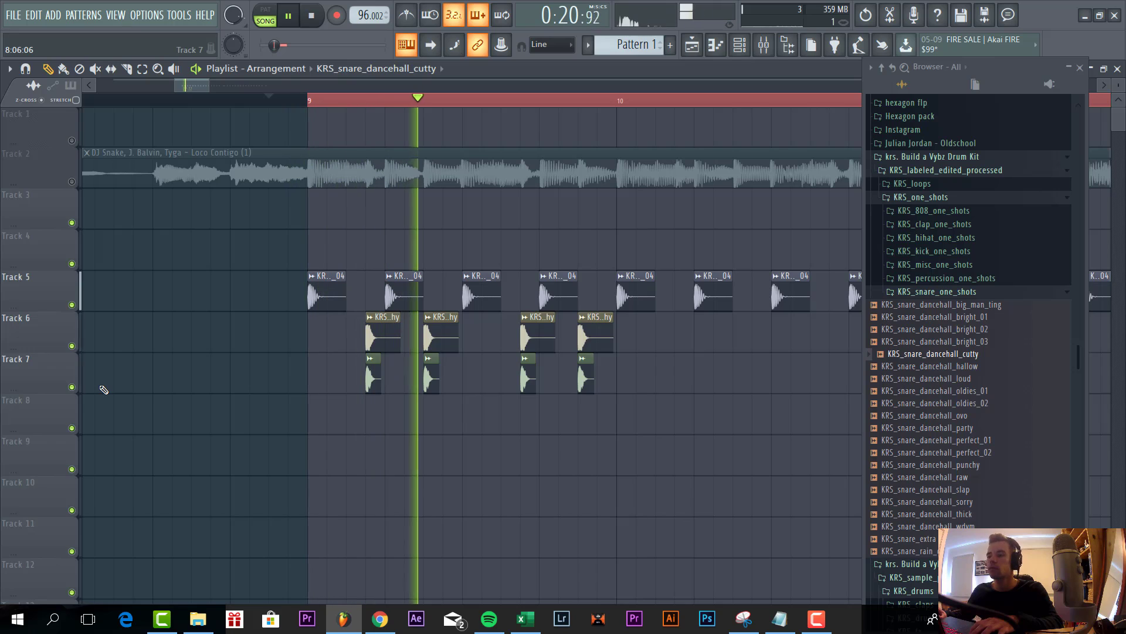
click(931, 379)
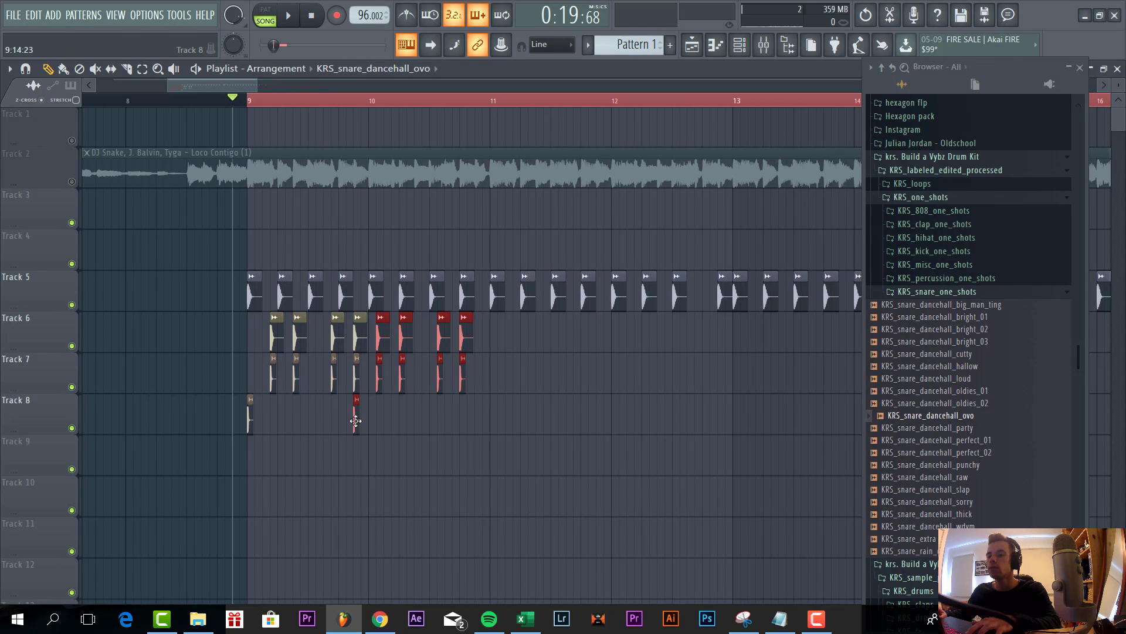
click(288, 14)
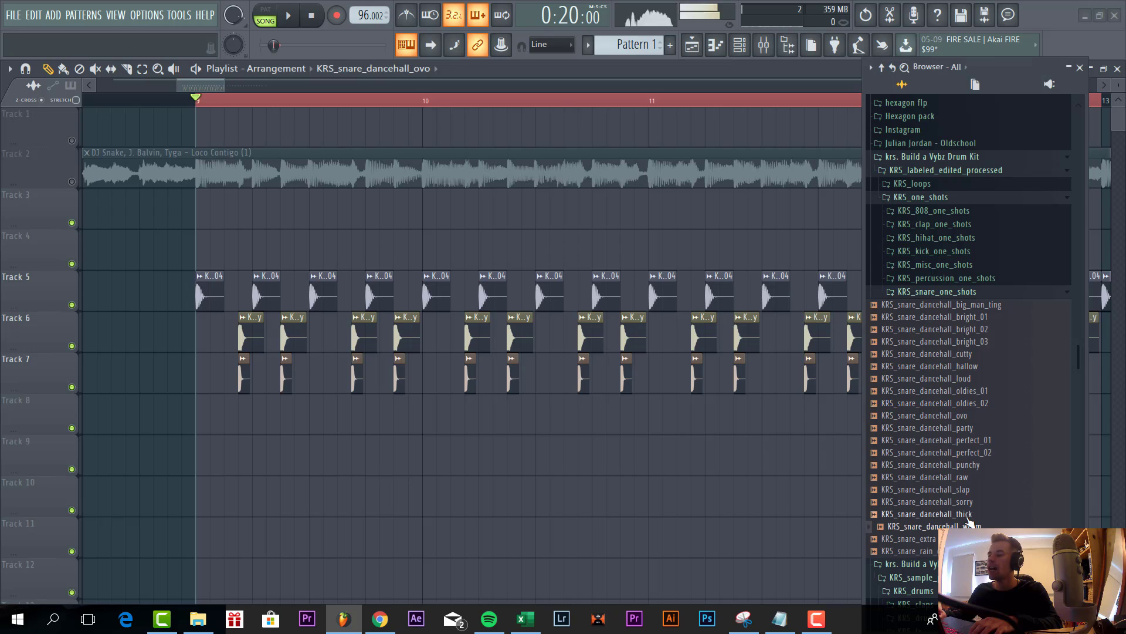
Step: Paint KRS_hihat_closed_dancehall_04 hits into a repeating closed hi-hat pattern on Track 8
click(934, 177)
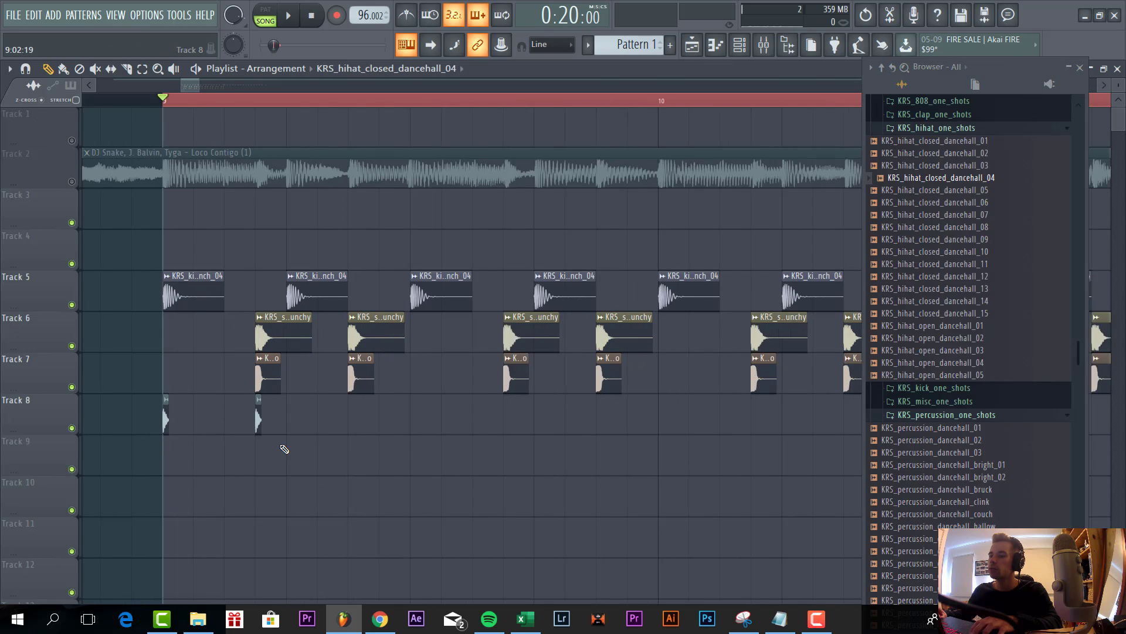
click(289, 14)
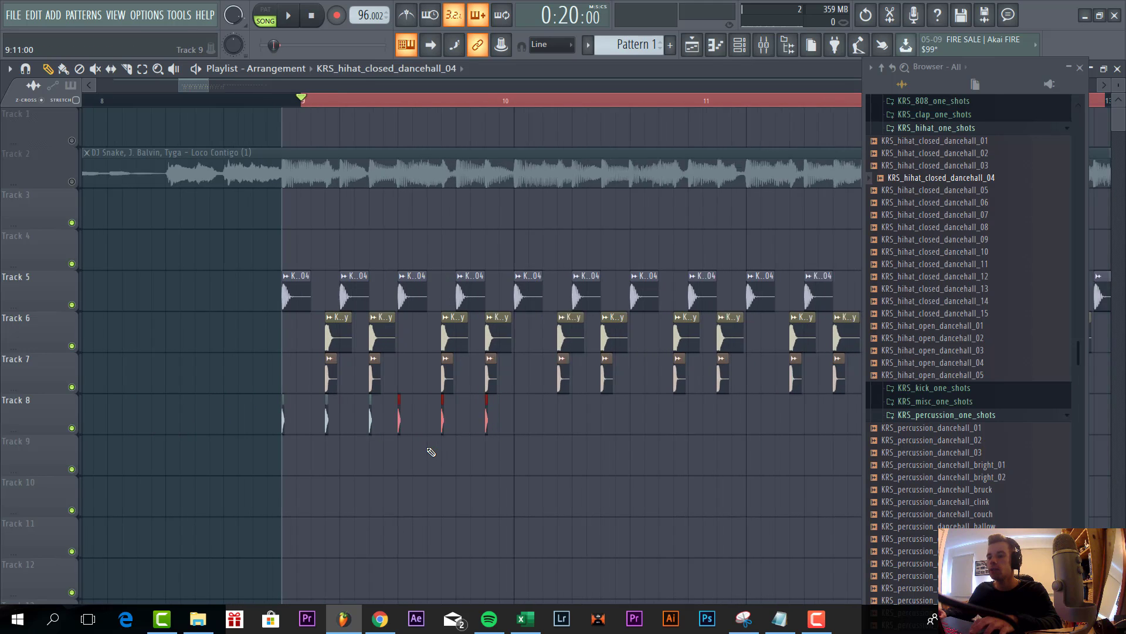
click(287, 14)
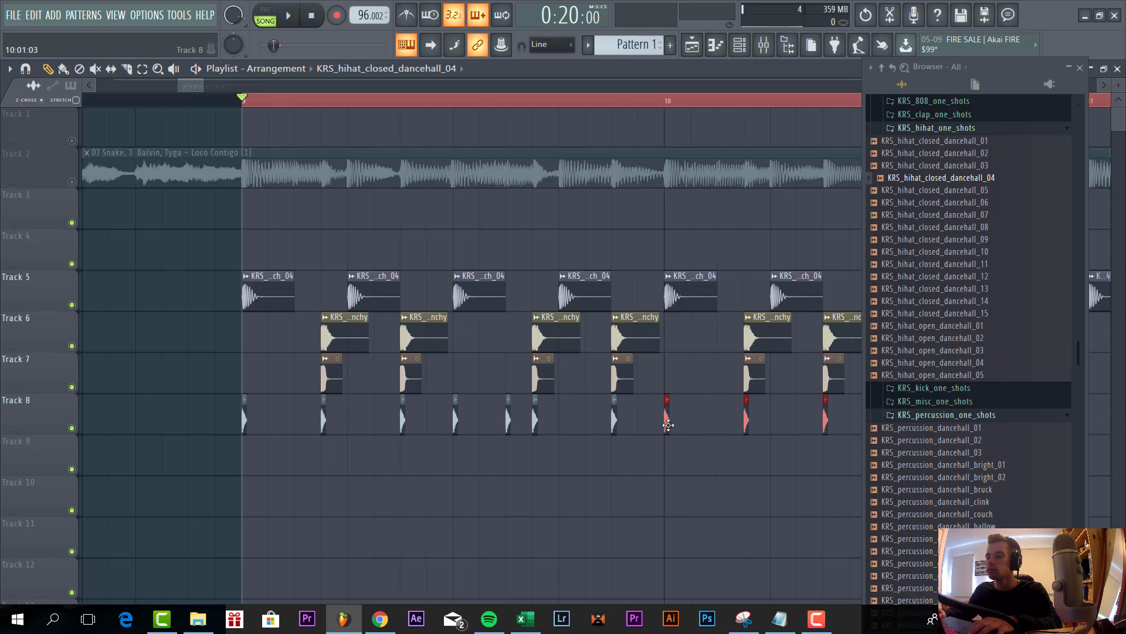
scroll(left, 3)
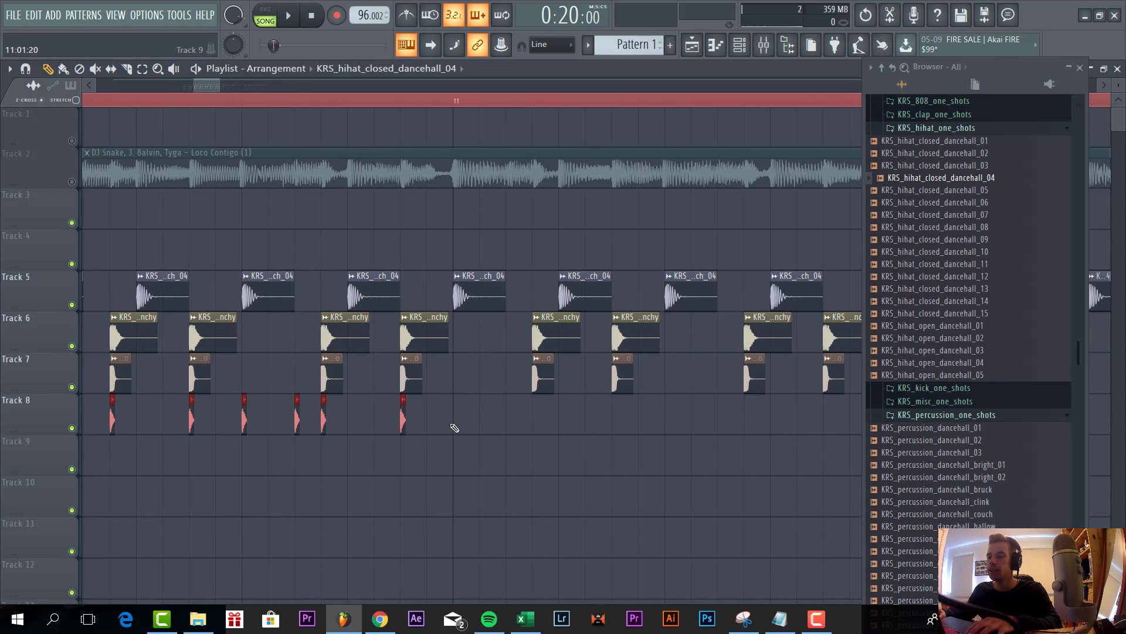
click(288, 14)
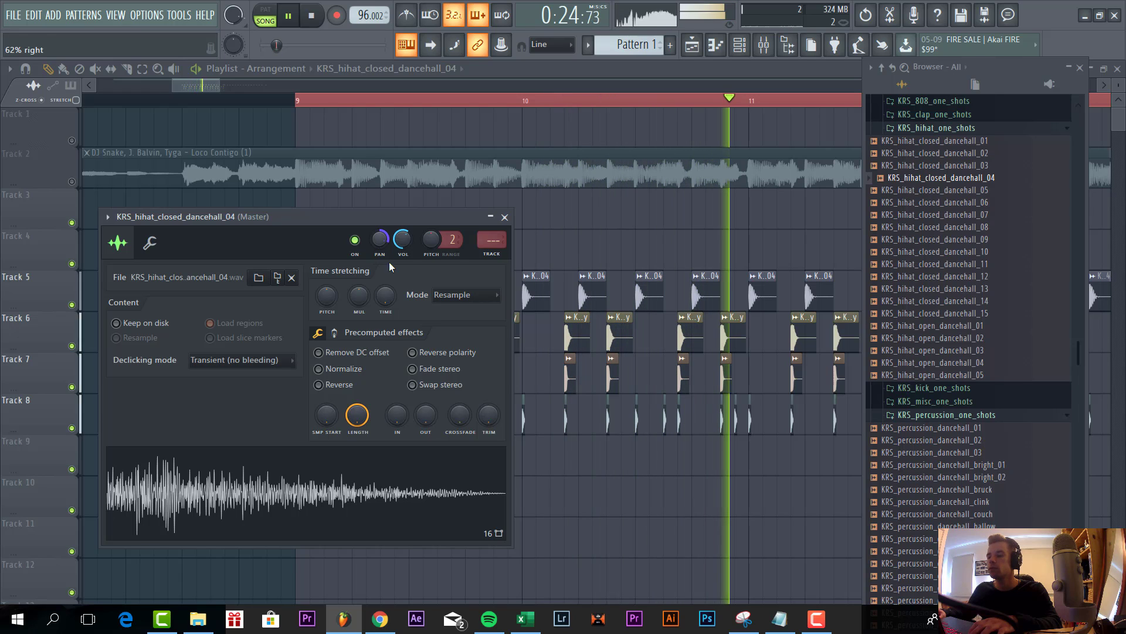
Step: Lower the hi-hat sample's VOL knob to about -16.7 dB in its channel settings
drag(403, 238, 402, 248)
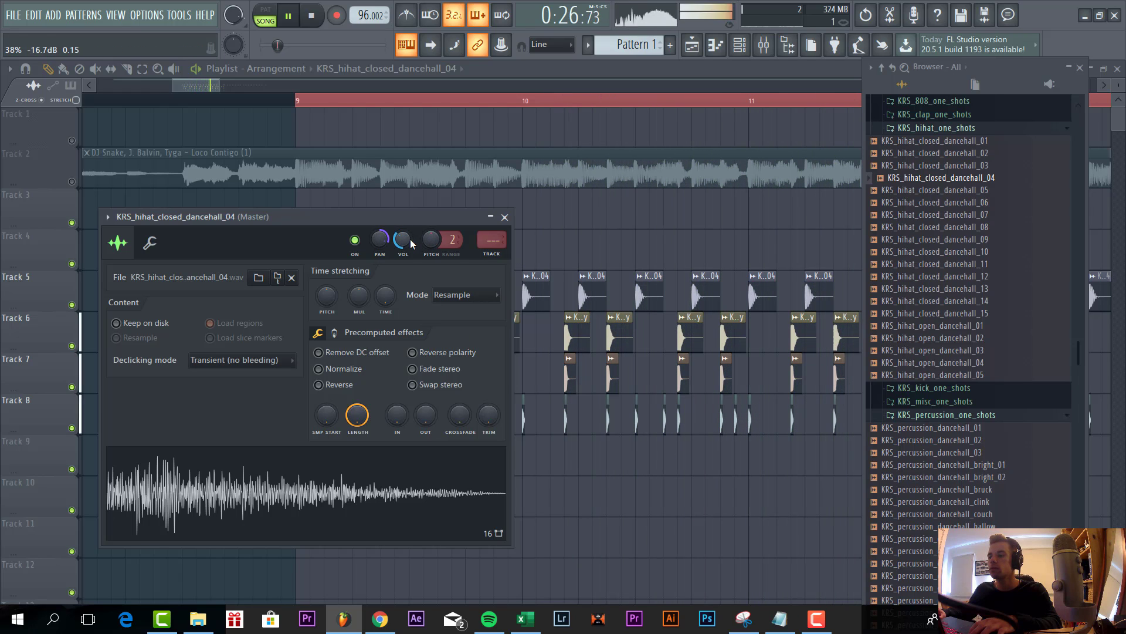
click(504, 217)
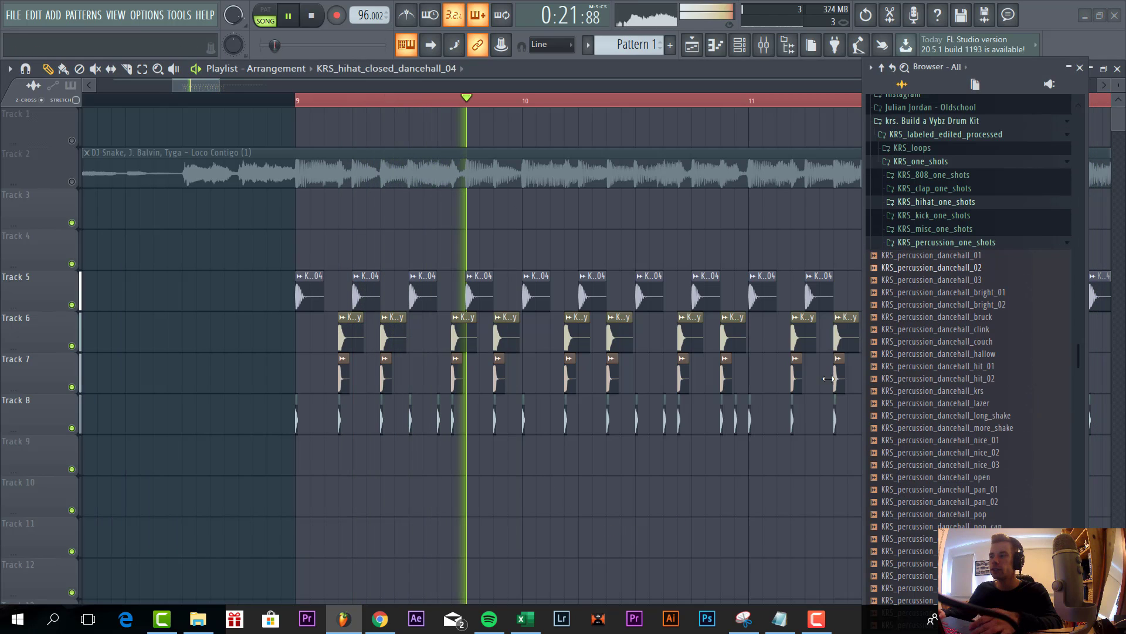
Step: Place the percussion-only dancehall drum loop from KRS_drum_loops on Track 9 with a tempo option, repeating to bar 13
scroll(down, 3)
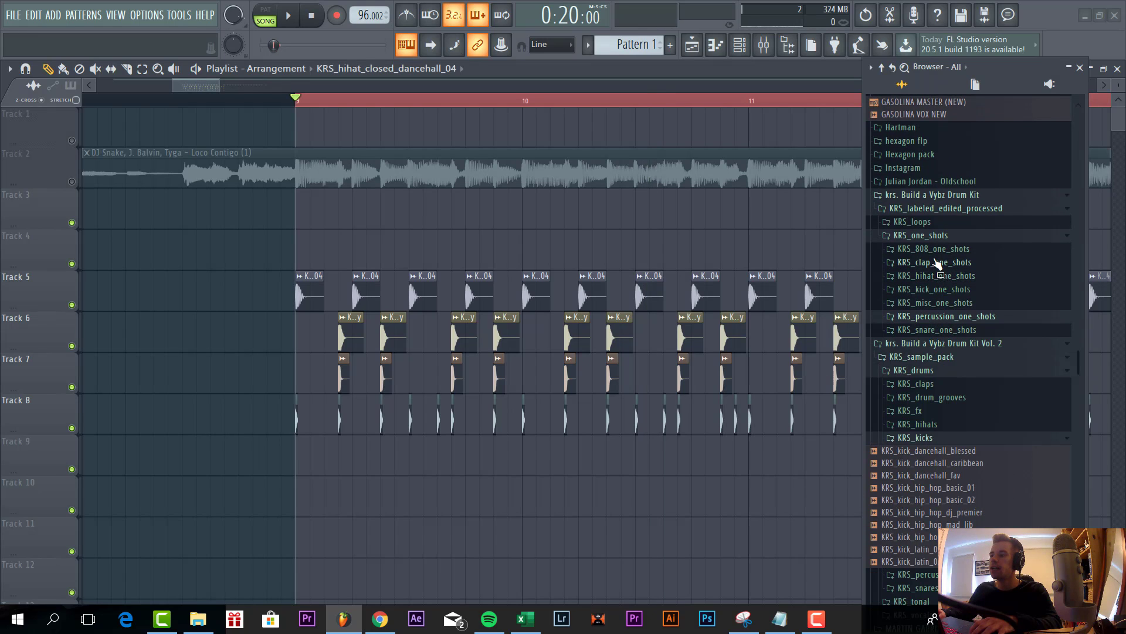
click(917, 222)
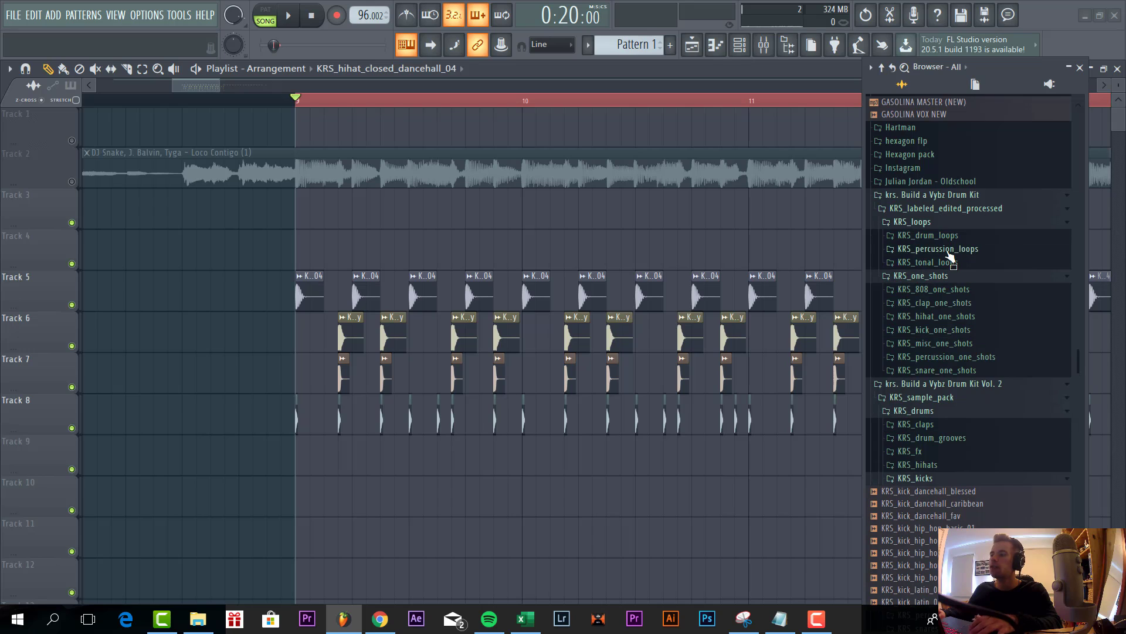
click(937, 249)
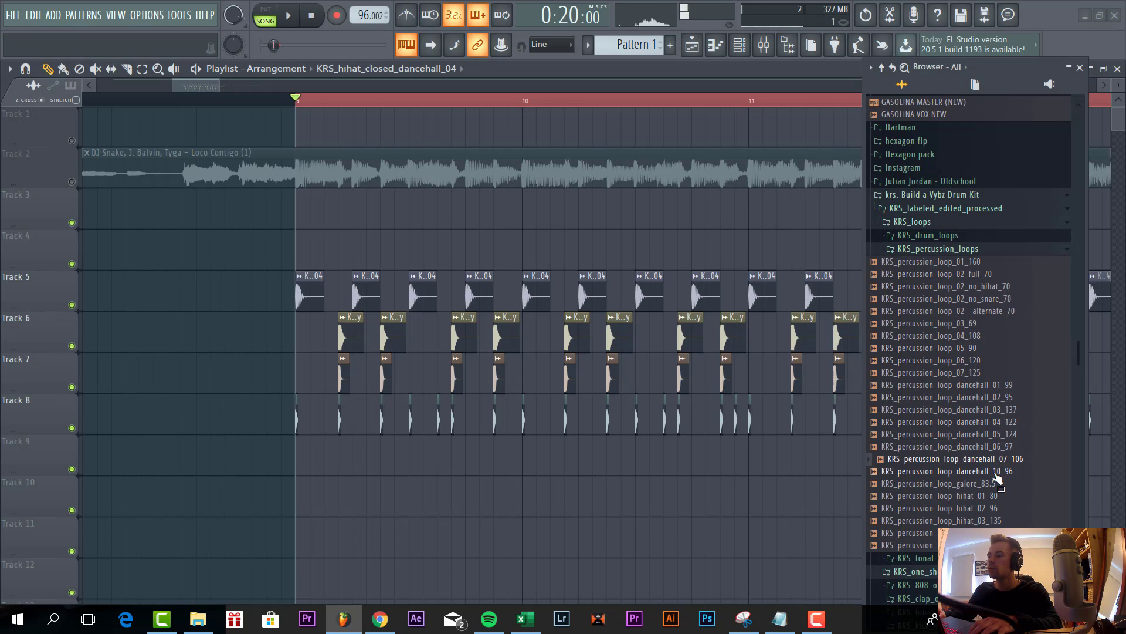
click(927, 235)
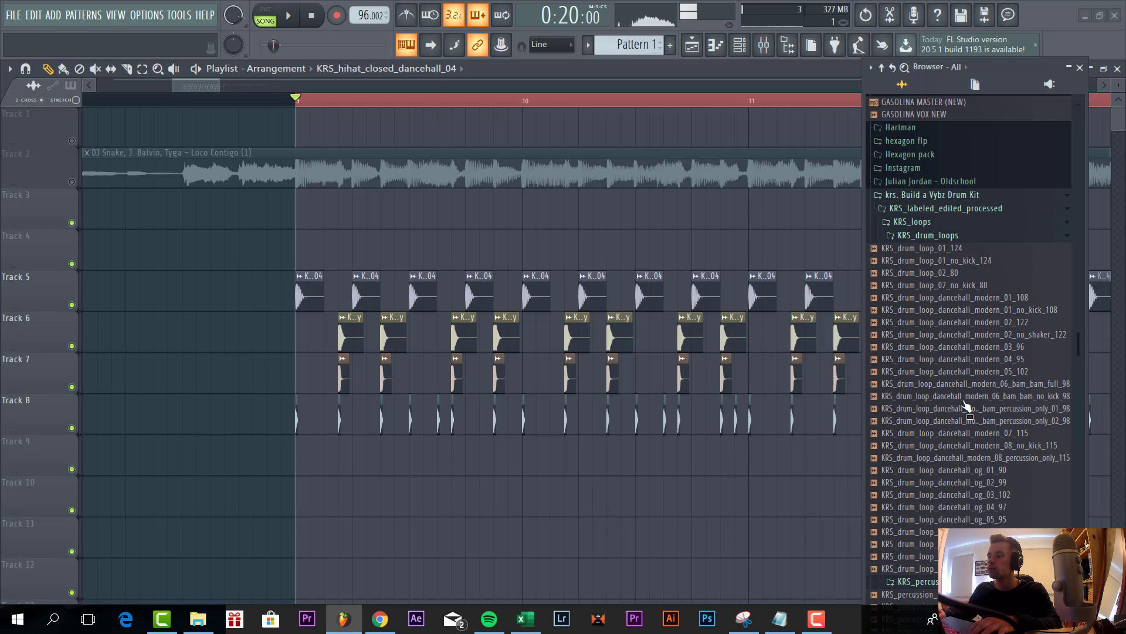
click(970, 395)
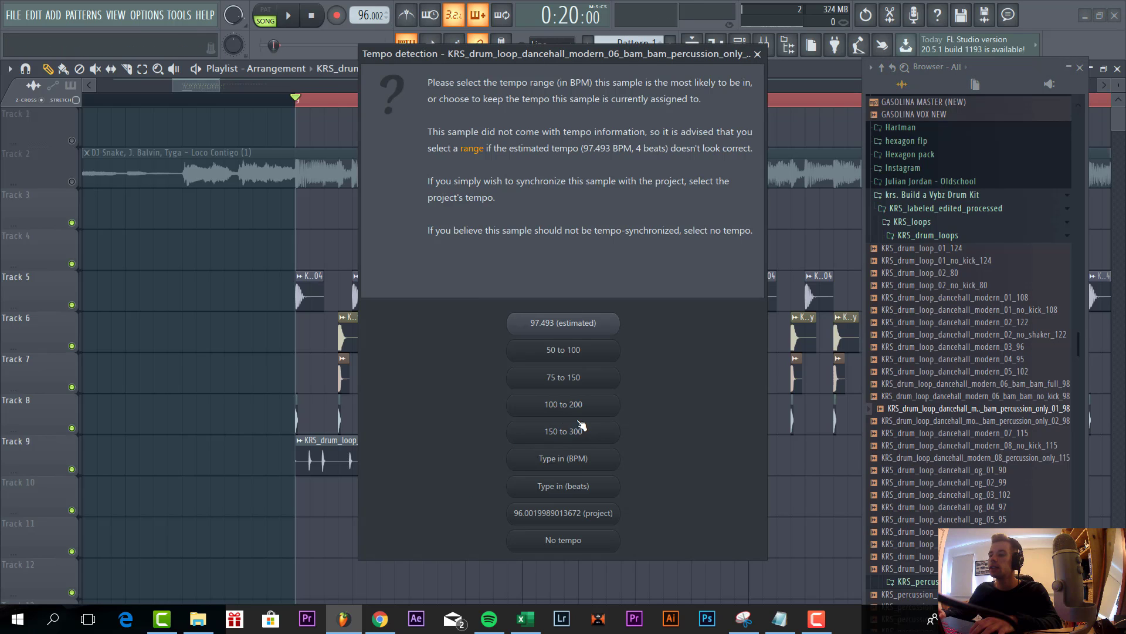
click(562, 513)
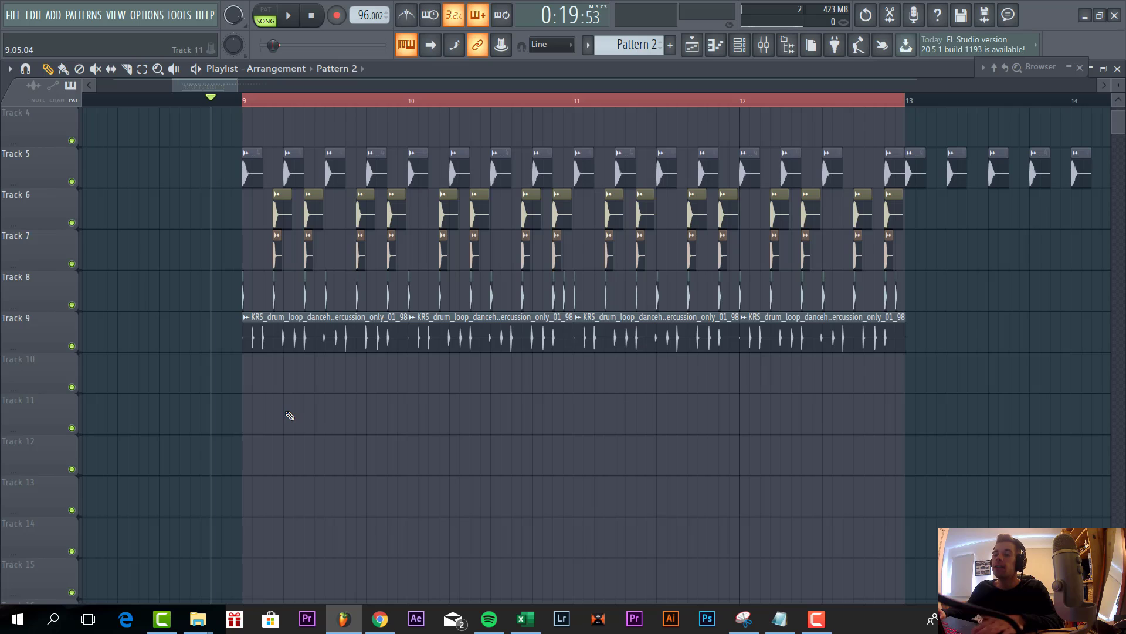
Step: Add a Serum instrument and load the CHRD South Paw chord preset
click(288, 14)
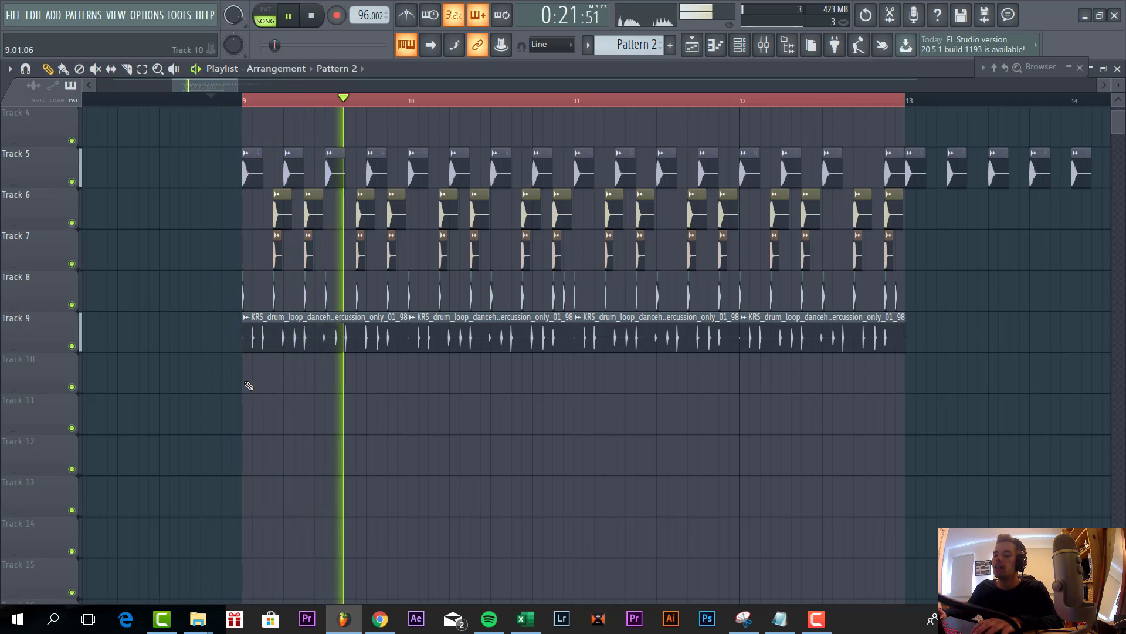
click(53, 14)
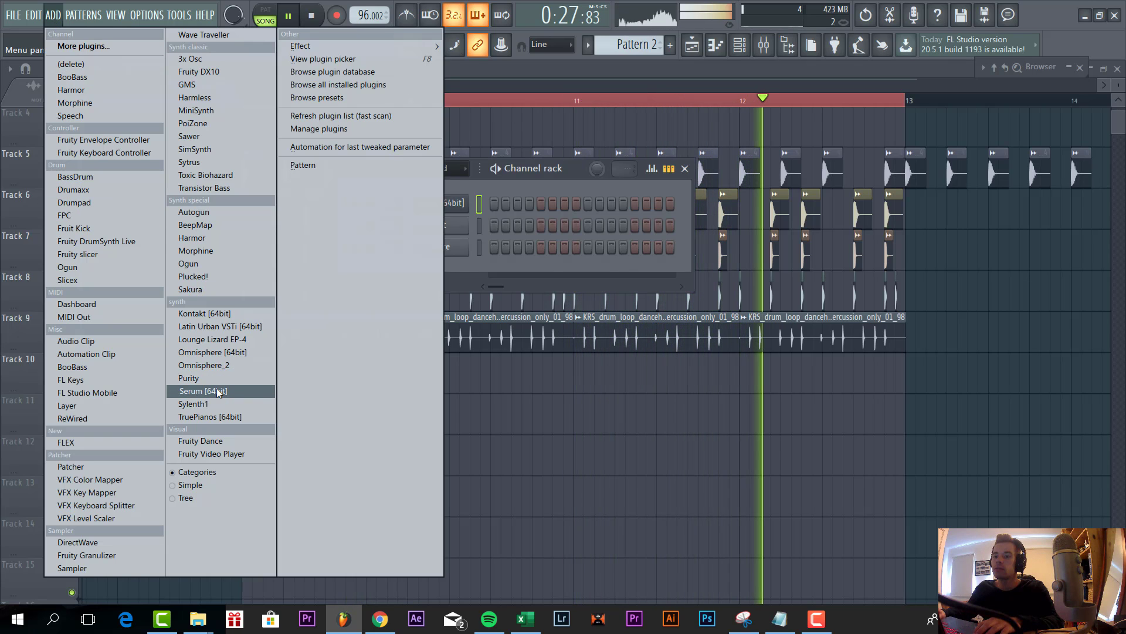
click(203, 389)
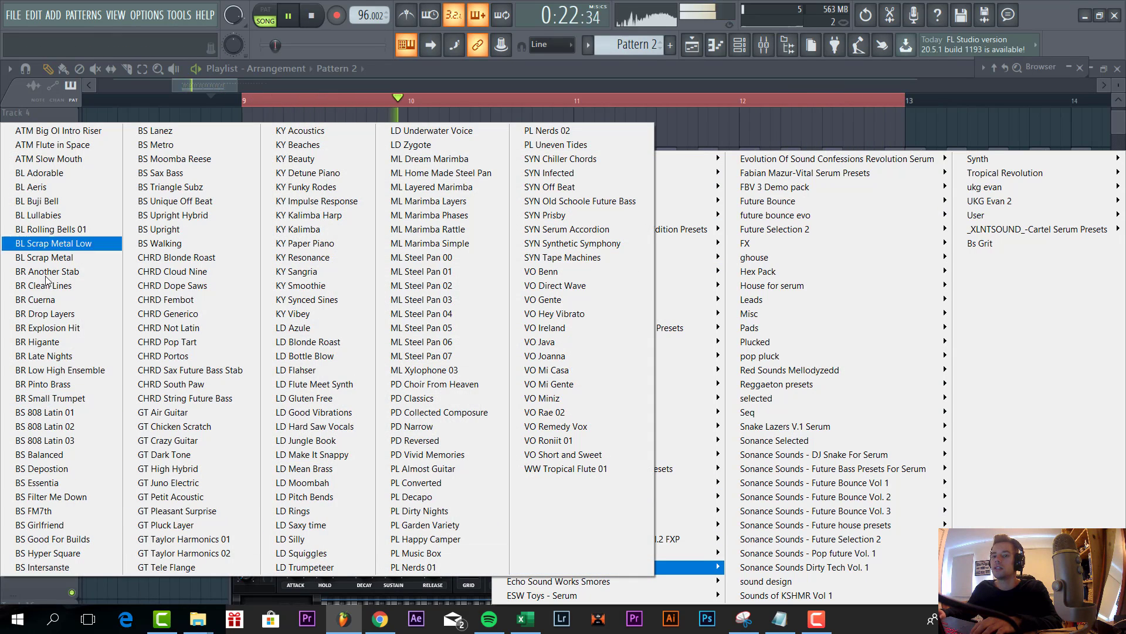
click(171, 384)
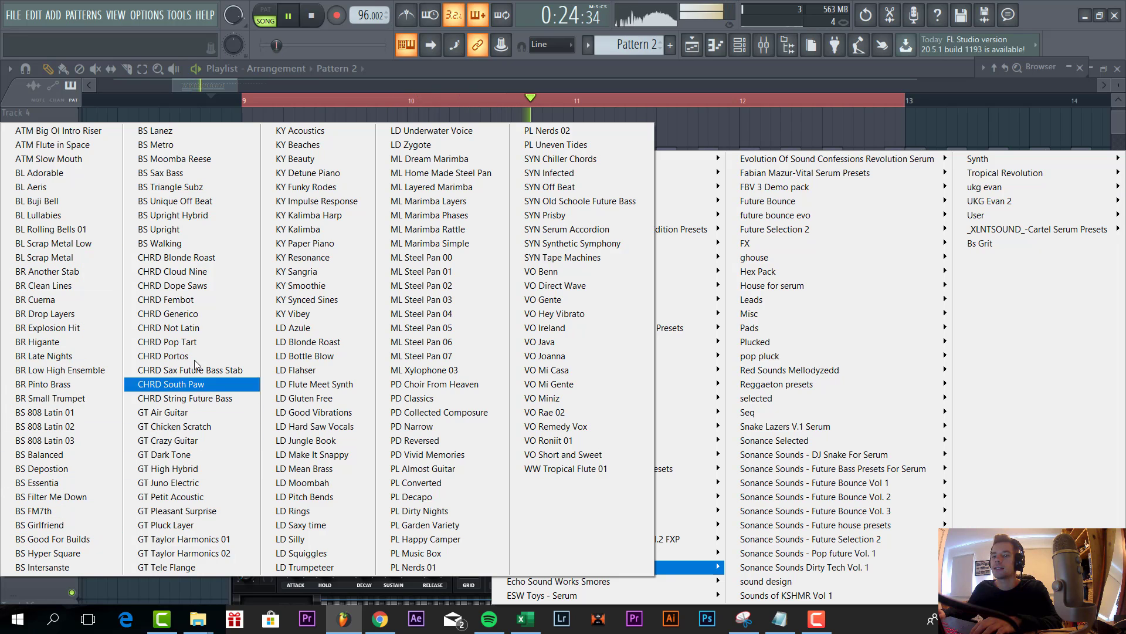
click(51, 398)
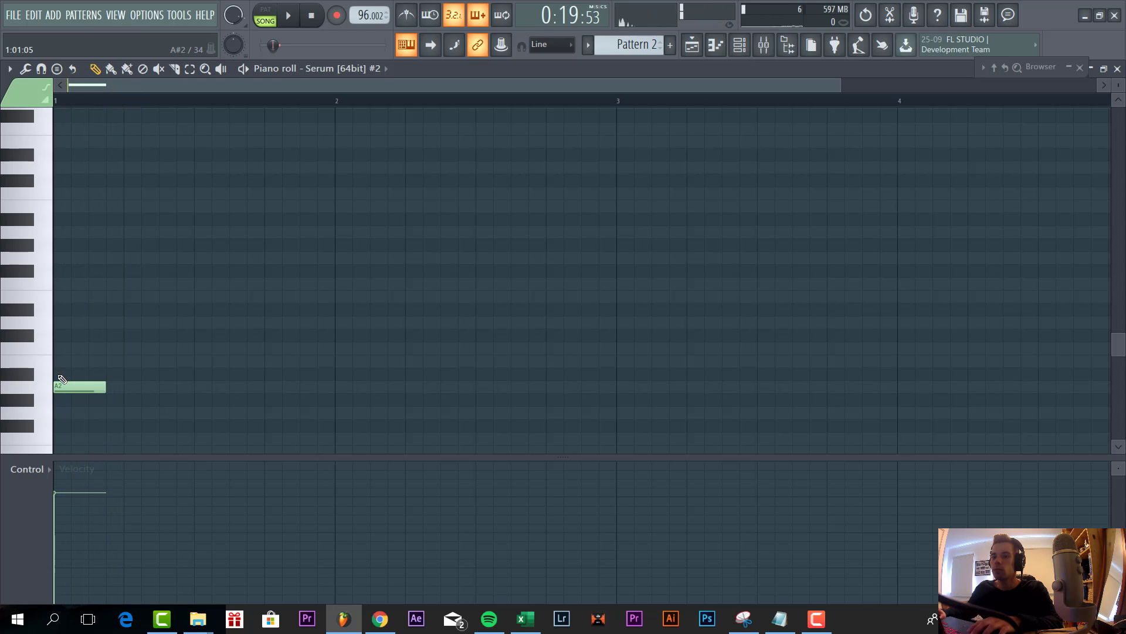
Step: Draw the Serum melody of short notes, ending on a high G4, into Pattern 2 on Track 10
click(78, 386)
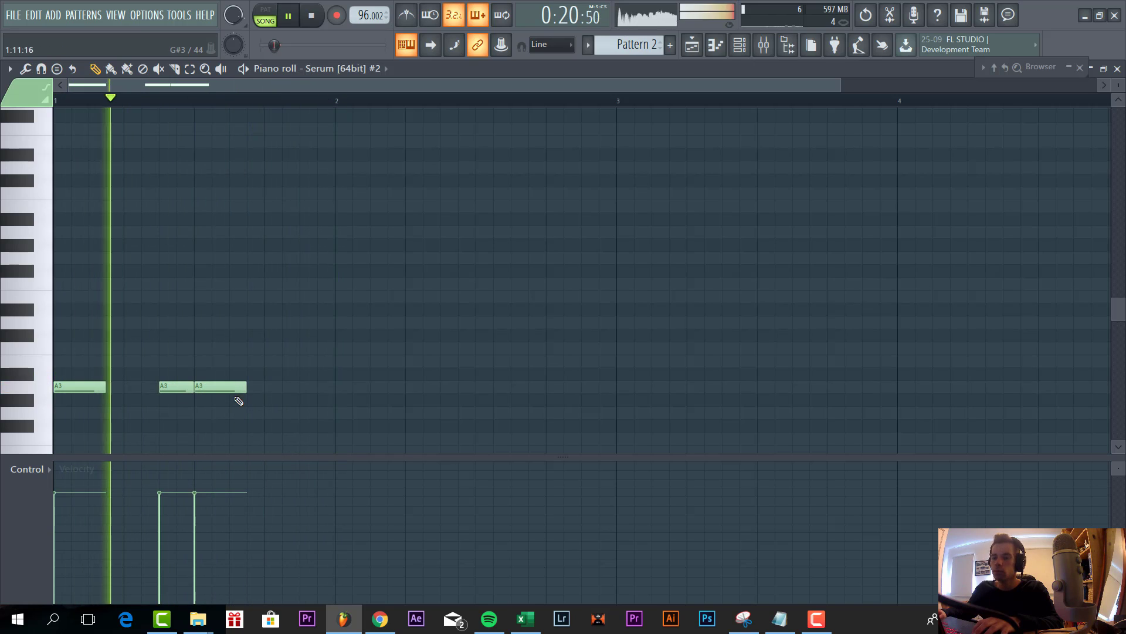
click(267, 386)
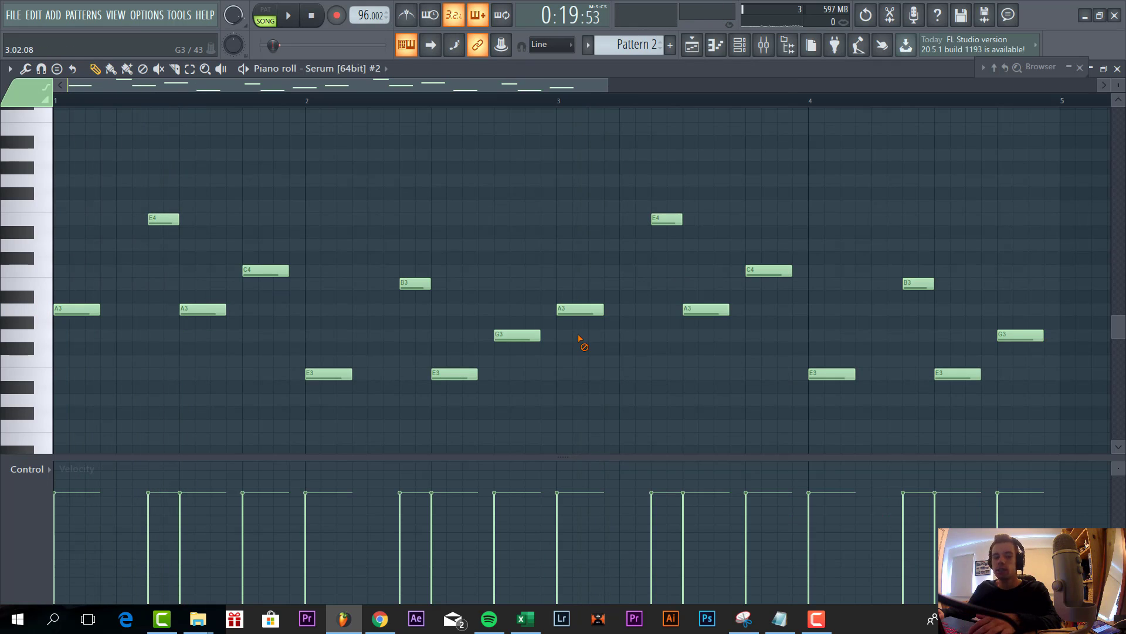
click(287, 14)
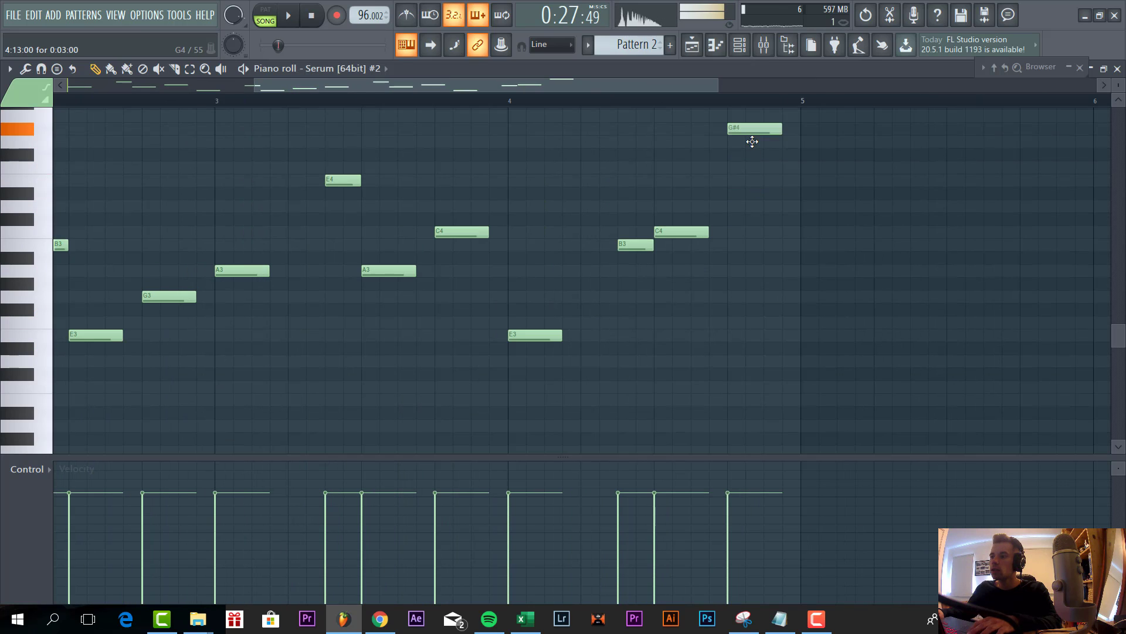
click(288, 14)
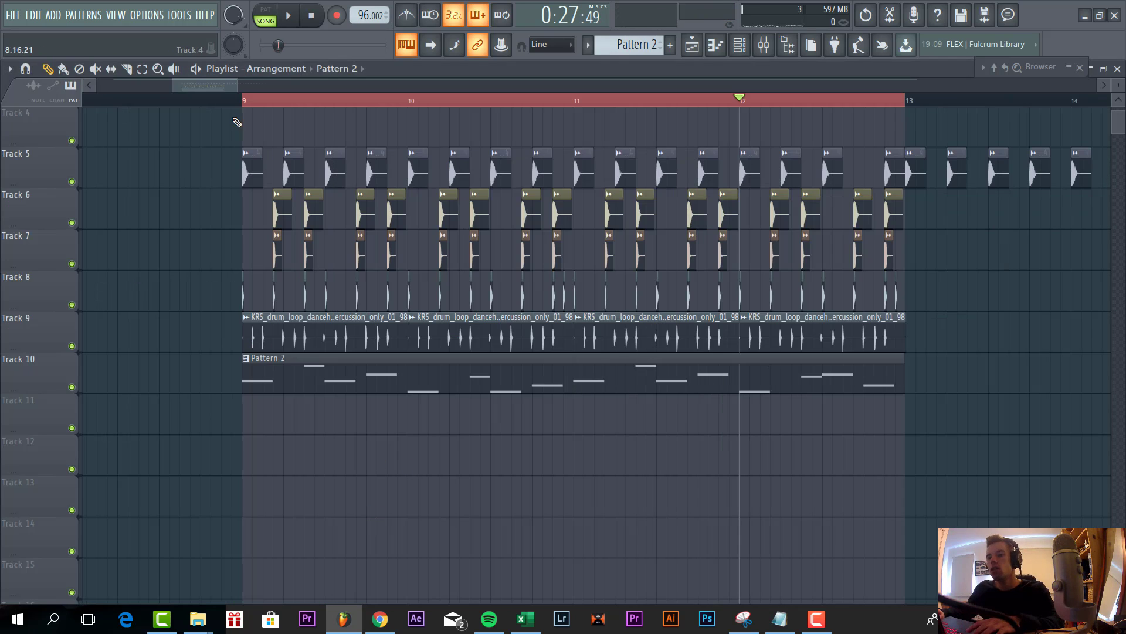
Step: Load iZotope Trash 2 on the Serum mixer channel with the Harmonic Control drive type
click(288, 14)
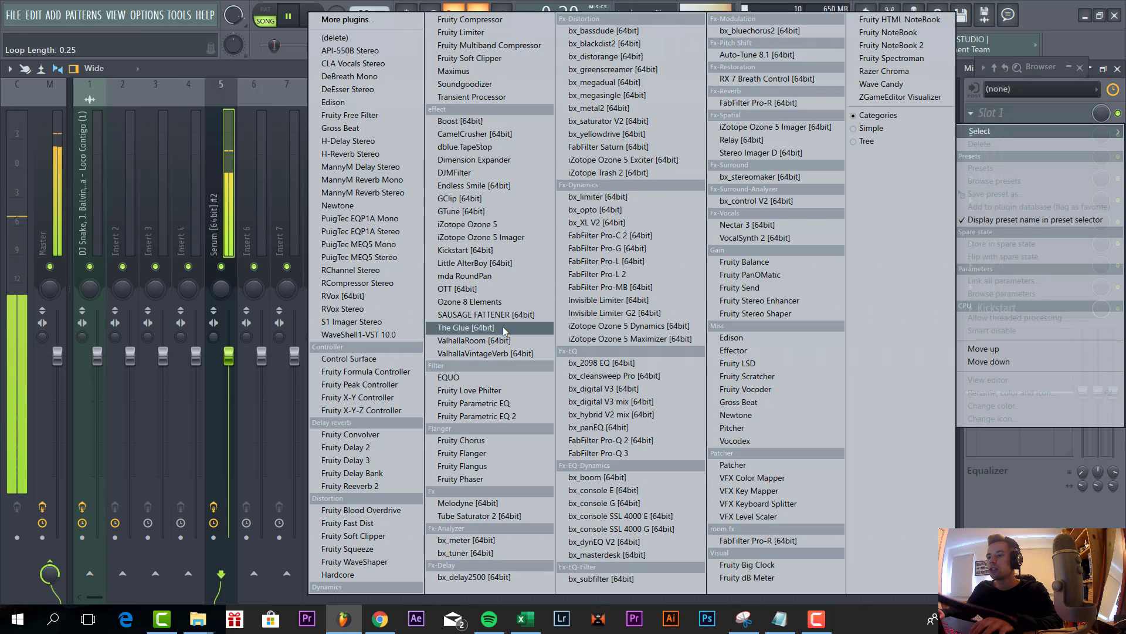
click(608, 172)
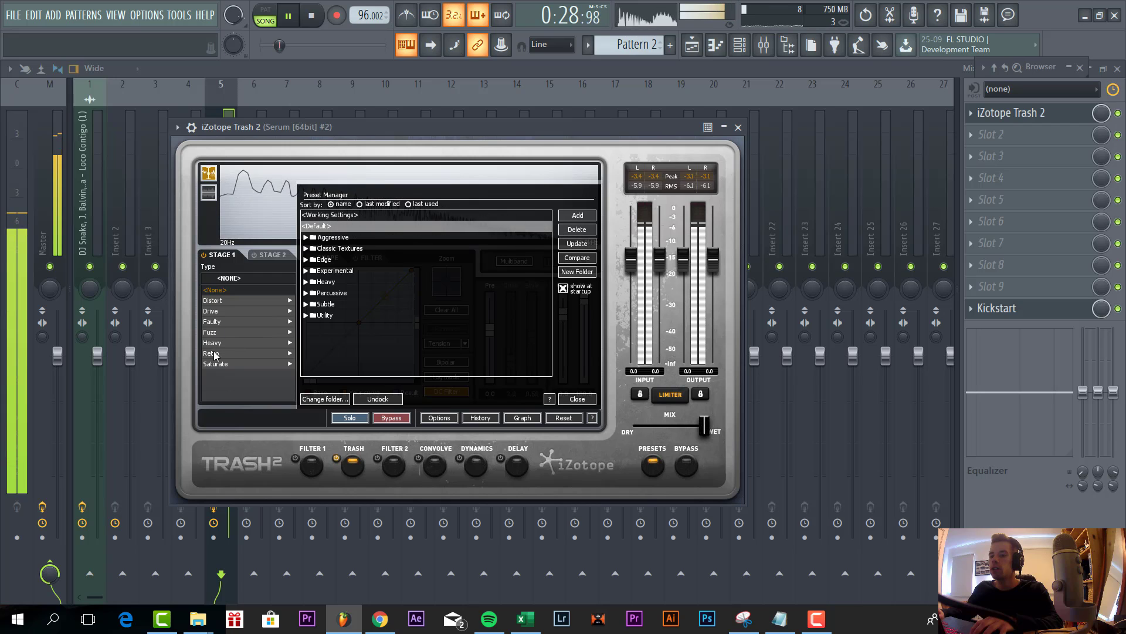
click(210, 311)
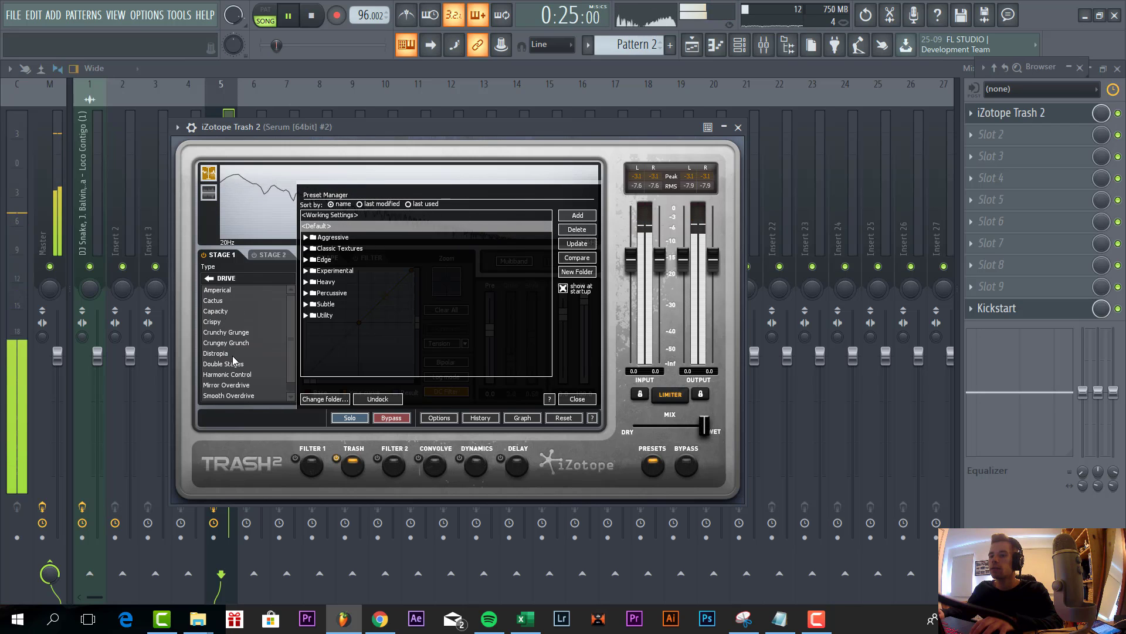
click(227, 370)
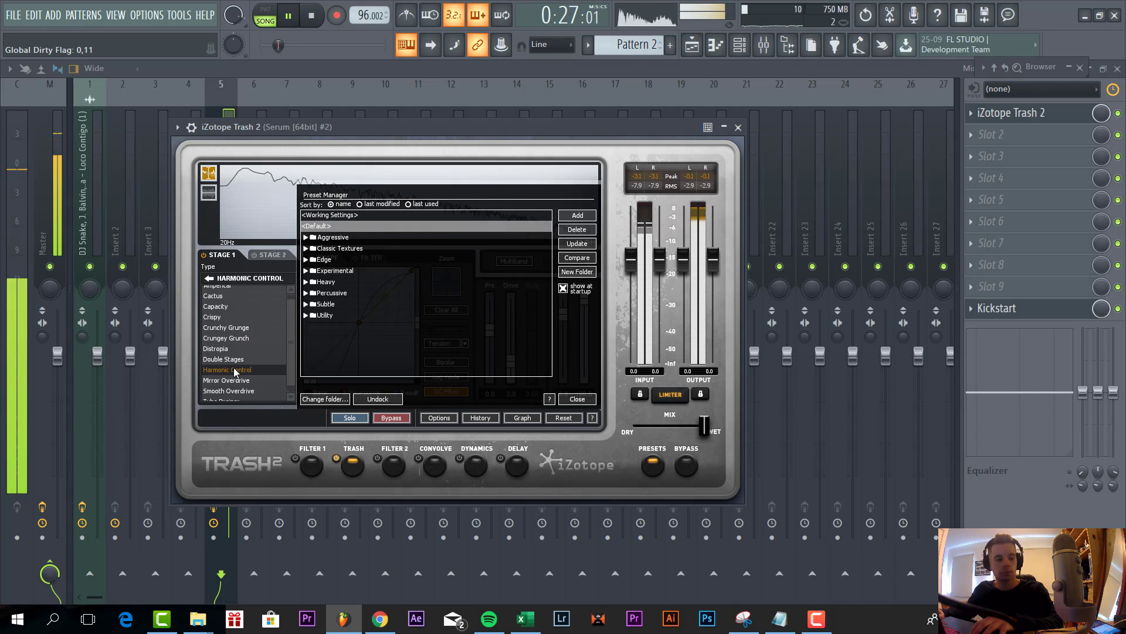
mouse_move(975, 161)
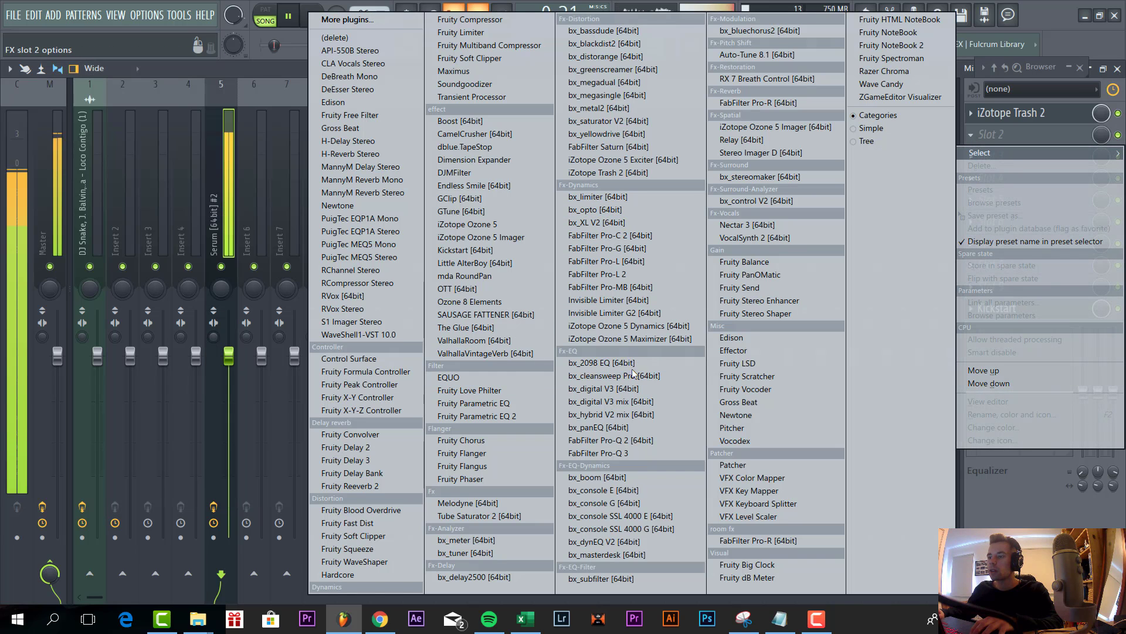
Step: Add FabFilter Pro-Q 2 as the second effect and change an EQ band's shape
click(598, 440)
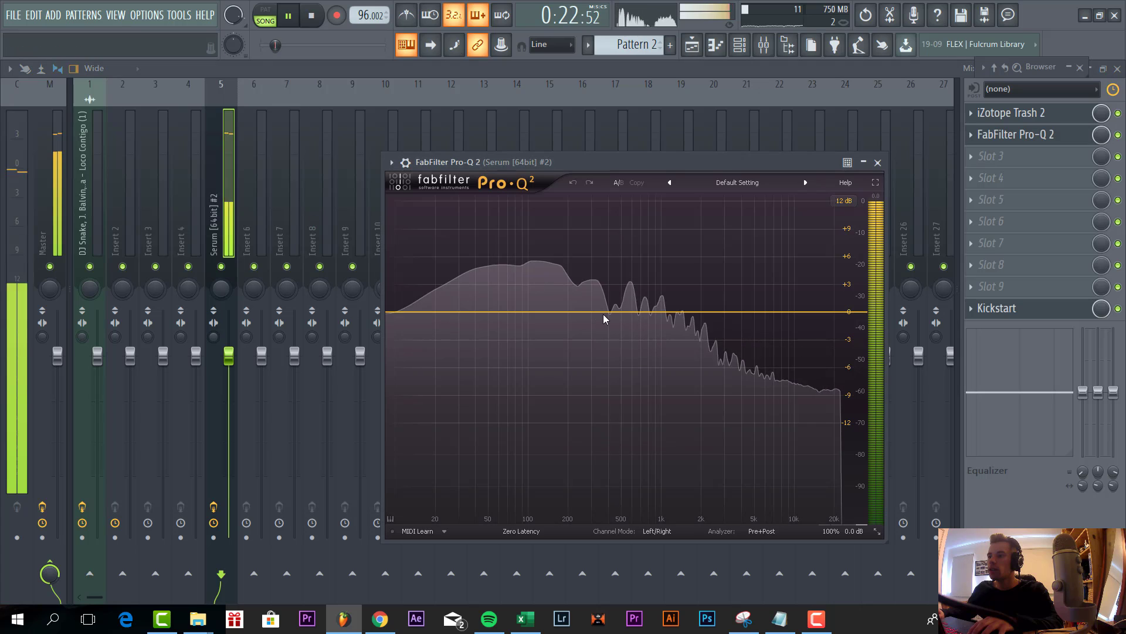
right_click(610, 311)
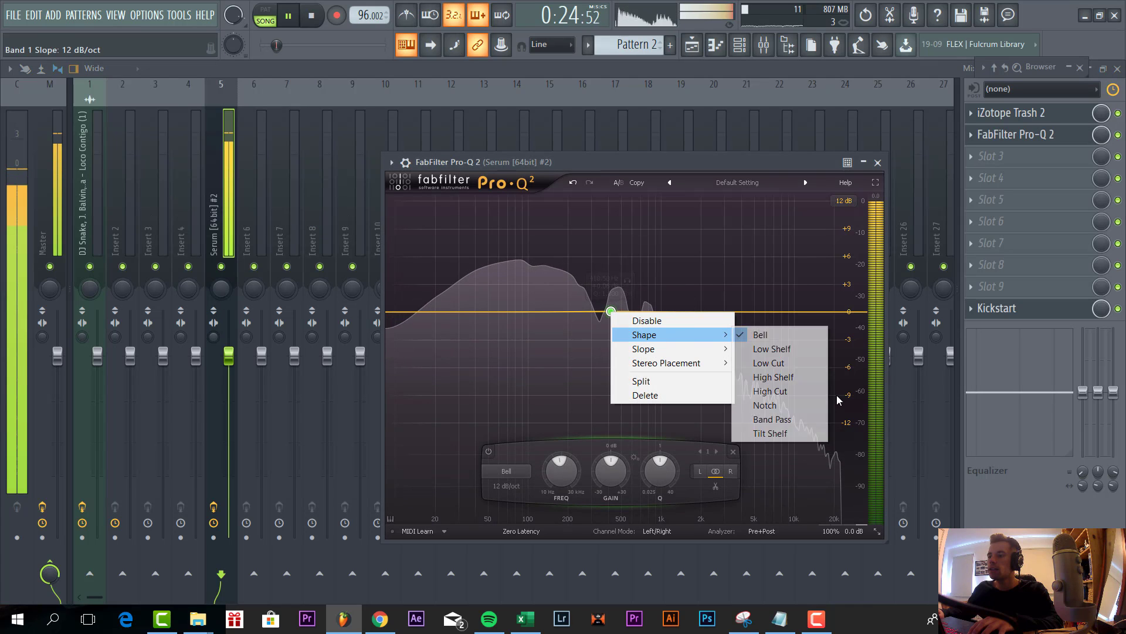
click(770, 391)
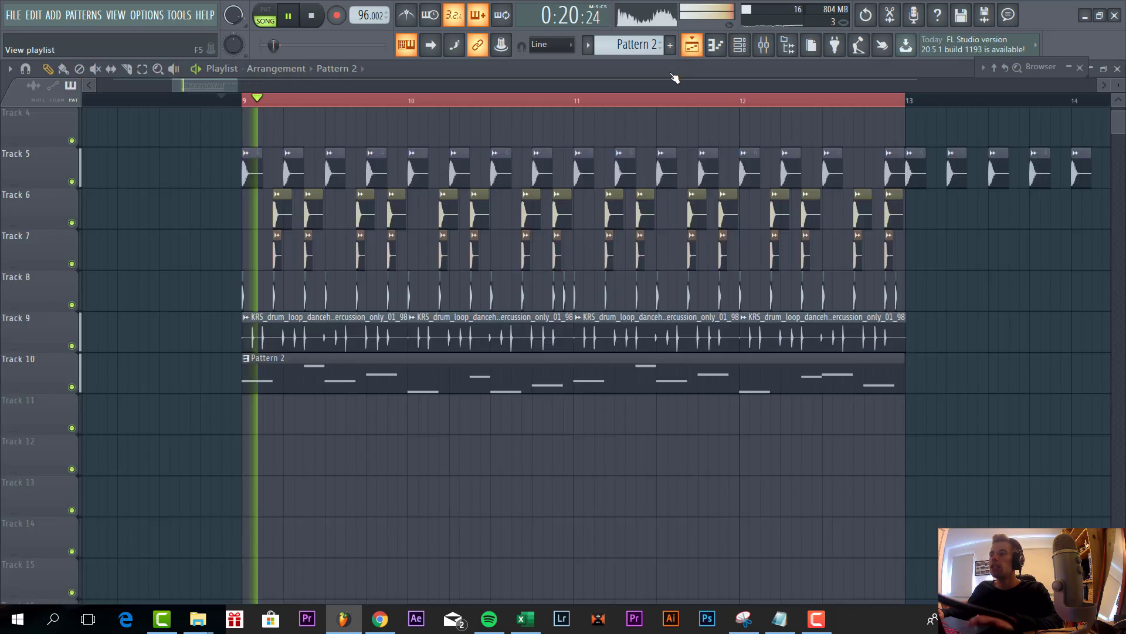
Step: Load the 016 Strong Fem Ah preset in Kontakt's EXHALE and set its key to A minor
click(289, 14)
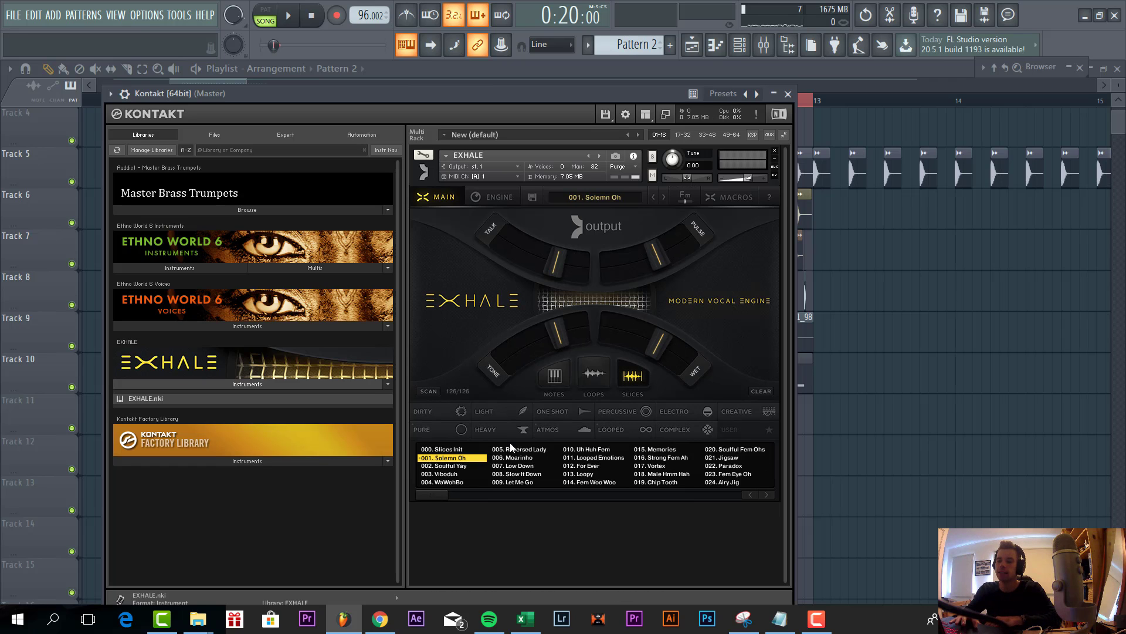
click(664, 458)
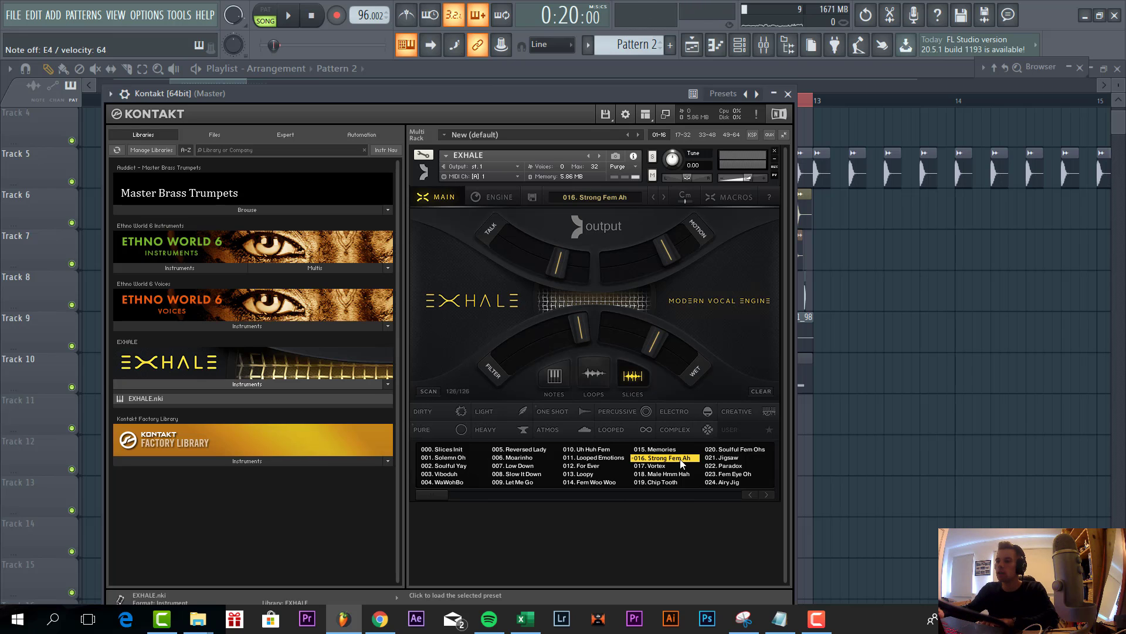
mouse_move(677, 224)
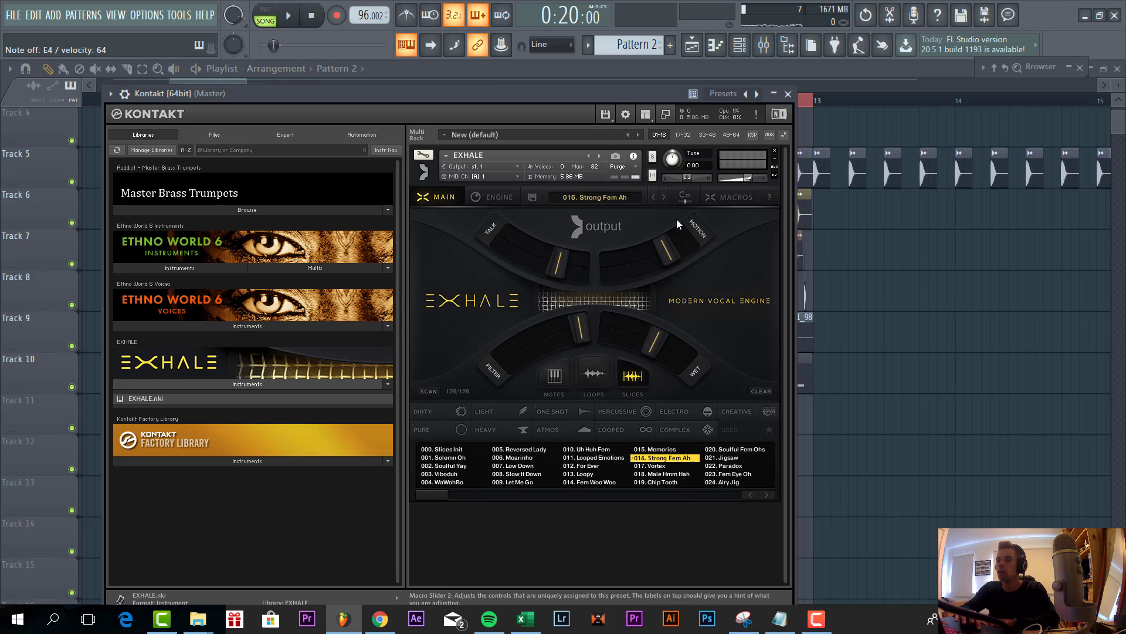
click(683, 196)
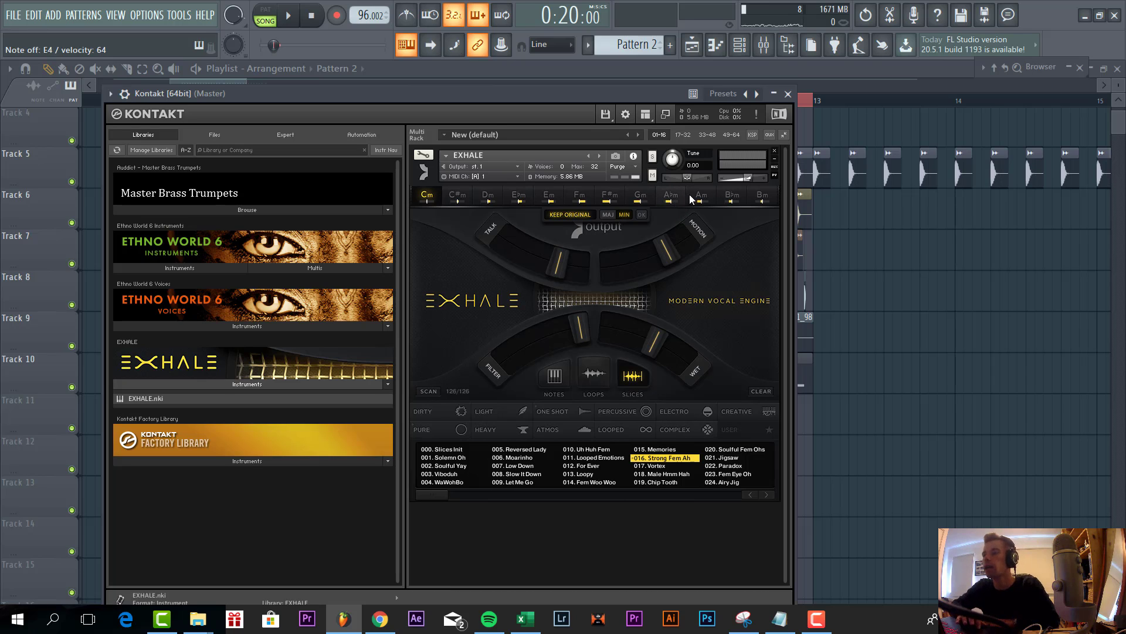
click(701, 195)
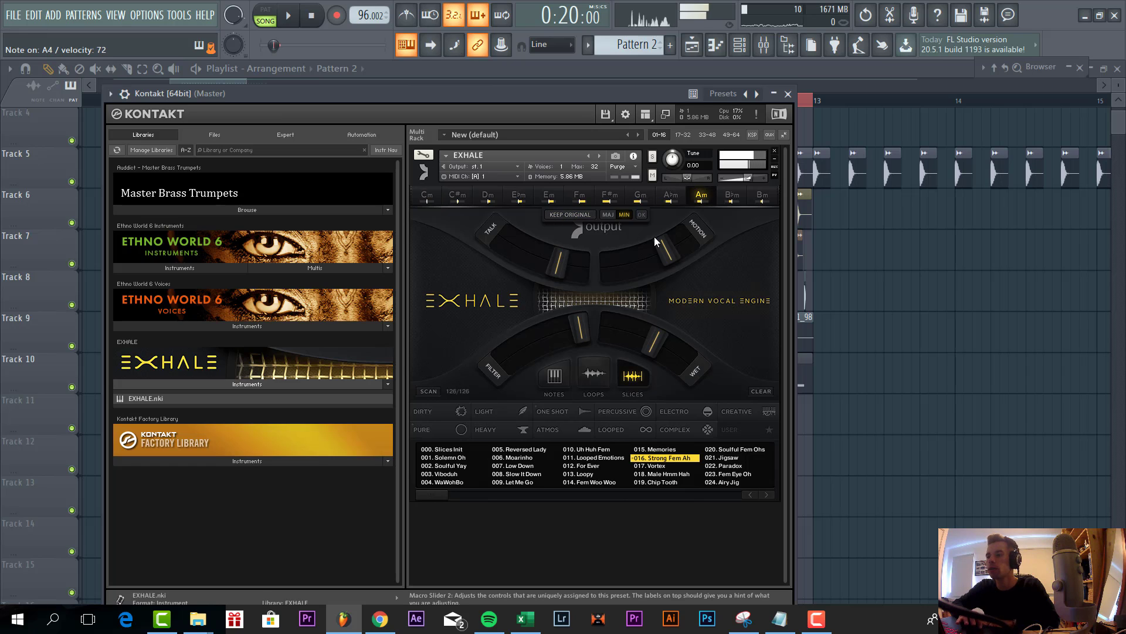
click(641, 215)
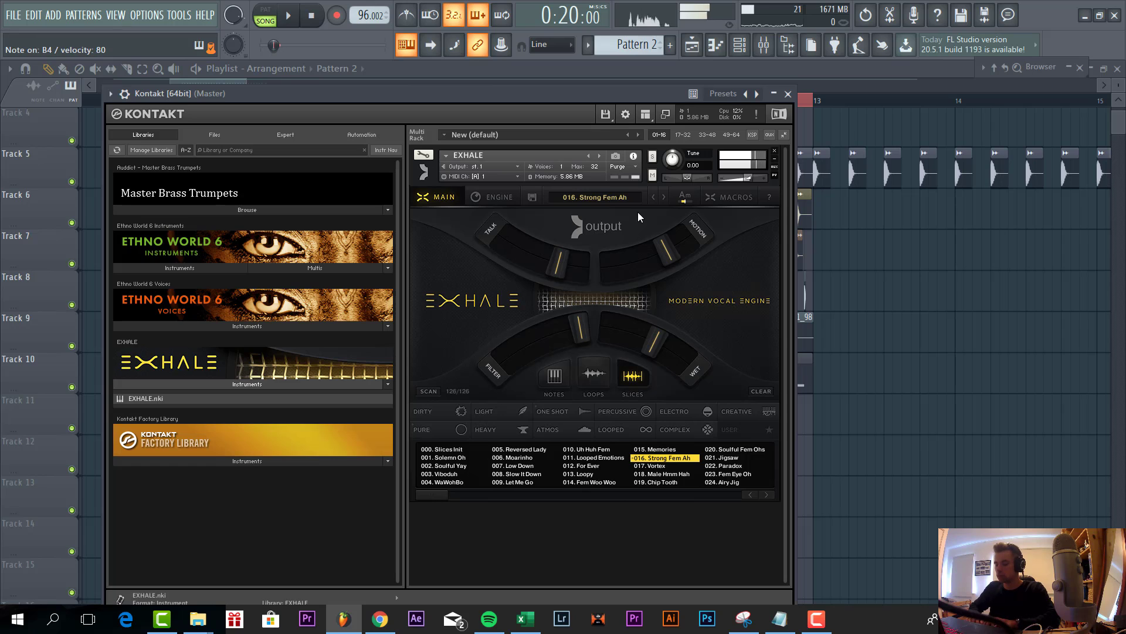
click(788, 94)
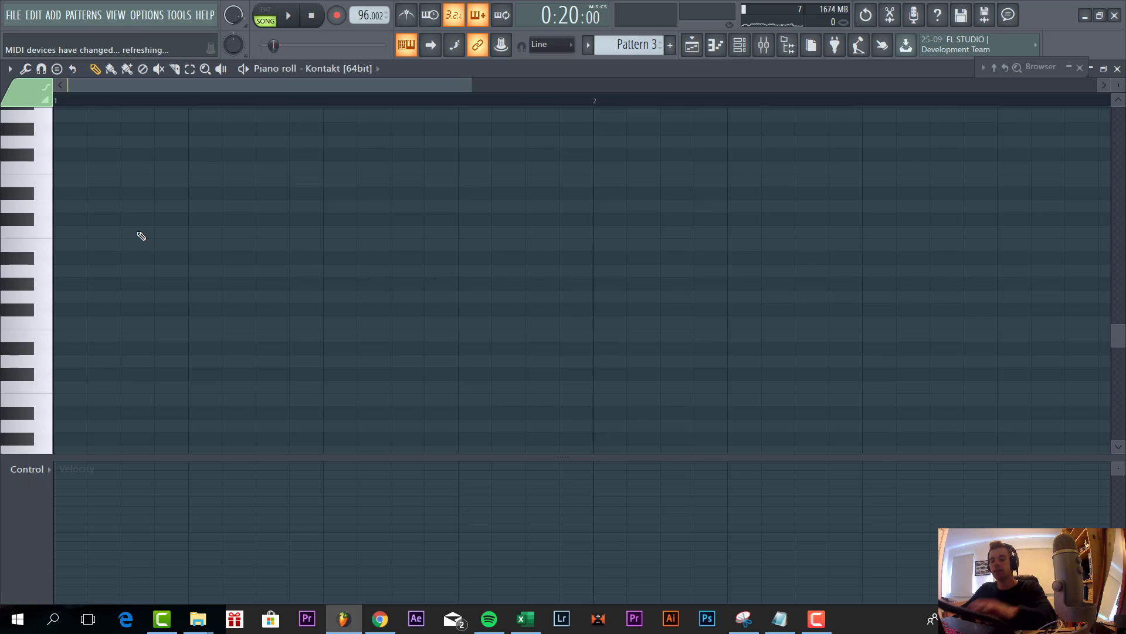
Step: Record a short Exhale vocal melody into Pattern 3 from bar 8 on the Playlist
click(289, 14)
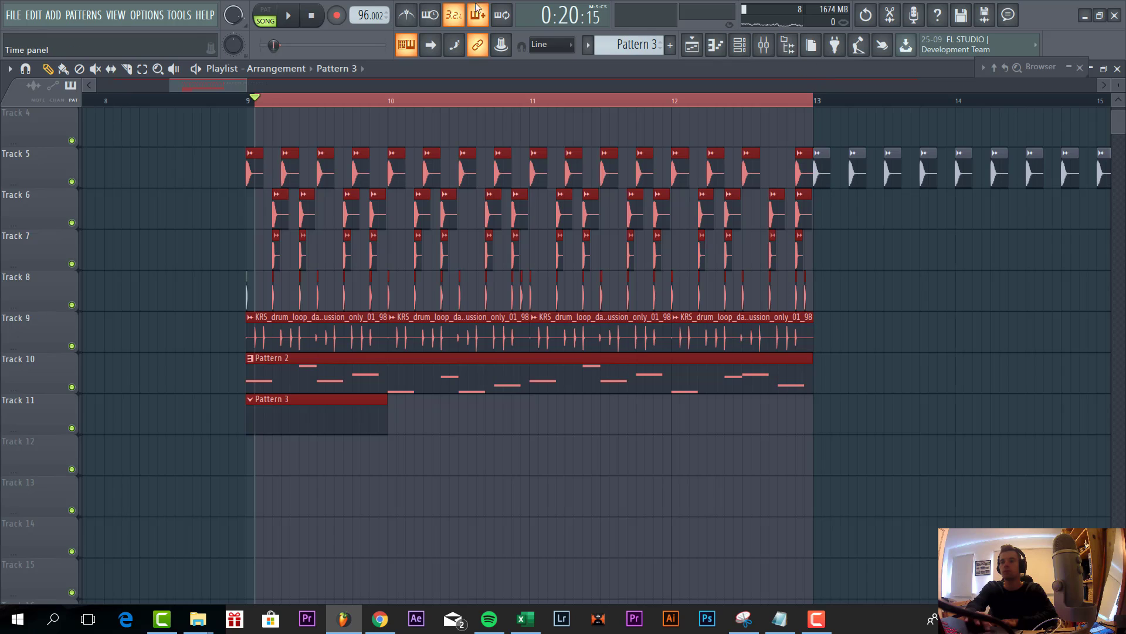
click(104, 98)
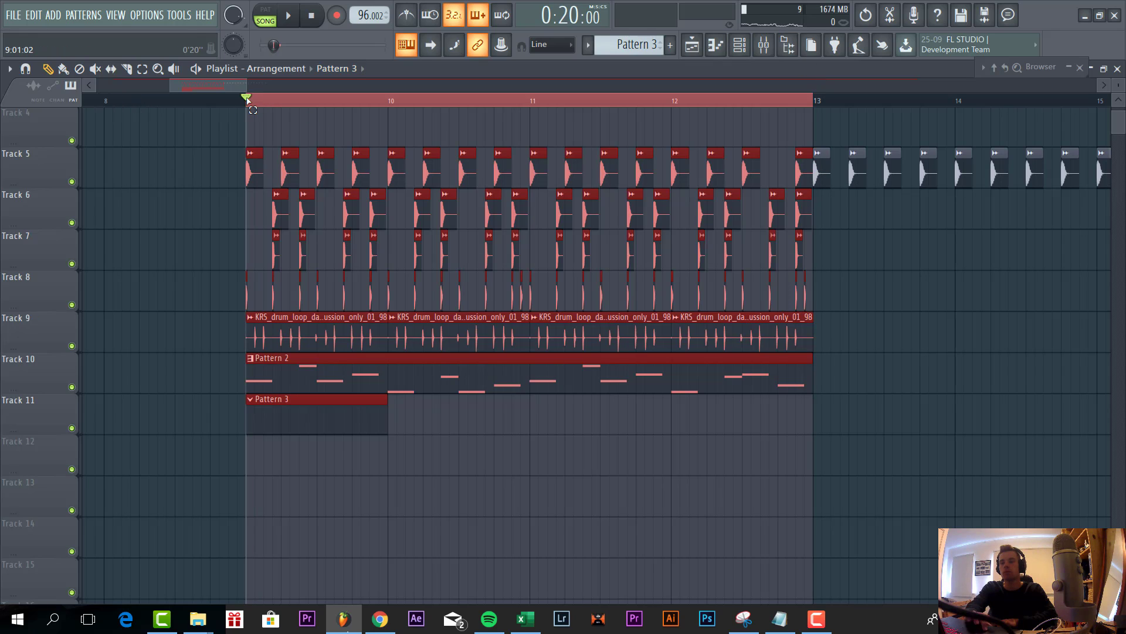
click(106, 99)
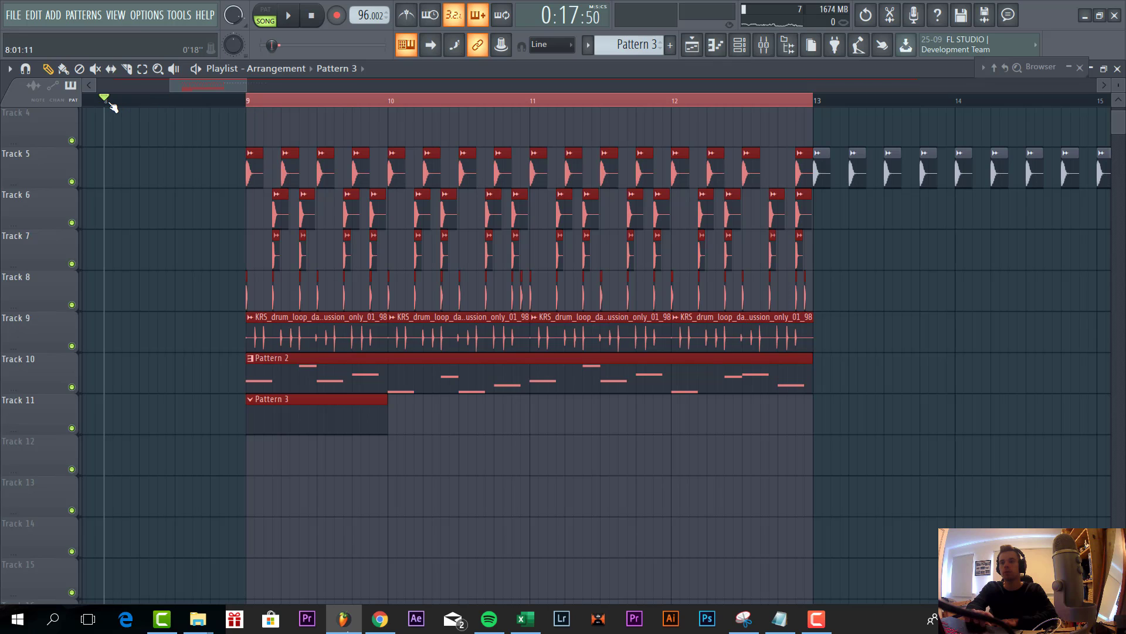
mouse_move(337, 14)
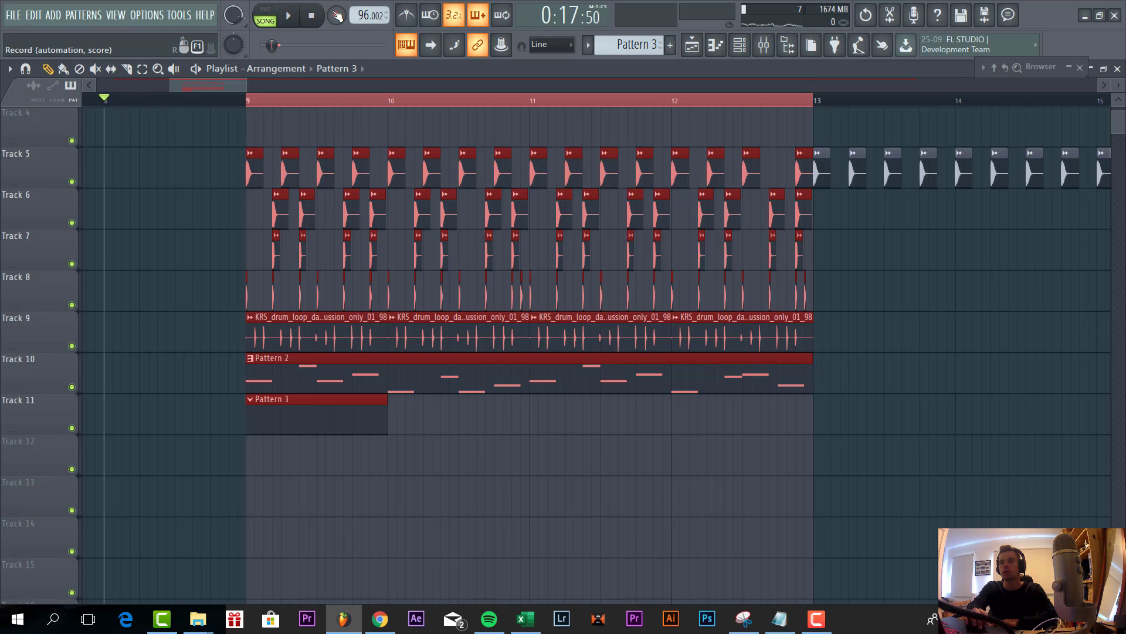
click(335, 14)
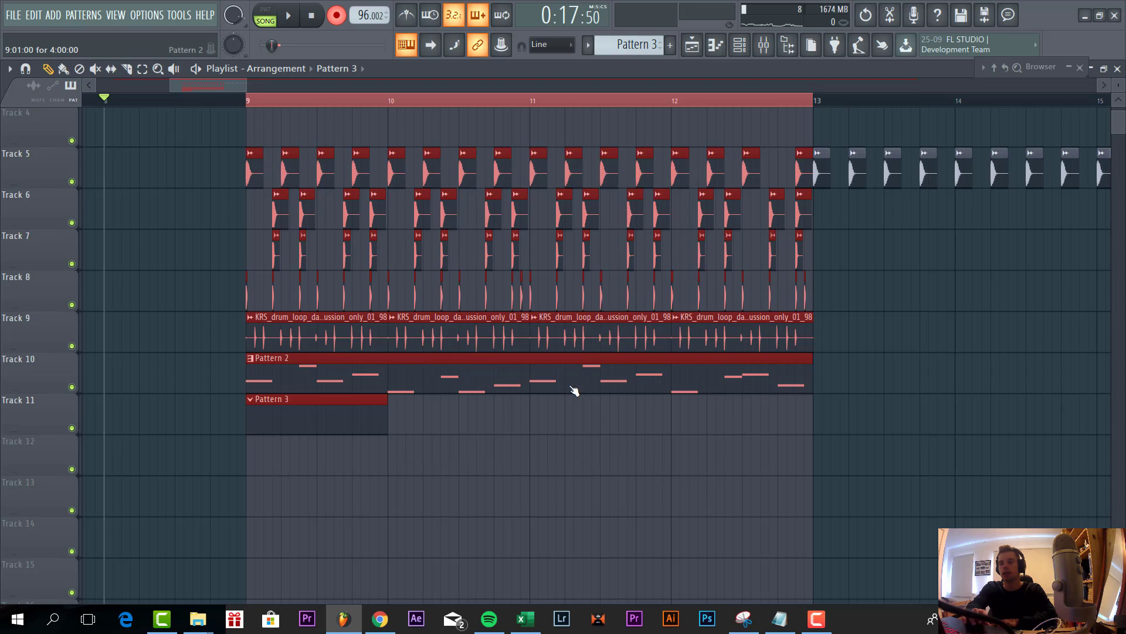
click(289, 14)
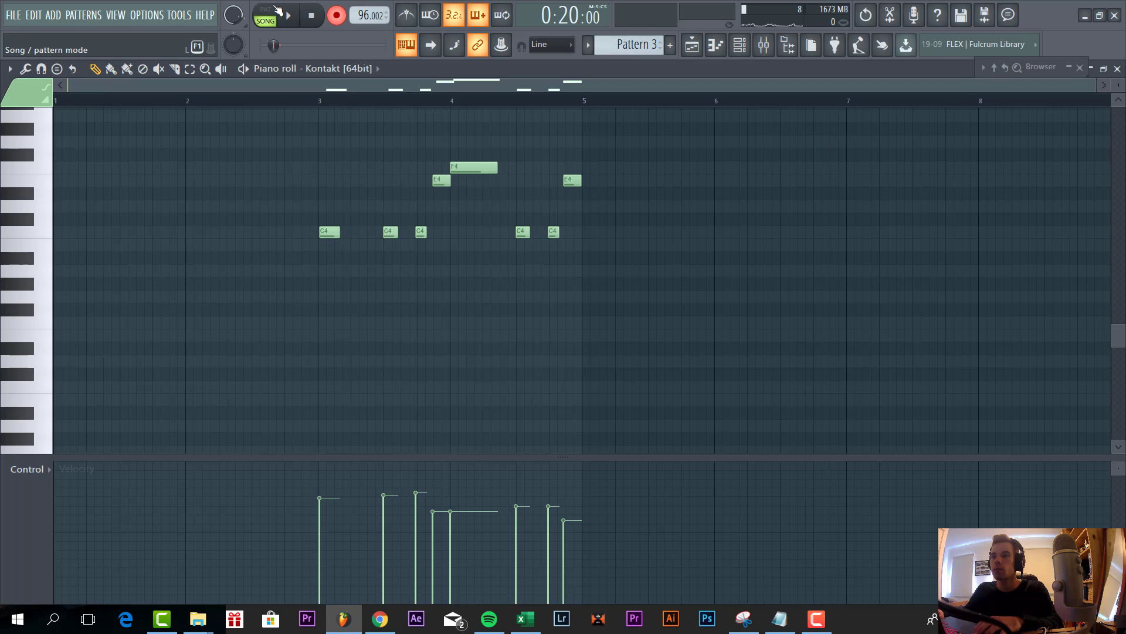
Step: Switch to Pattern mode and bring up the Mixer's effect plugin list for the first slot
click(264, 14)
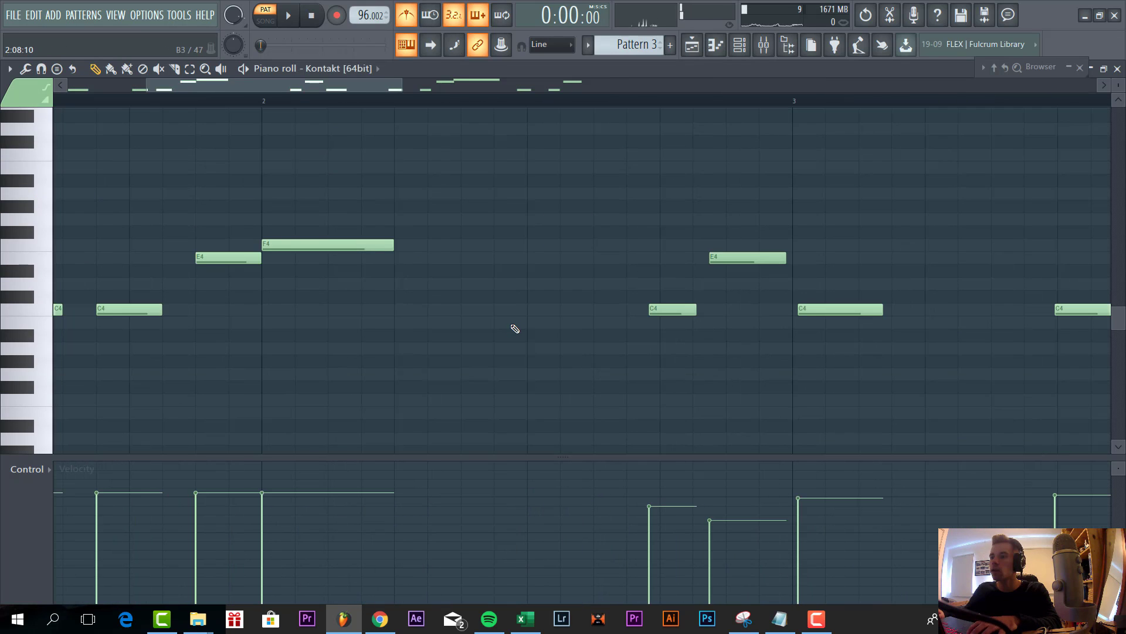
click(287, 14)
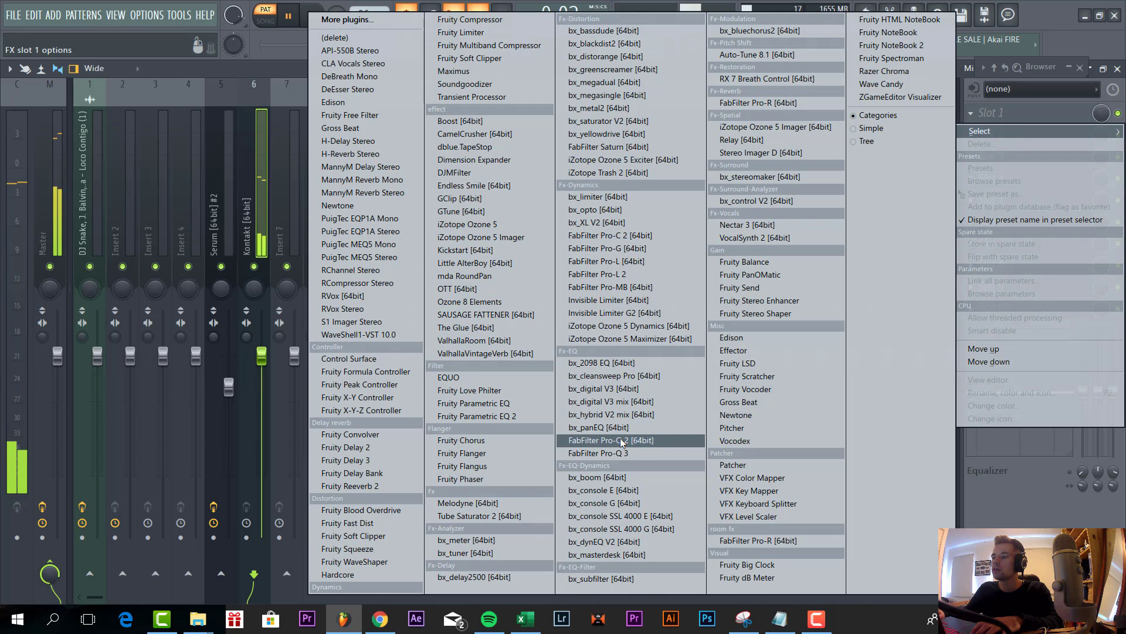
Step: Load Pro-Q 2 with a low cut, then OTT and Pro-C 2 on the Kontakt insert
click(610, 440)
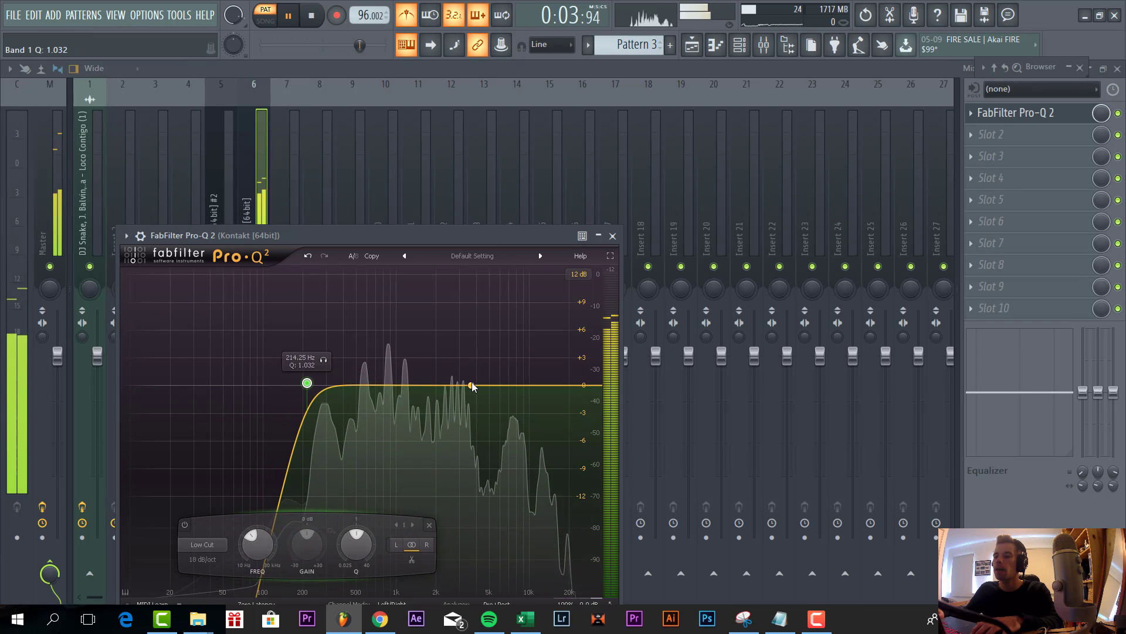
double_click(488, 386)
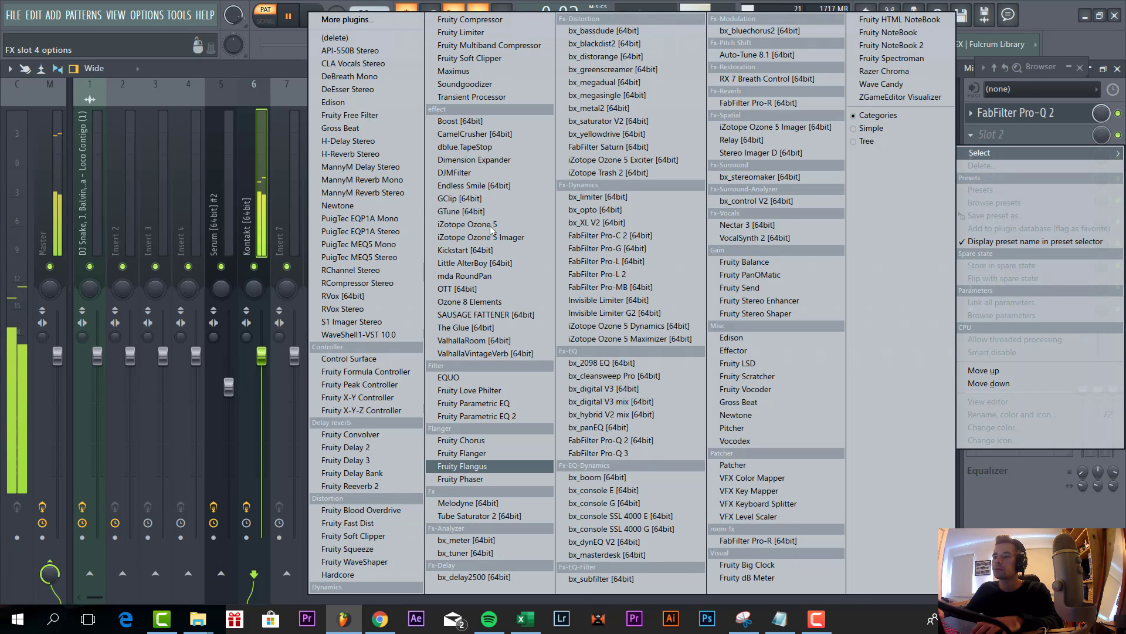
click(457, 289)
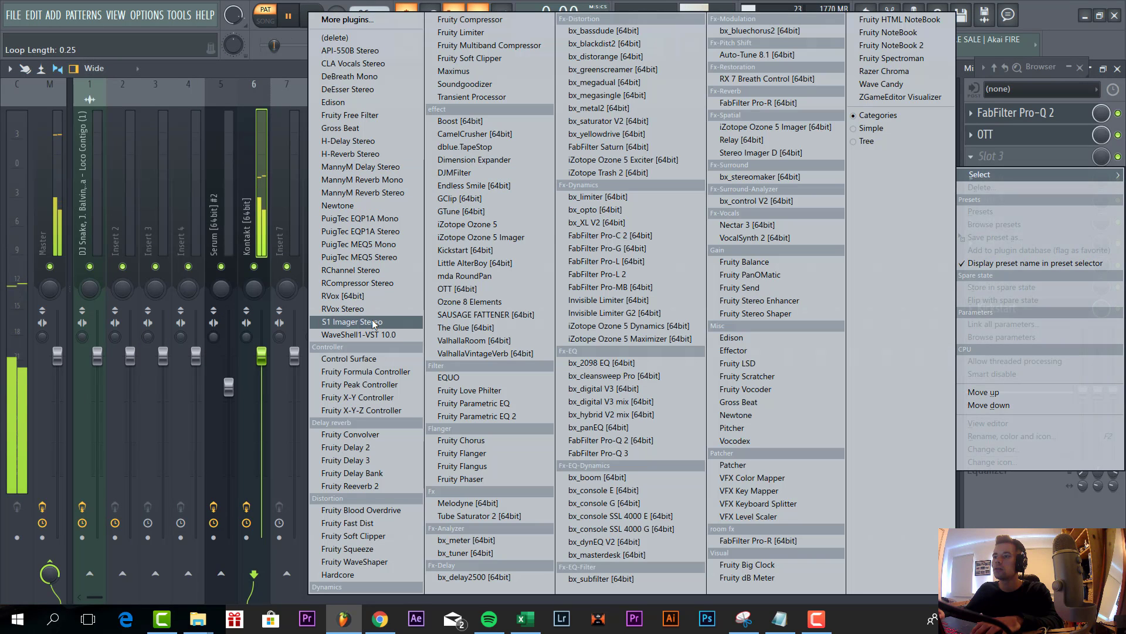
click(610, 234)
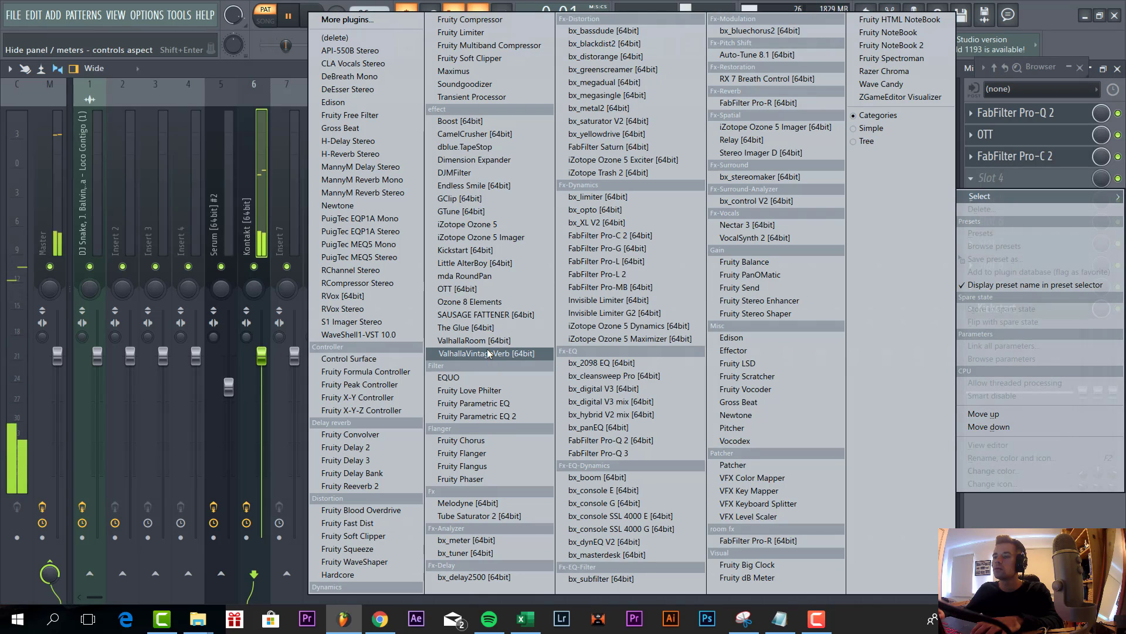
Step: Add ValhallaRoom and Fruity Delay 2 to the Kontakt insert's next slots
click(472, 354)
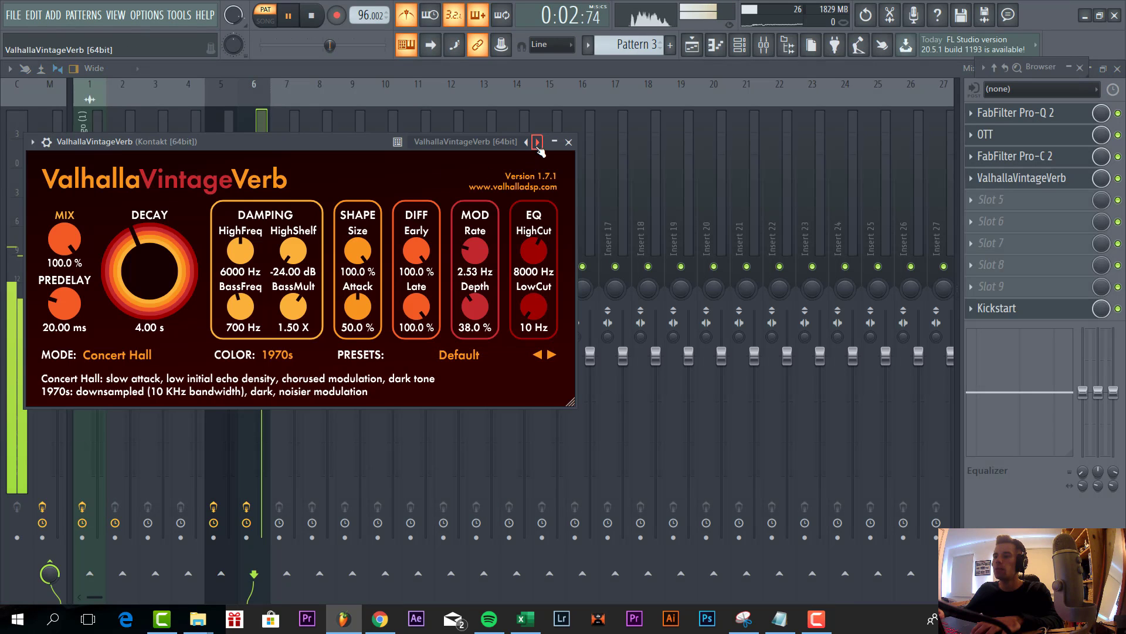
click(536, 142)
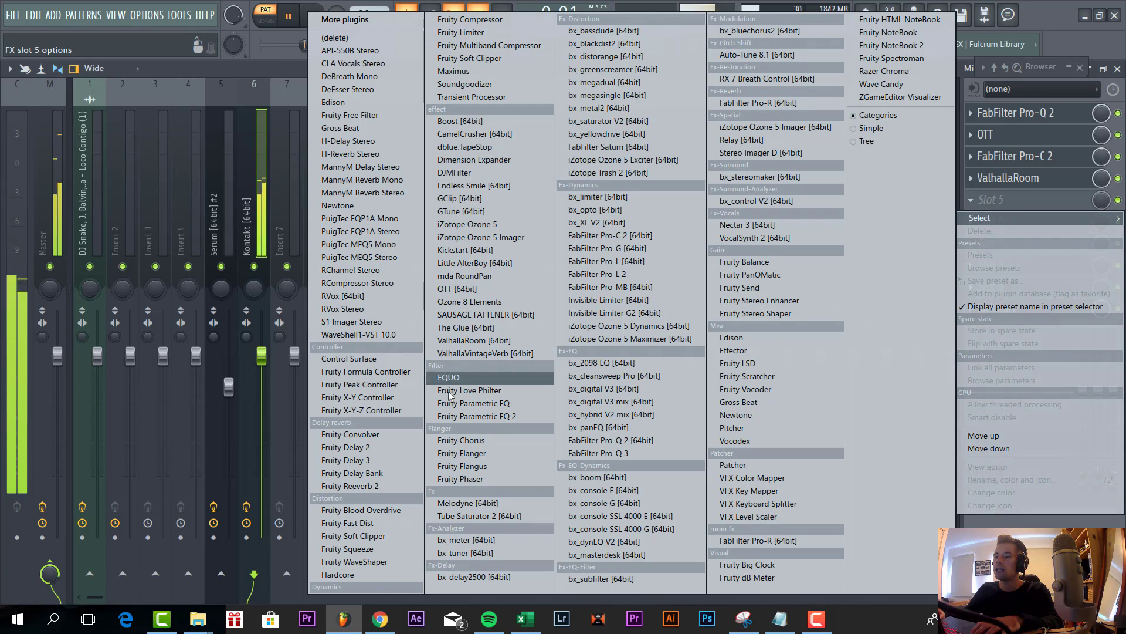
click(345, 447)
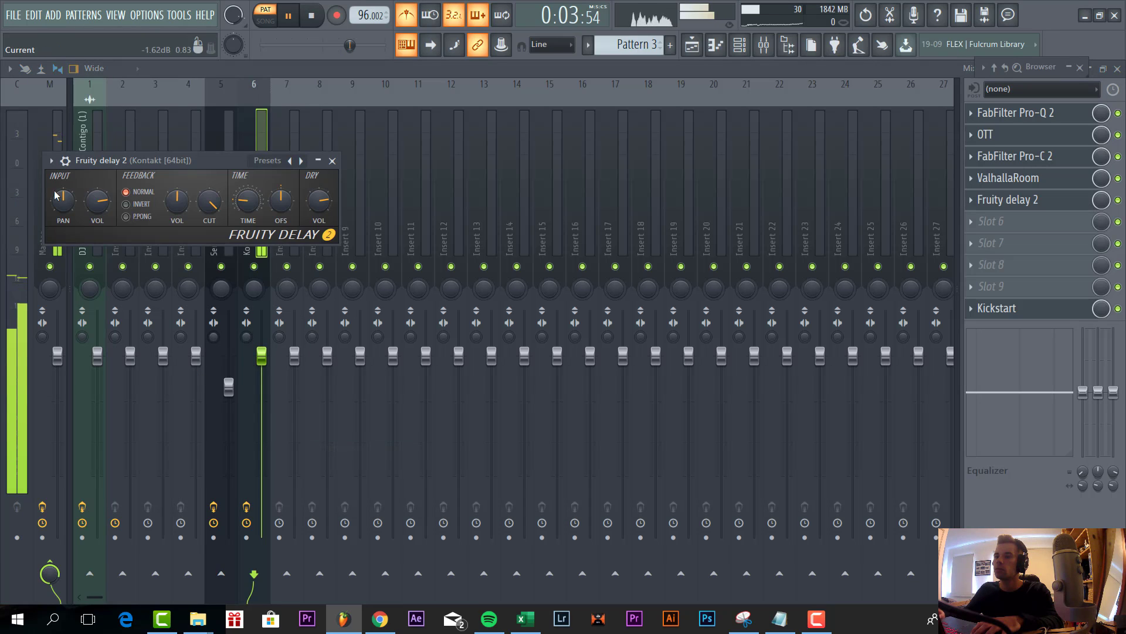
click(126, 217)
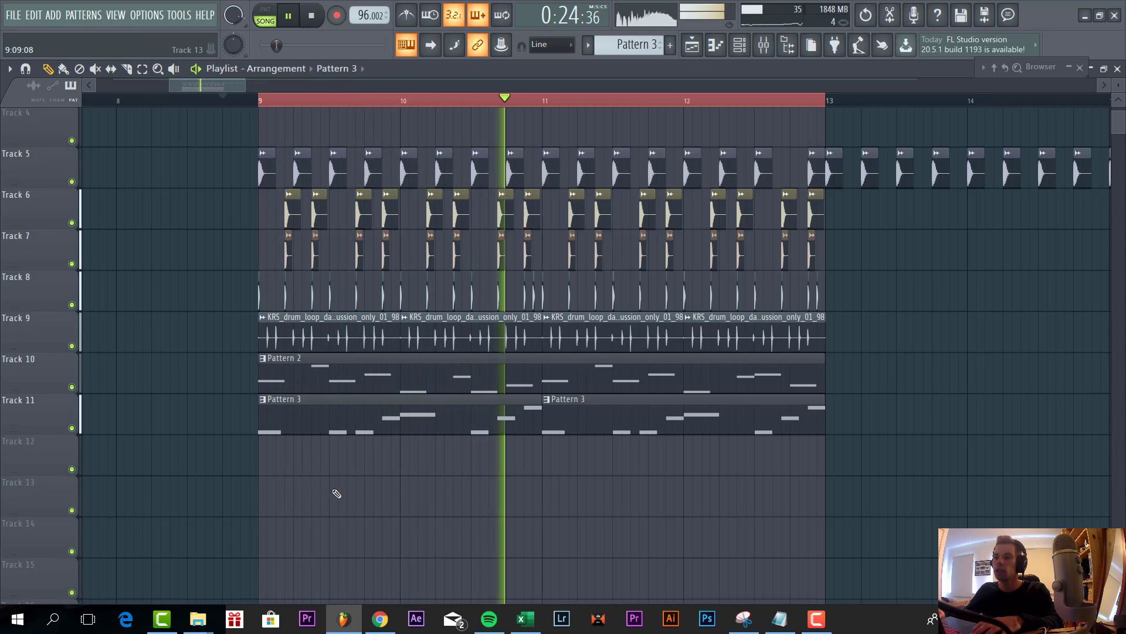
Step: Repeat Pattern 3 along the Playlist and route the kick sample to mixer insert 7
click(288, 14)
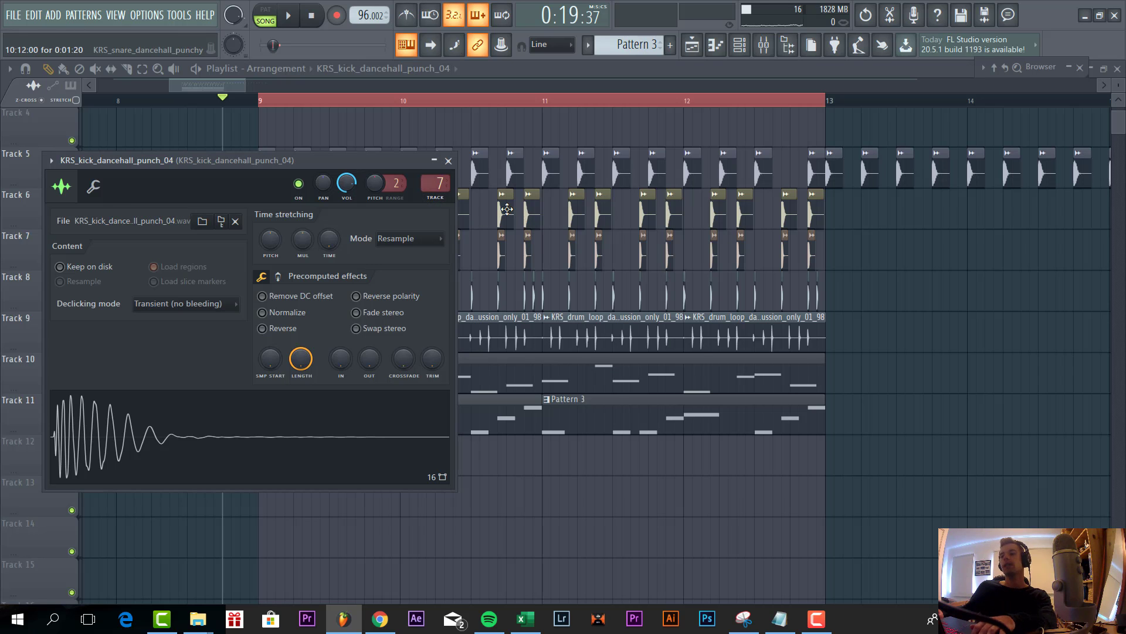
click(448, 160)
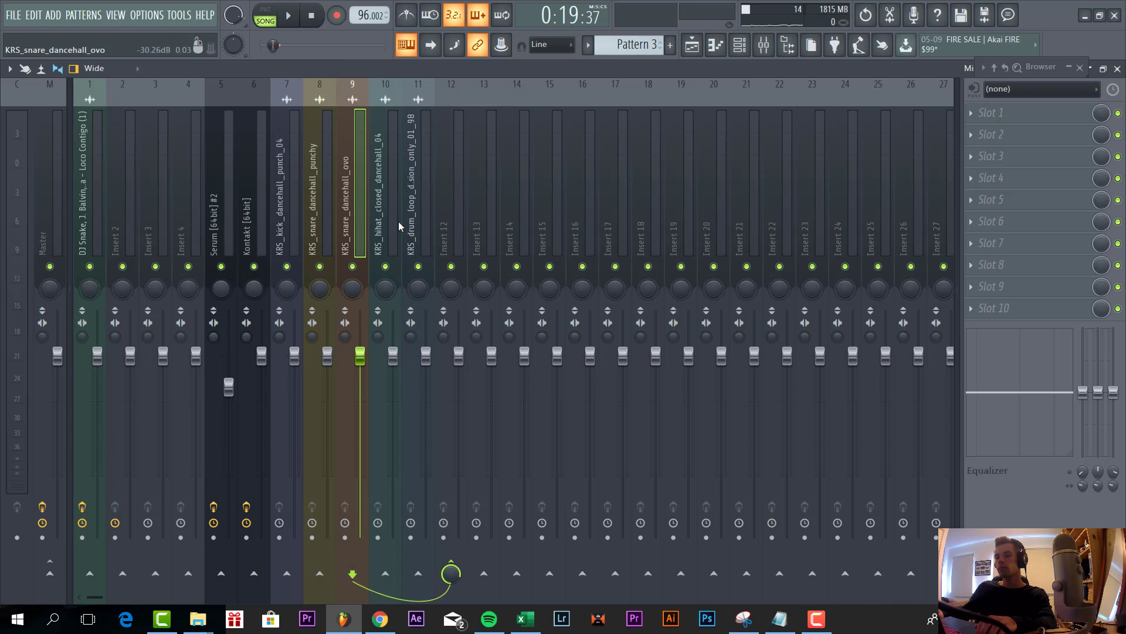
Step: Name mixer insert 12 'DRUM BUSS' and return to the Playlist
click(451, 180)
text(DRUM)
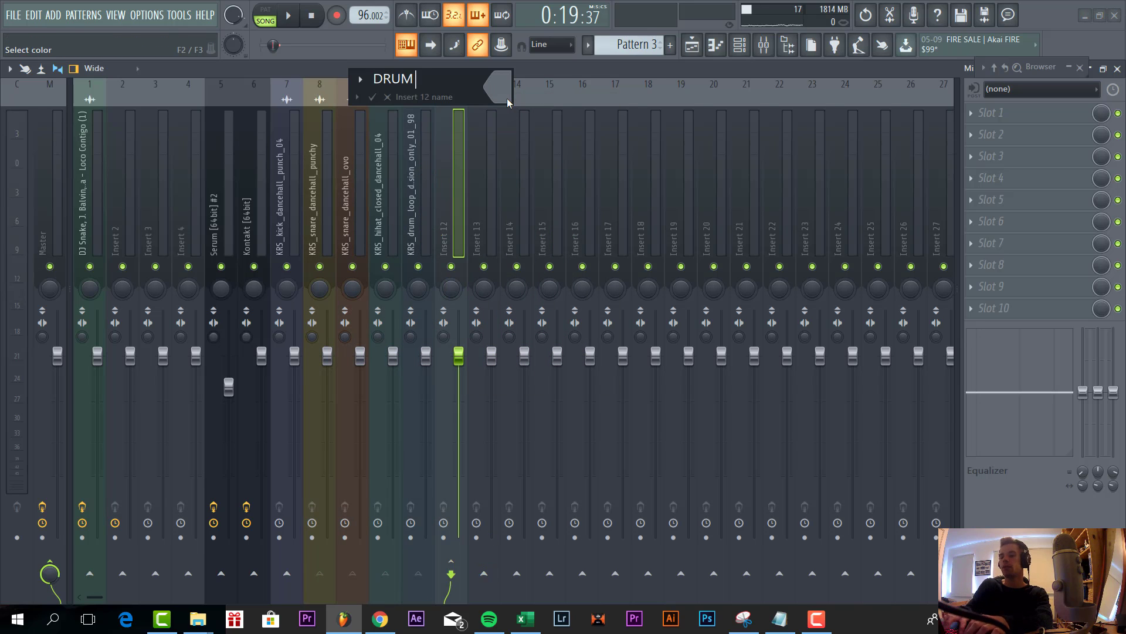
key(Return)
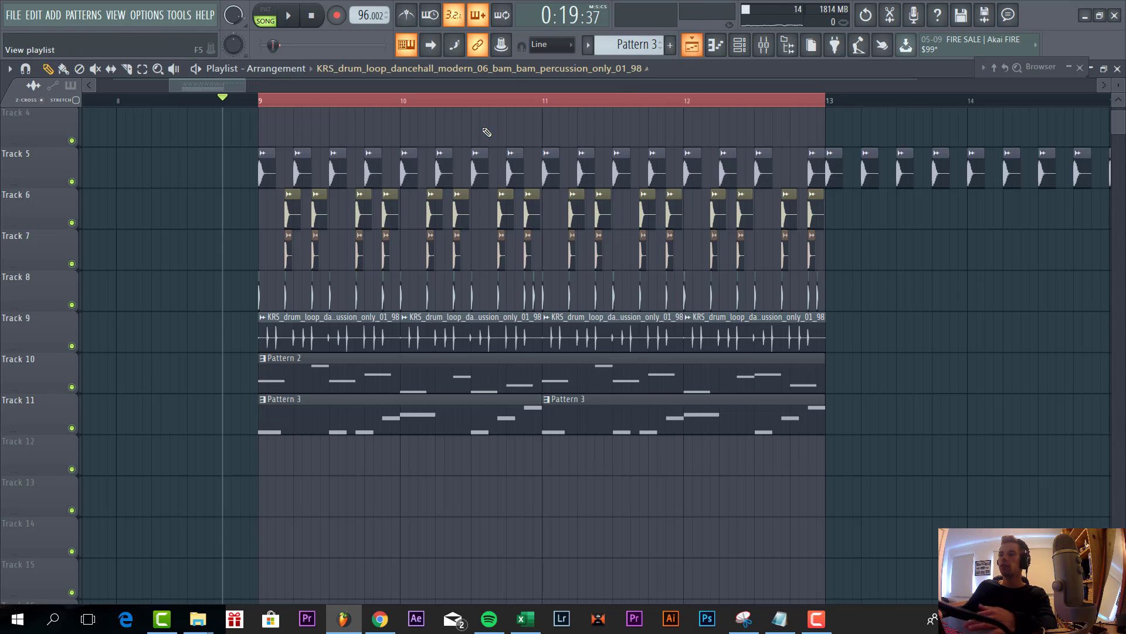
click(289, 14)
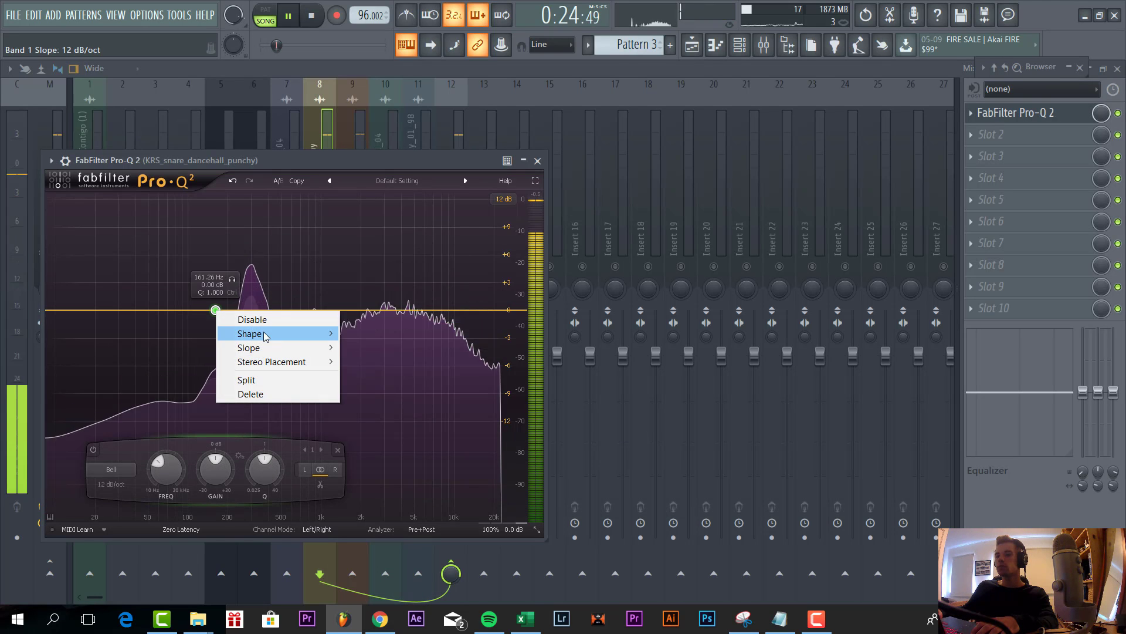
Step: Give the ovo snare's Pro-Q 2 low and high cut bands, then add Pro-C 2 in slot 2
click(250, 333)
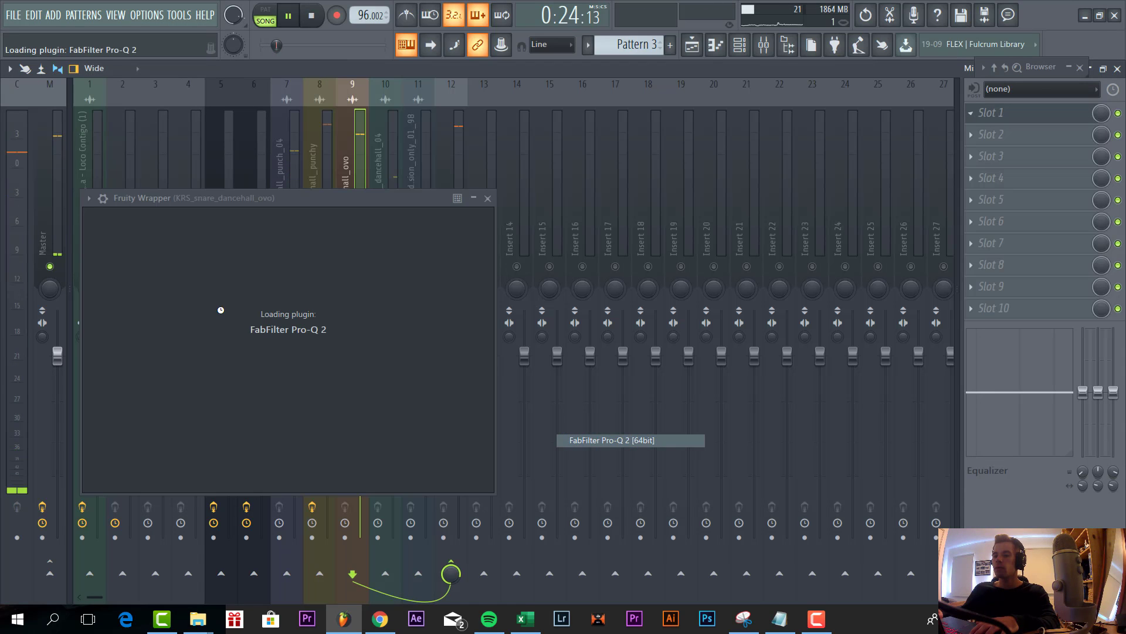
right_click(264, 349)
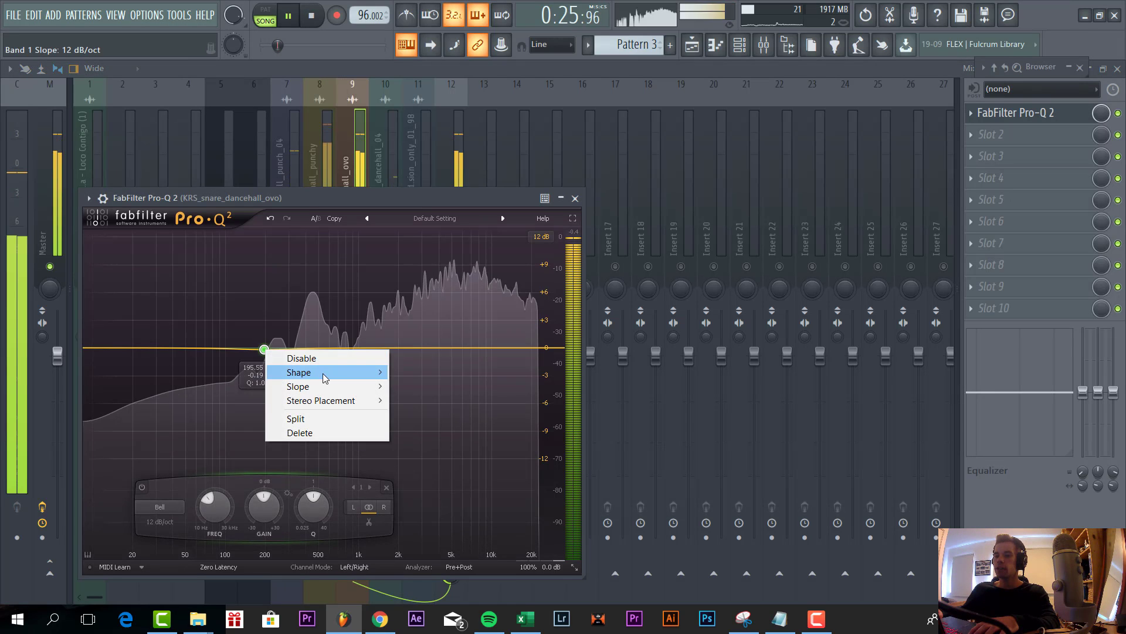
click(298, 372)
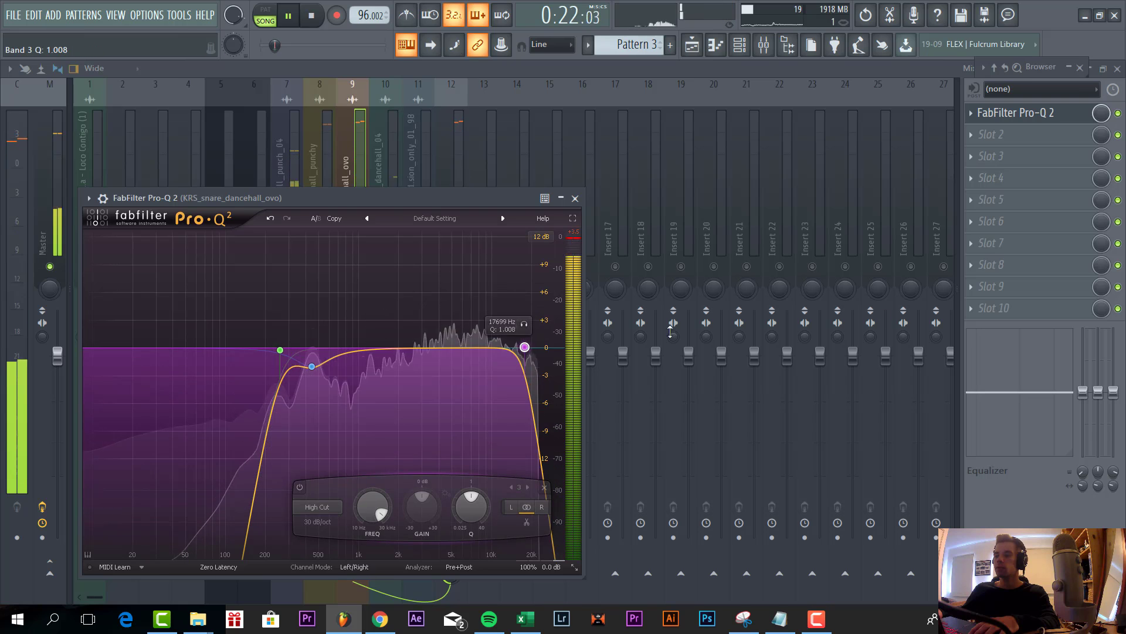
click(993, 134)
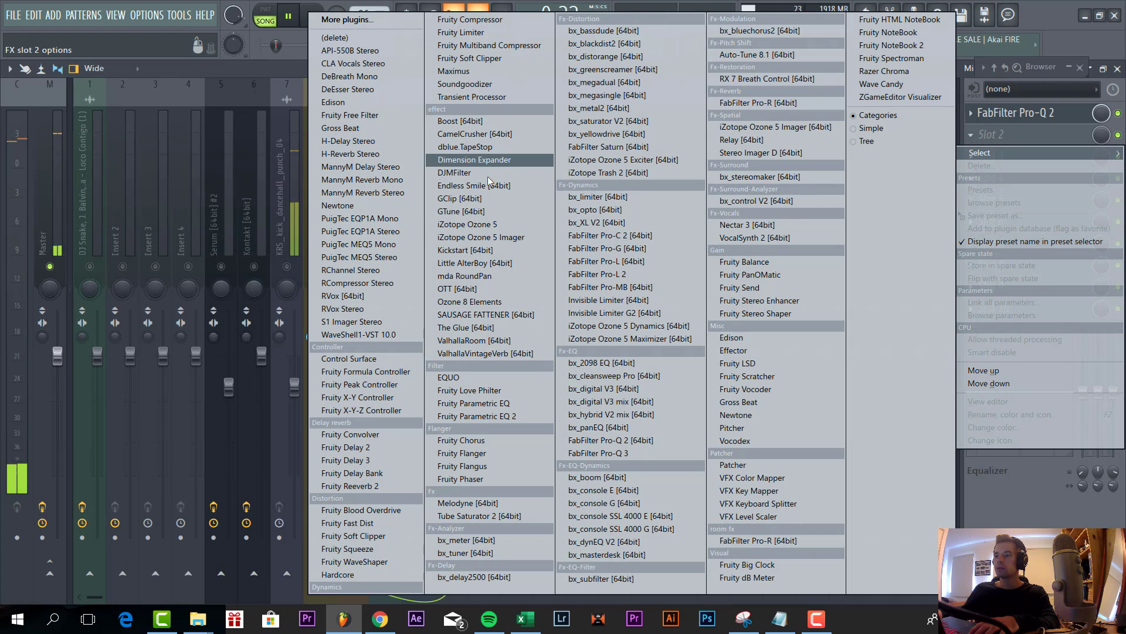
click(610, 235)
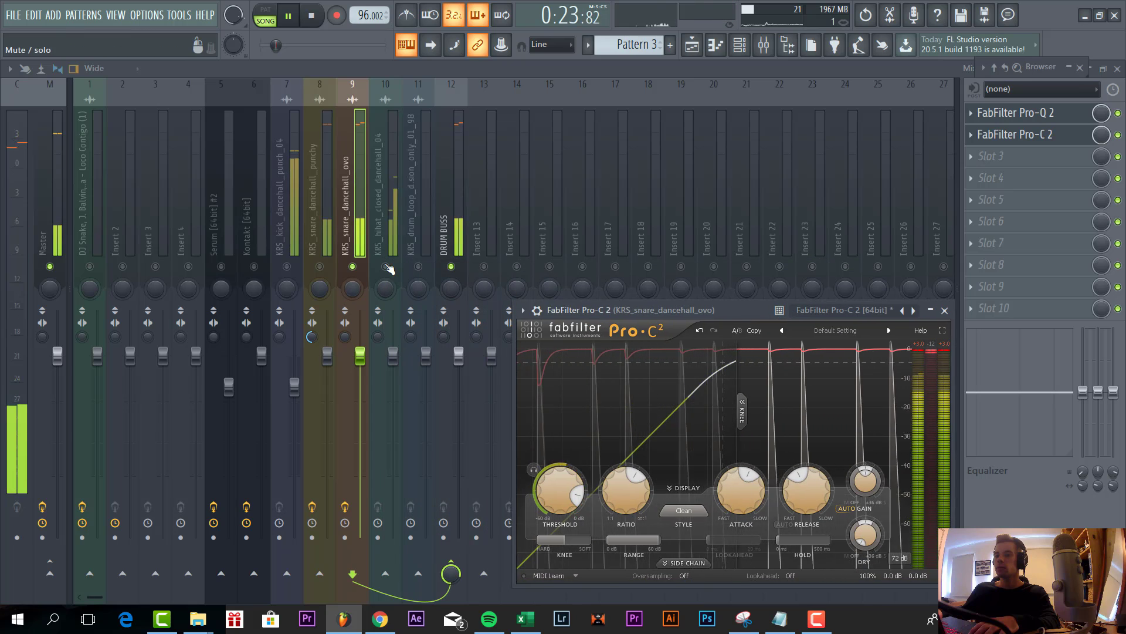
Step: Add FabFilter Pro-Q 2 to the hi-hat insert with a low cut band
click(944, 310)
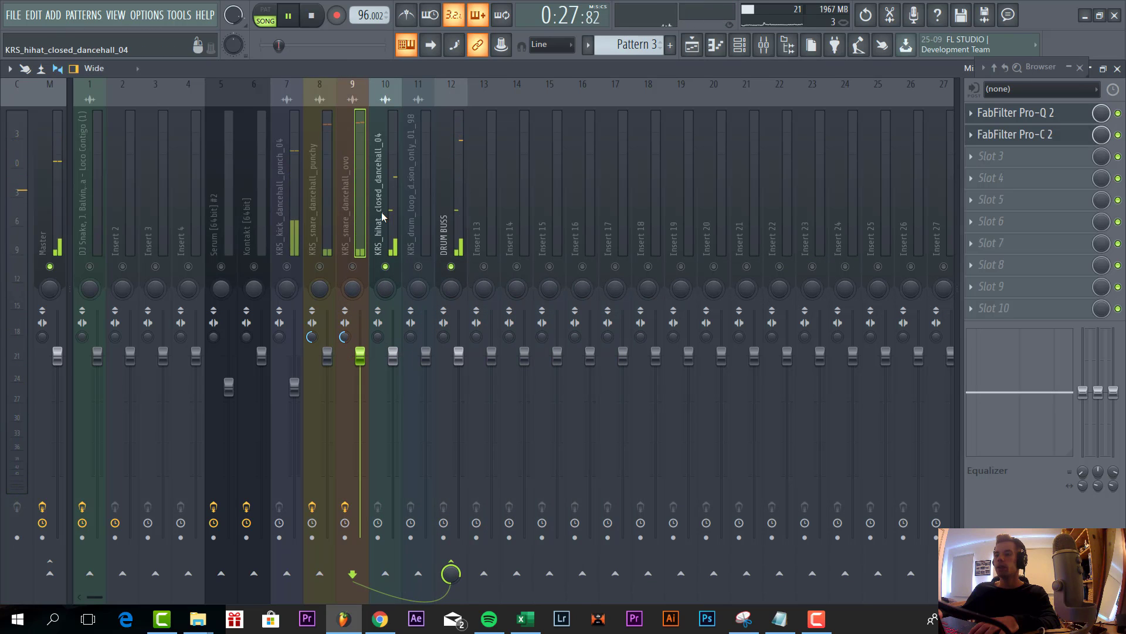
click(1012, 157)
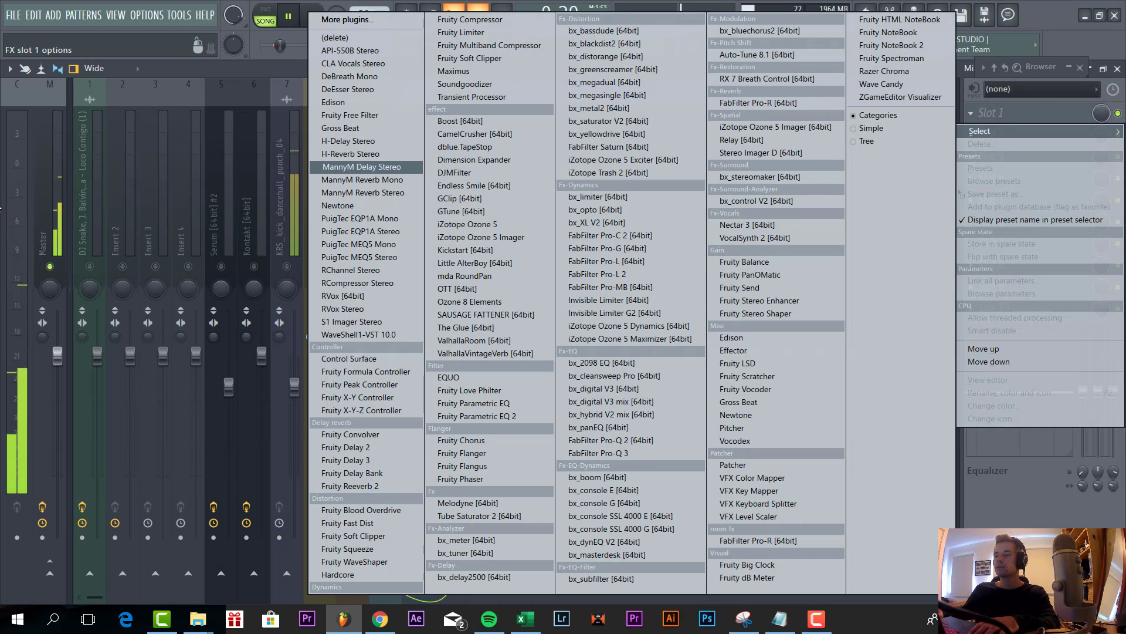
mouse_move(611, 440)
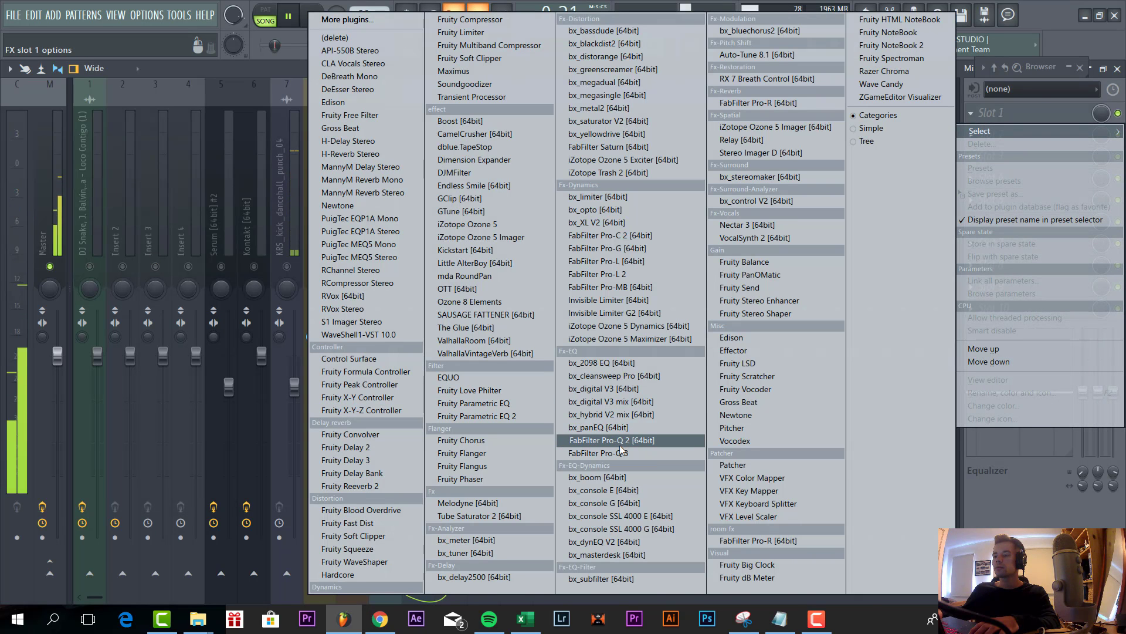
click(612, 440)
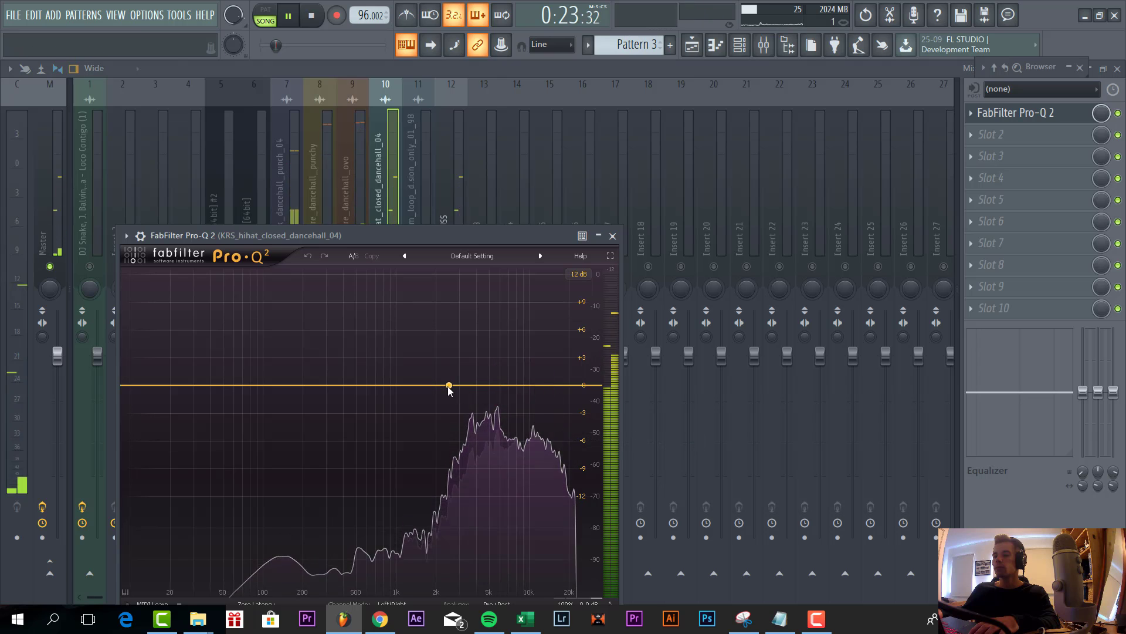
right_click(447, 386)
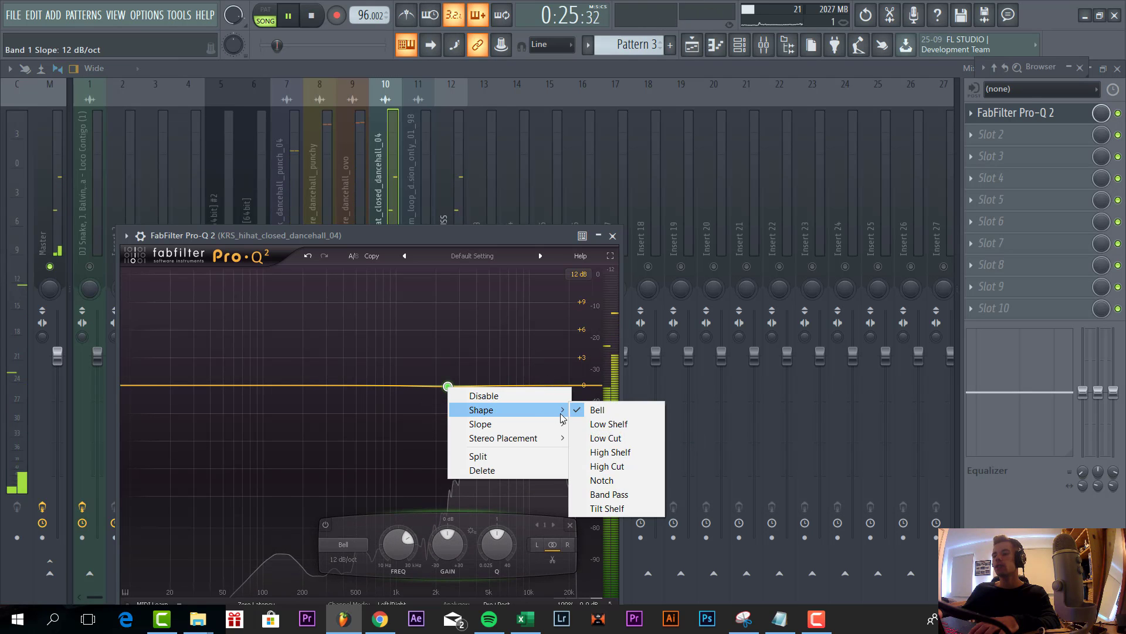
click(605, 438)
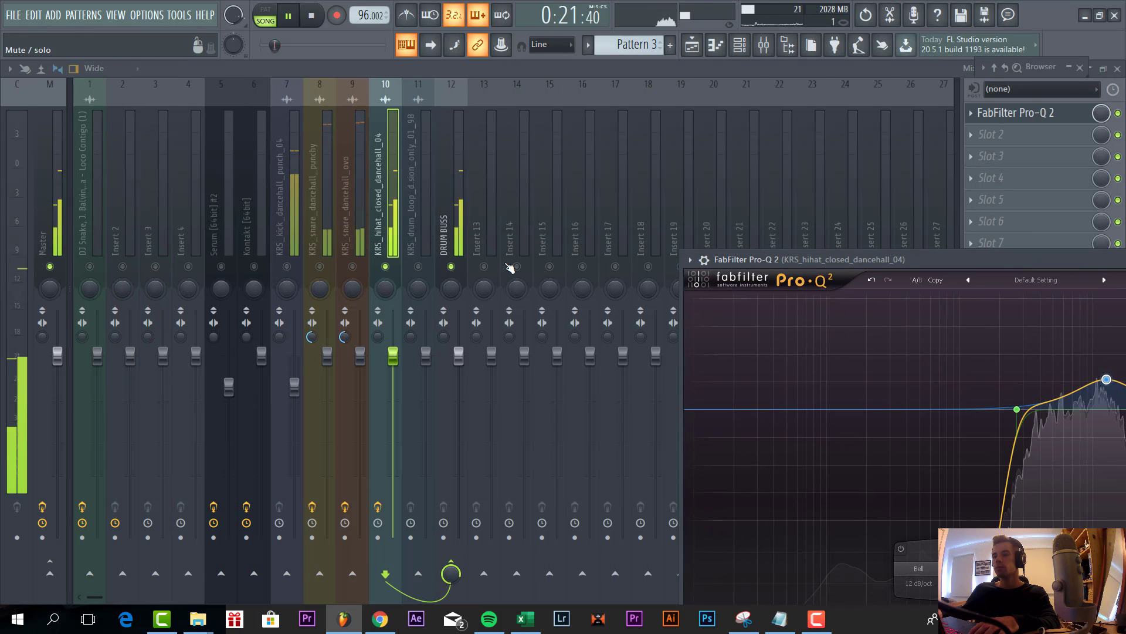
mouse_move(1029, 143)
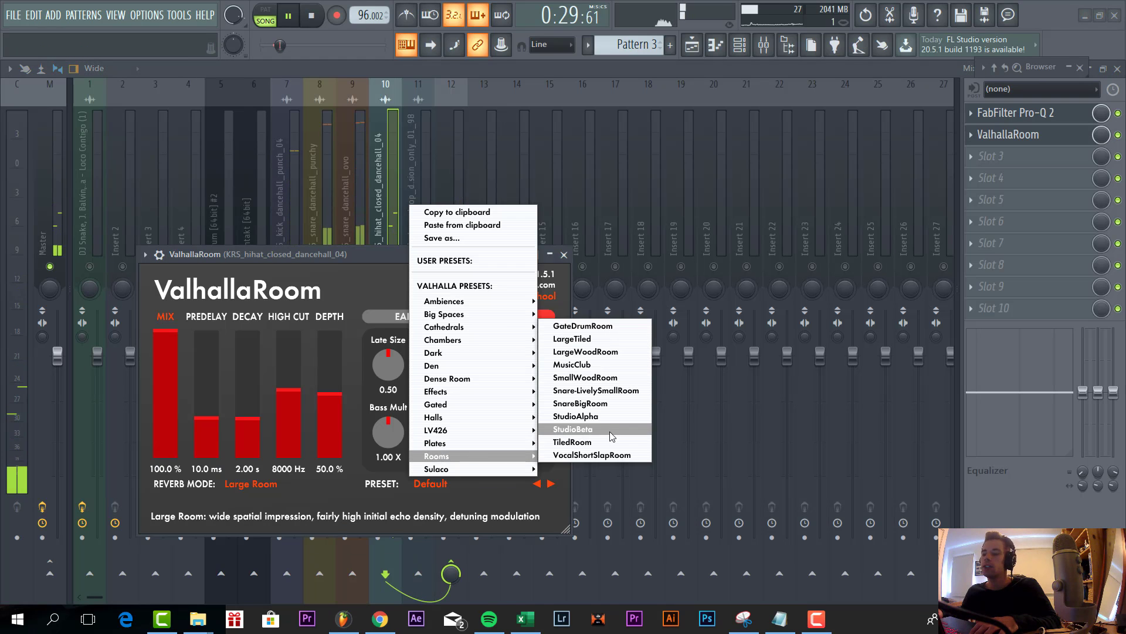
Step: Load ValhallaRoom's StudioBeta room preset on the hi-hat and return to the mixer
click(574, 415)
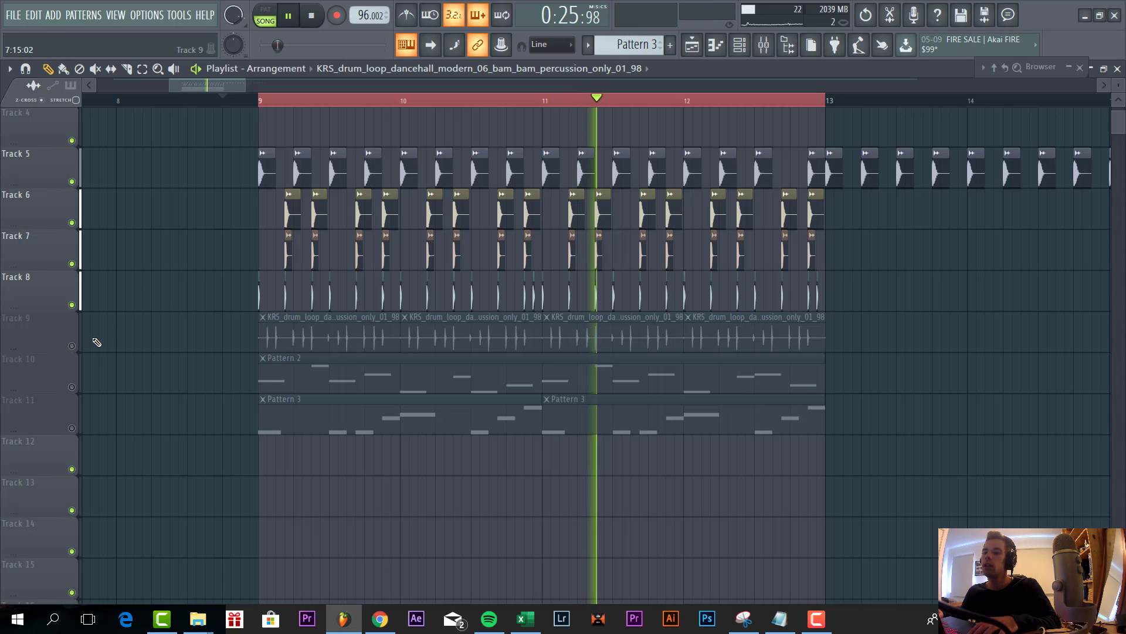
key(F9)
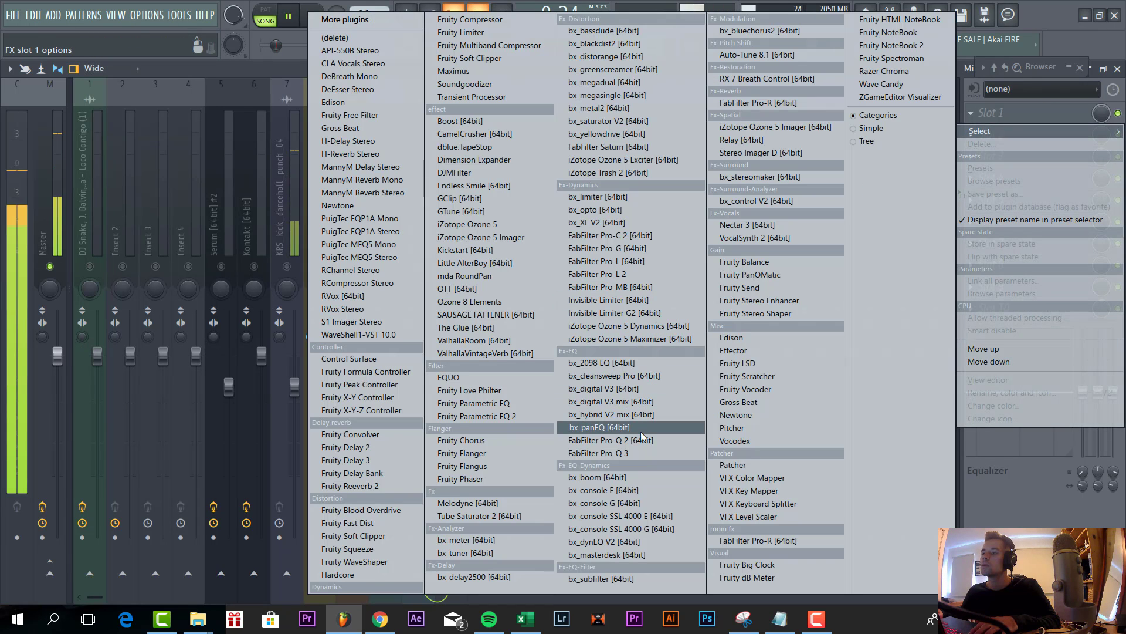
Step: Put FabFilter Pro-Q 2 with an added band on the percussion loop insert
click(610, 439)
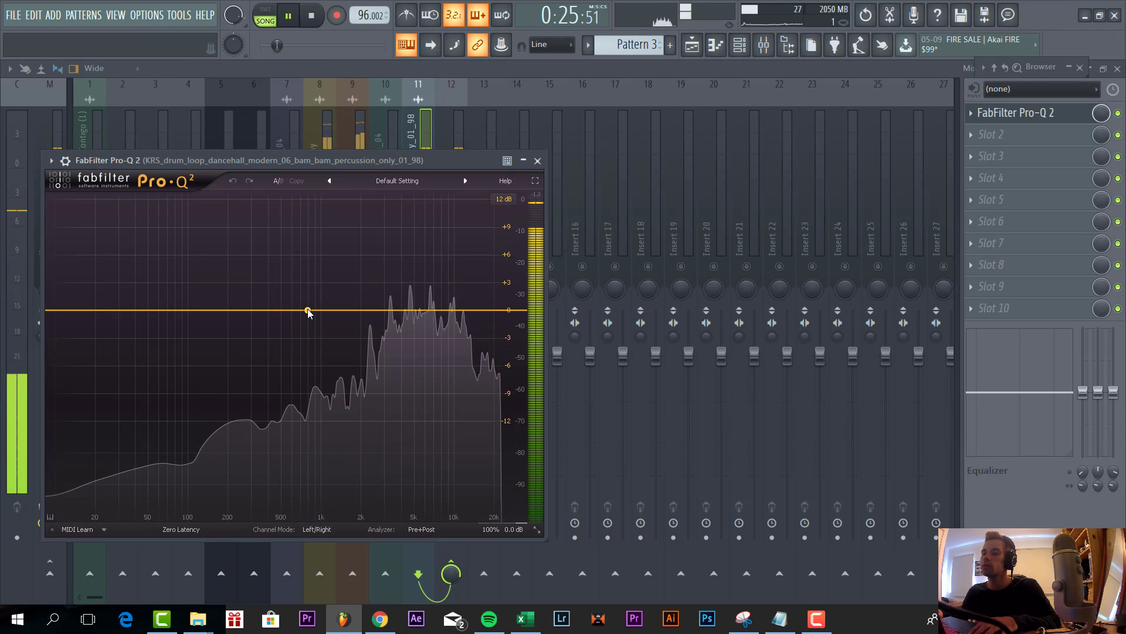
double_click(308, 311)
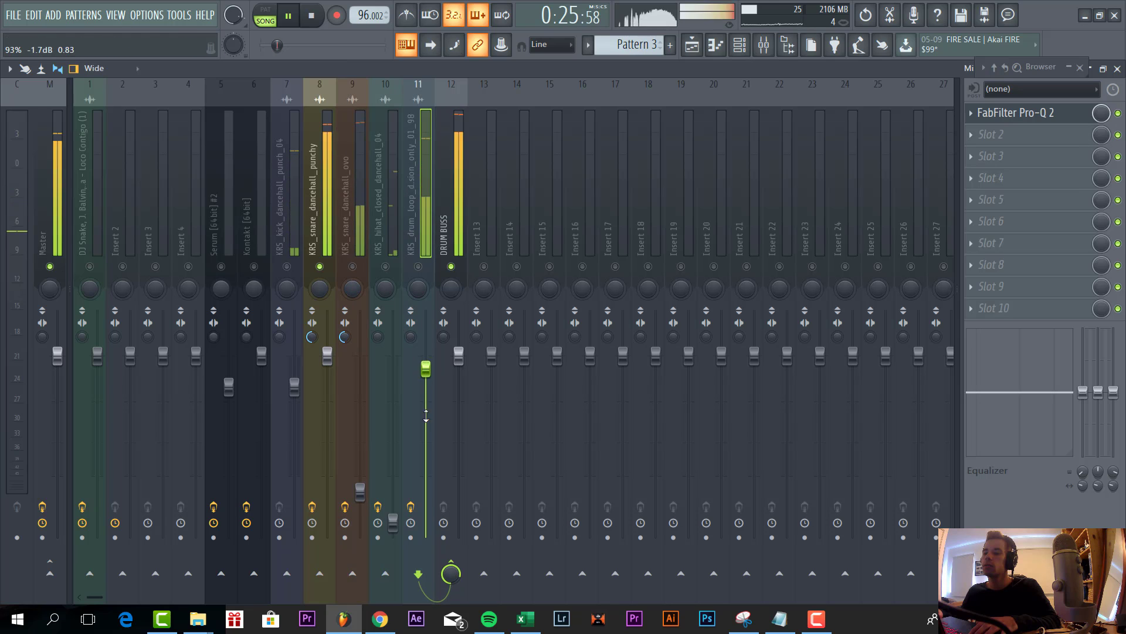
click(320, 216)
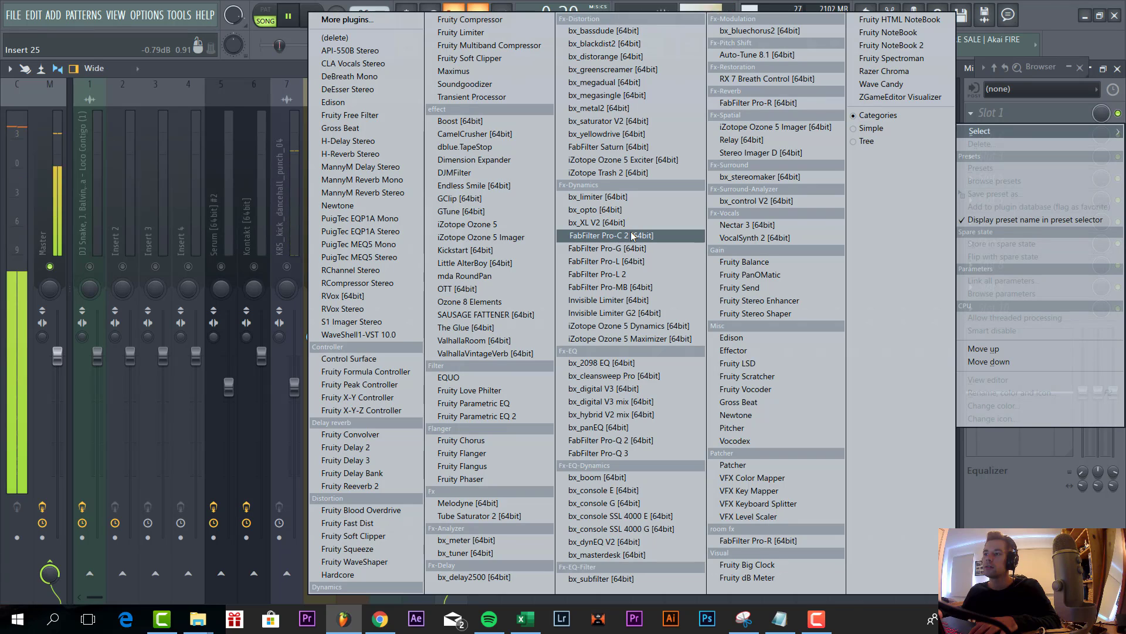
mouse_move(473, 340)
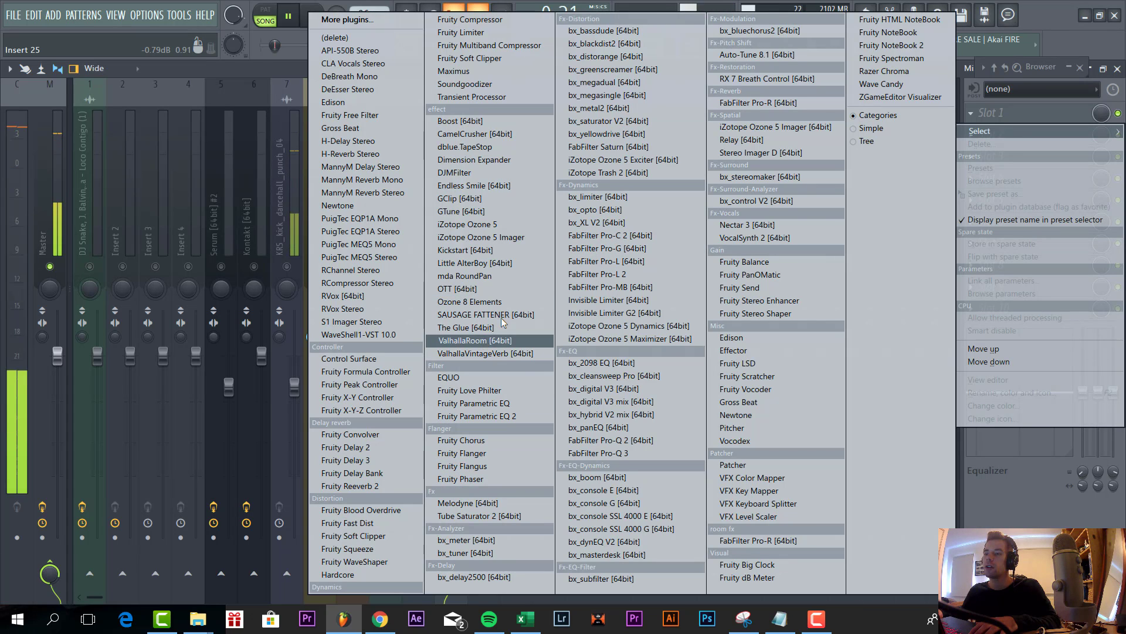
Step: Load The Glue with the Drum Ovhd preset and a Transient Processor on the DRUM BUSS
click(465, 328)
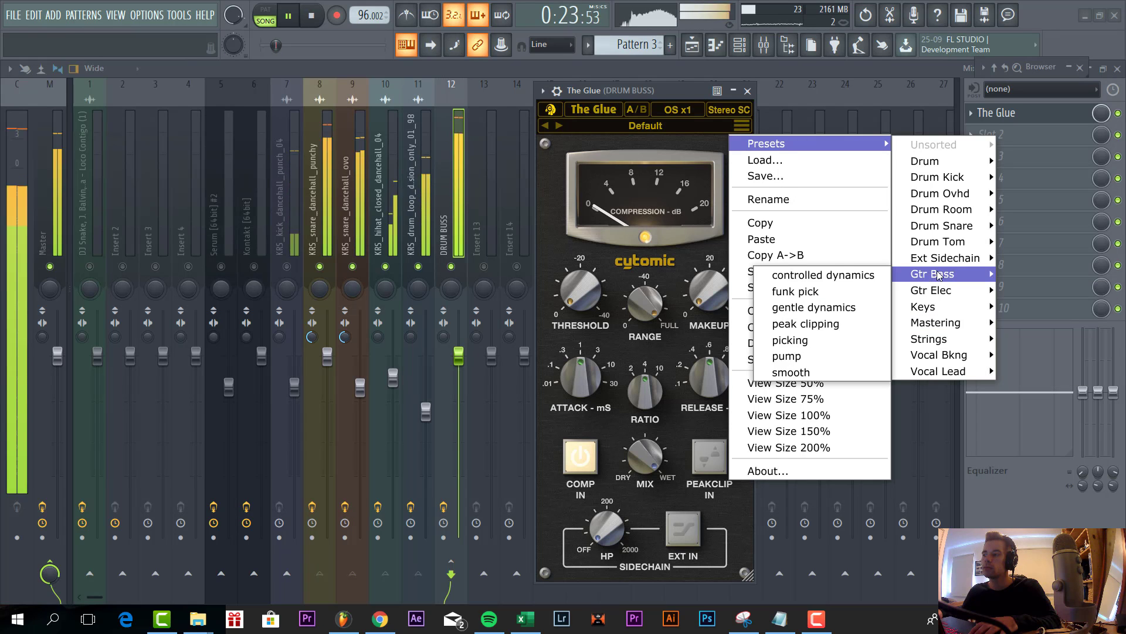
mouse_move(941, 193)
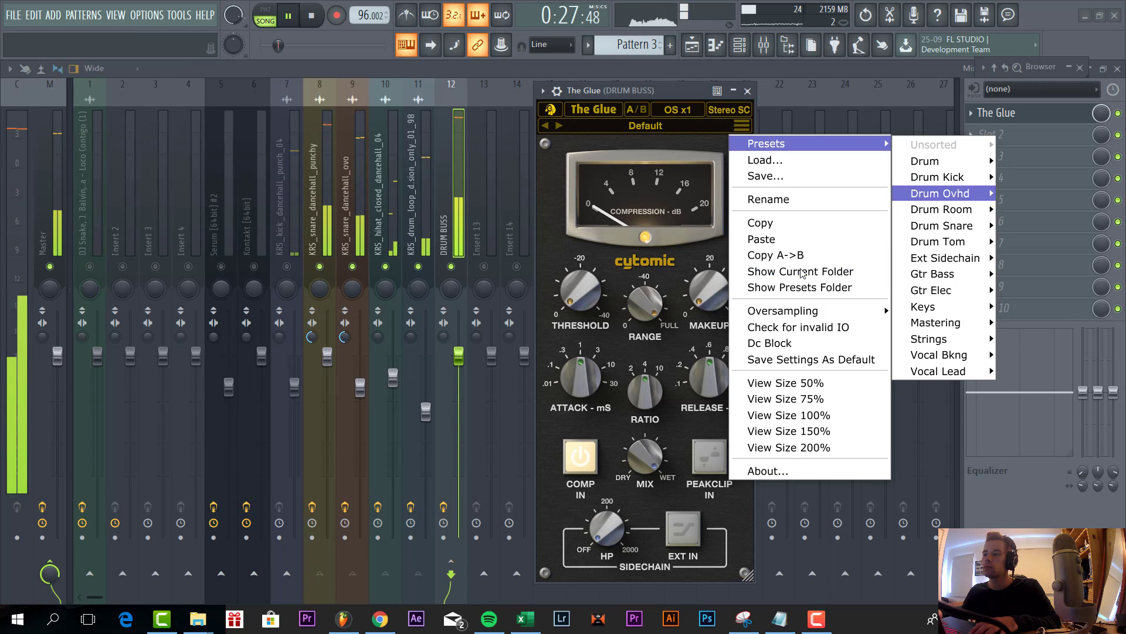
click(939, 192)
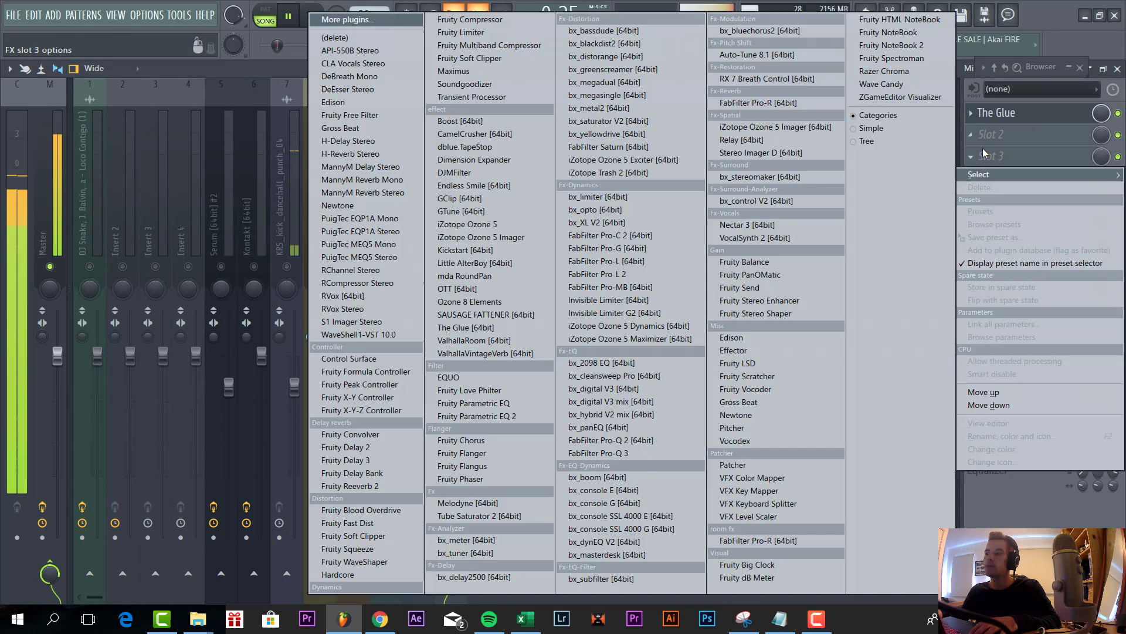
click(471, 97)
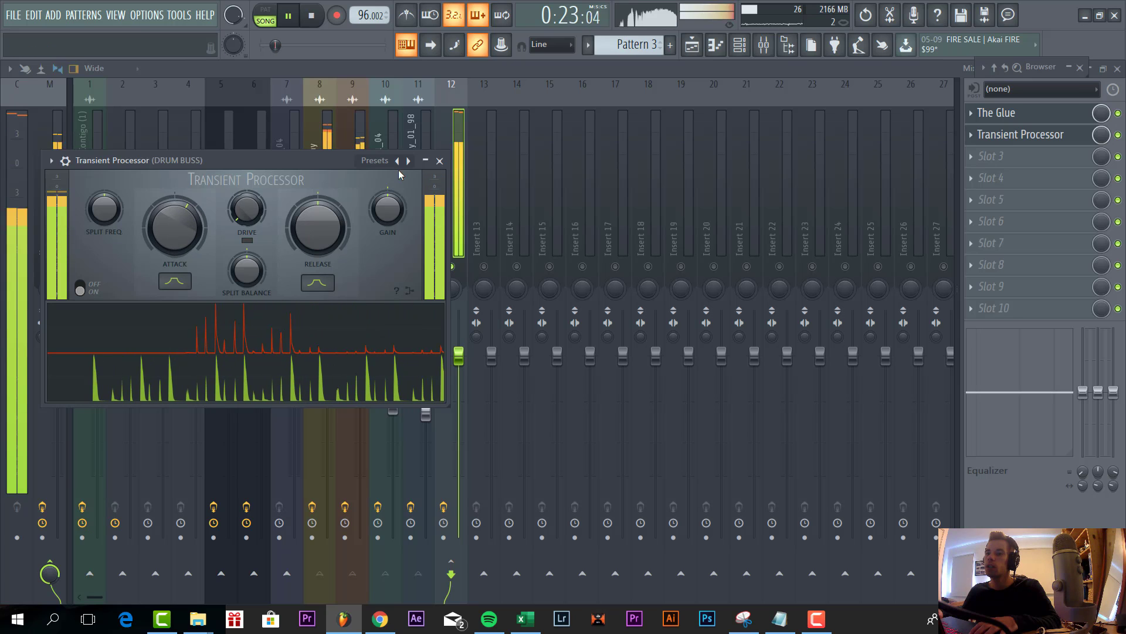
click(439, 160)
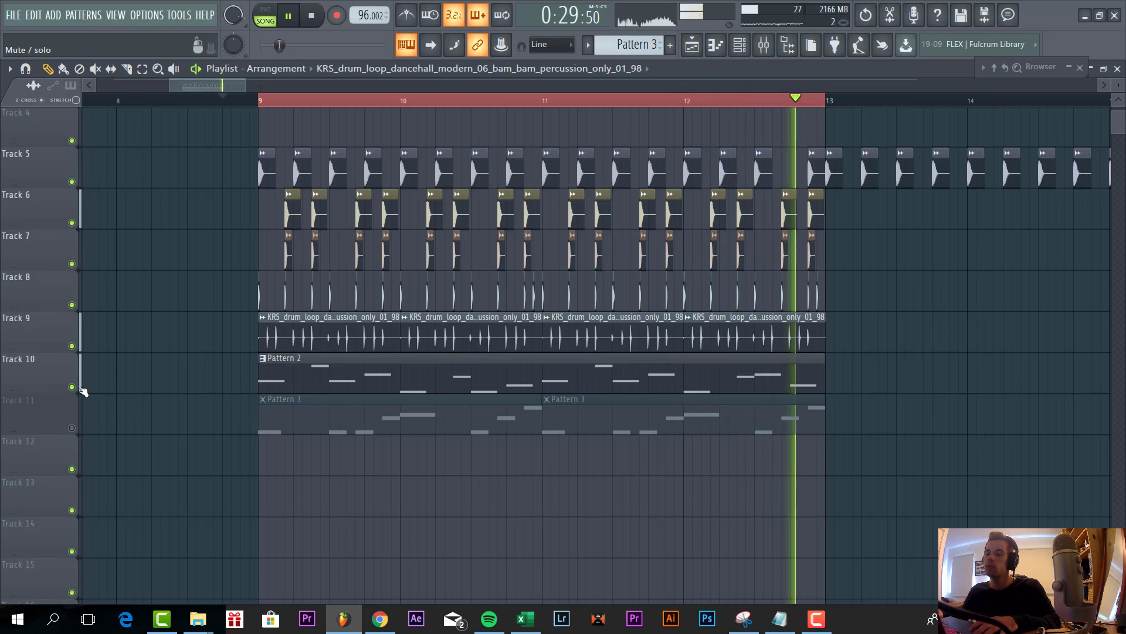
Step: Check the Kontakt piano roll notes and return to the mixer
key(F9)
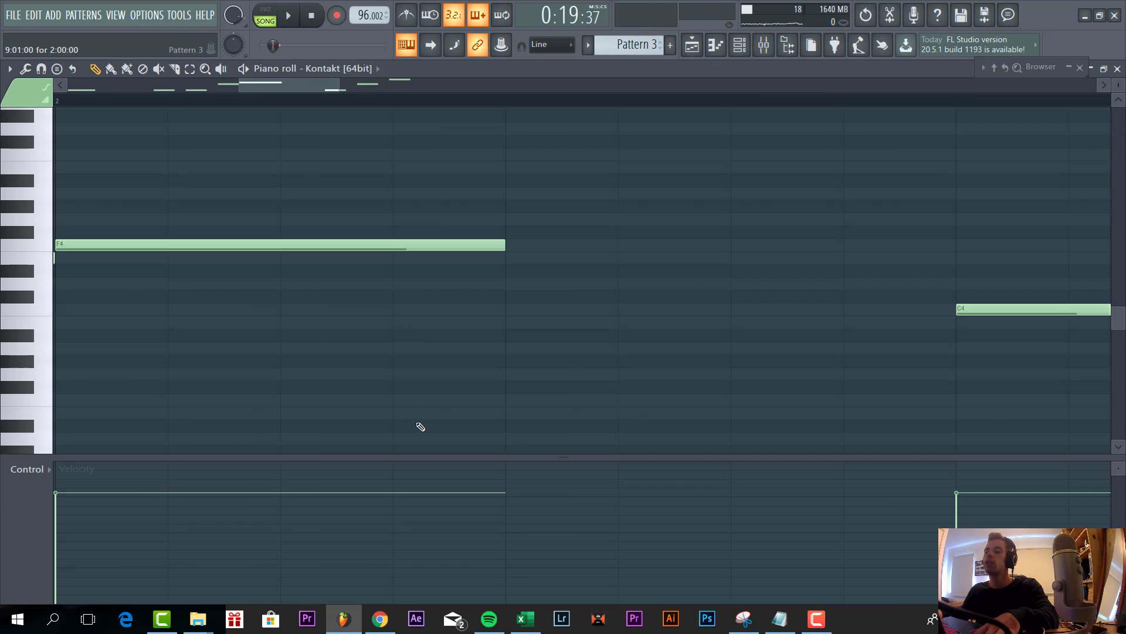
click(763, 45)
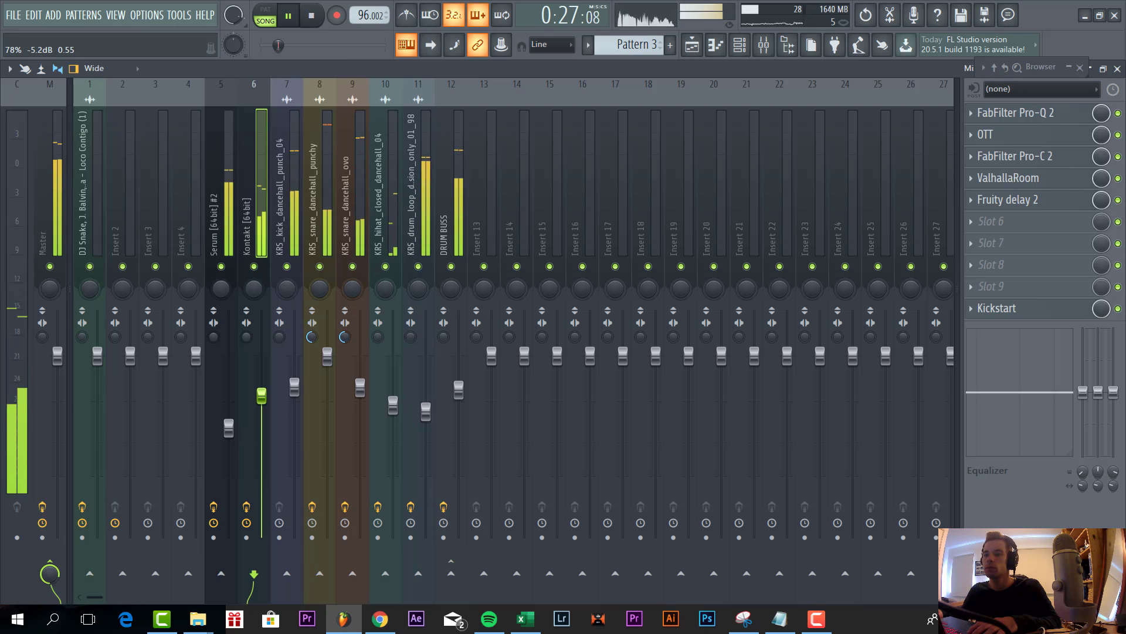
Step: Add Invisible Limiter G2 to the Master channel's third effect slot alongside Maximus
click(50, 216)
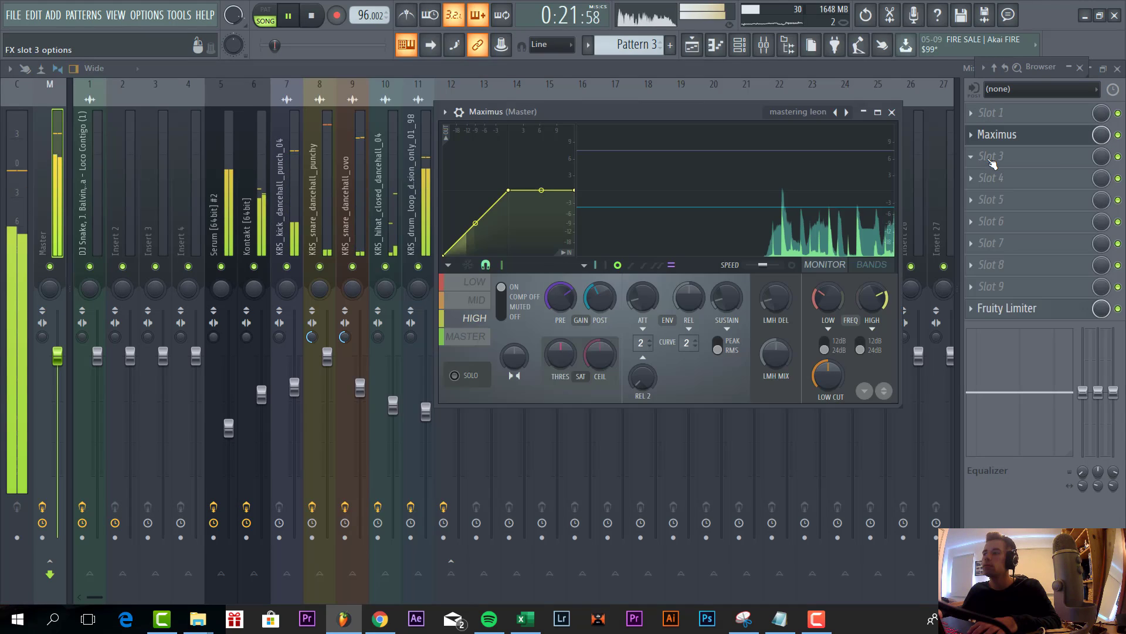
click(992, 156)
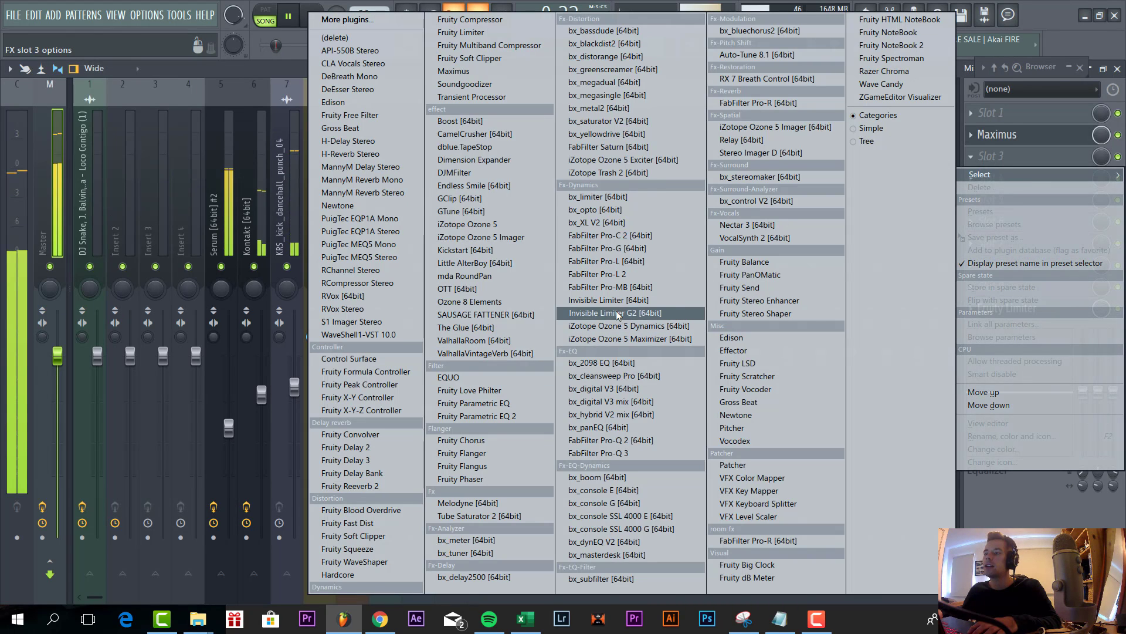
click(614, 312)
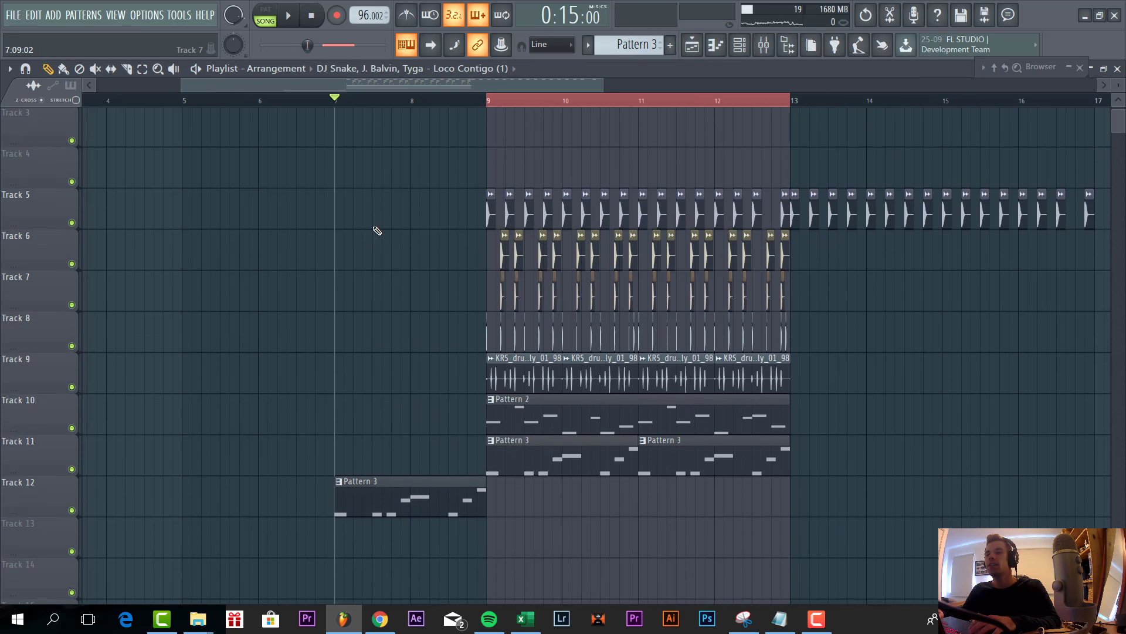
click(289, 14)
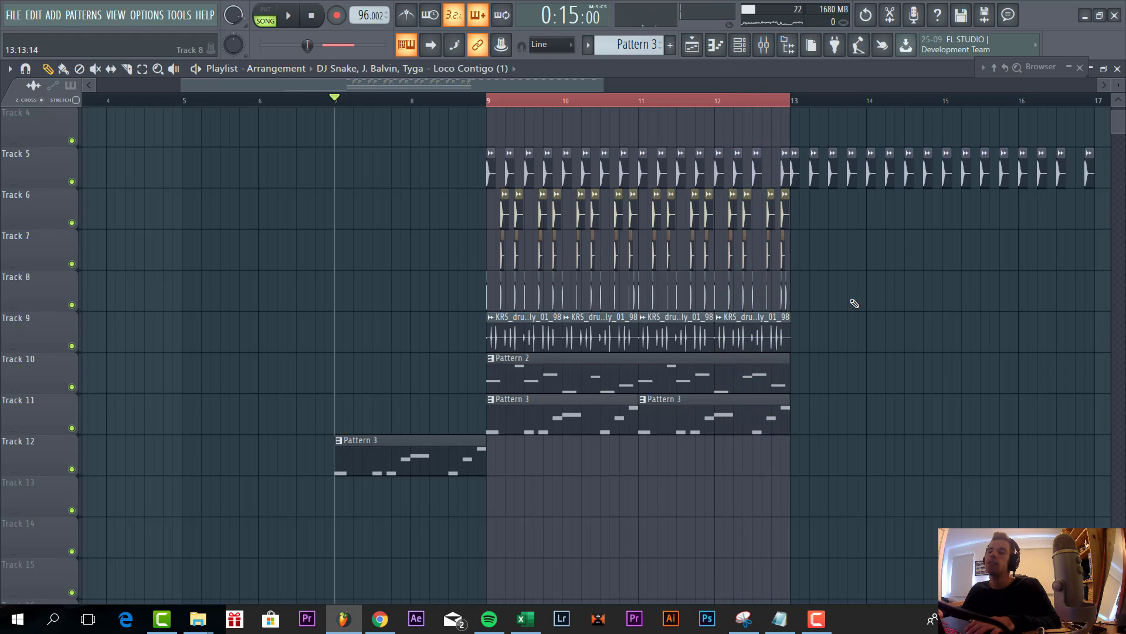
mouse_move(824, 308)
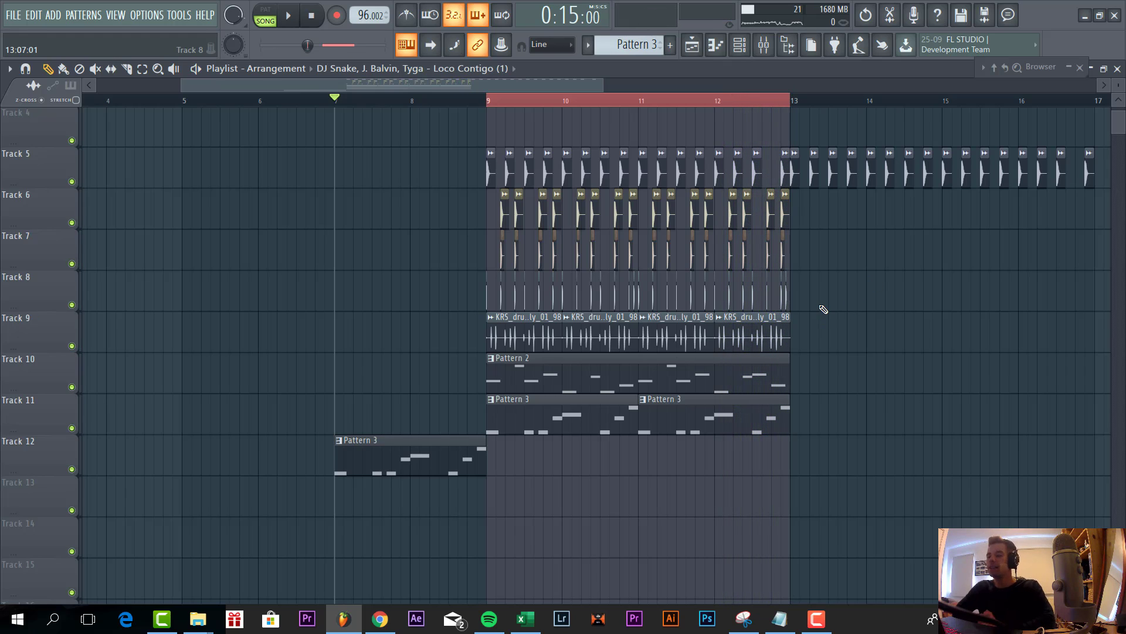